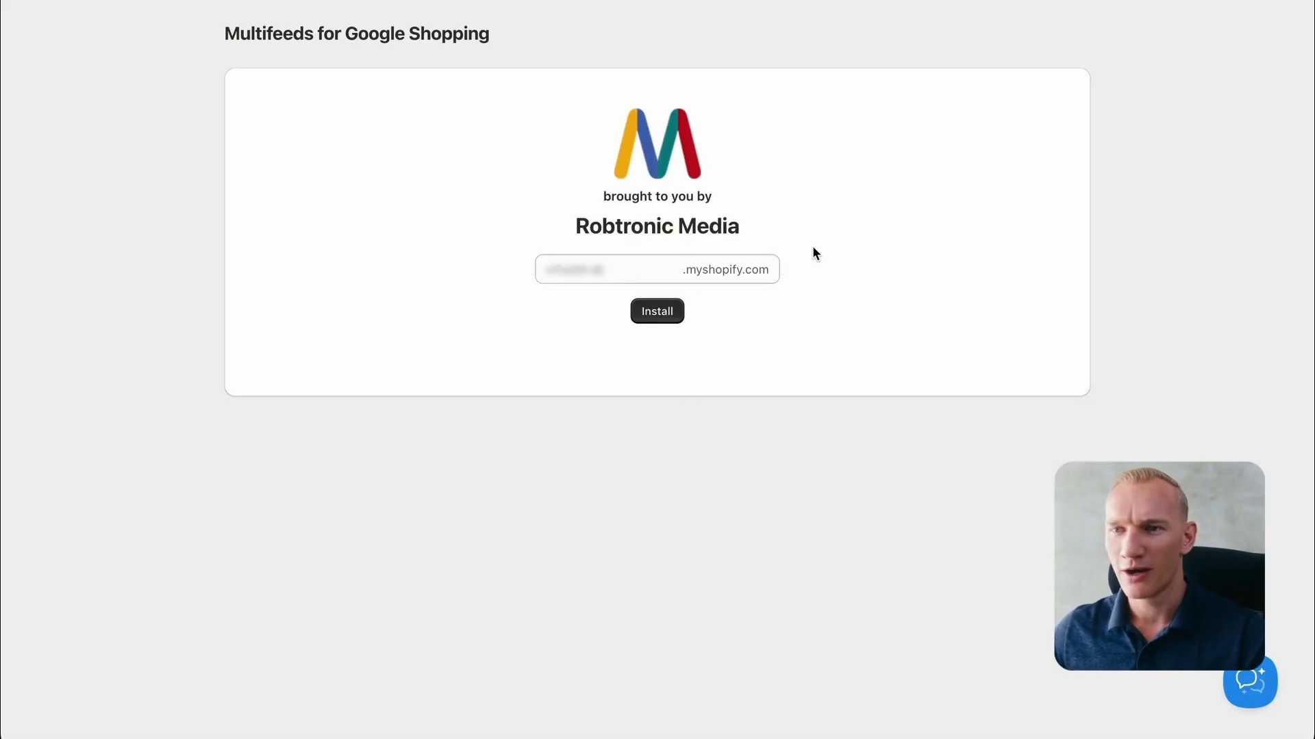
mouse_move(851, 189)
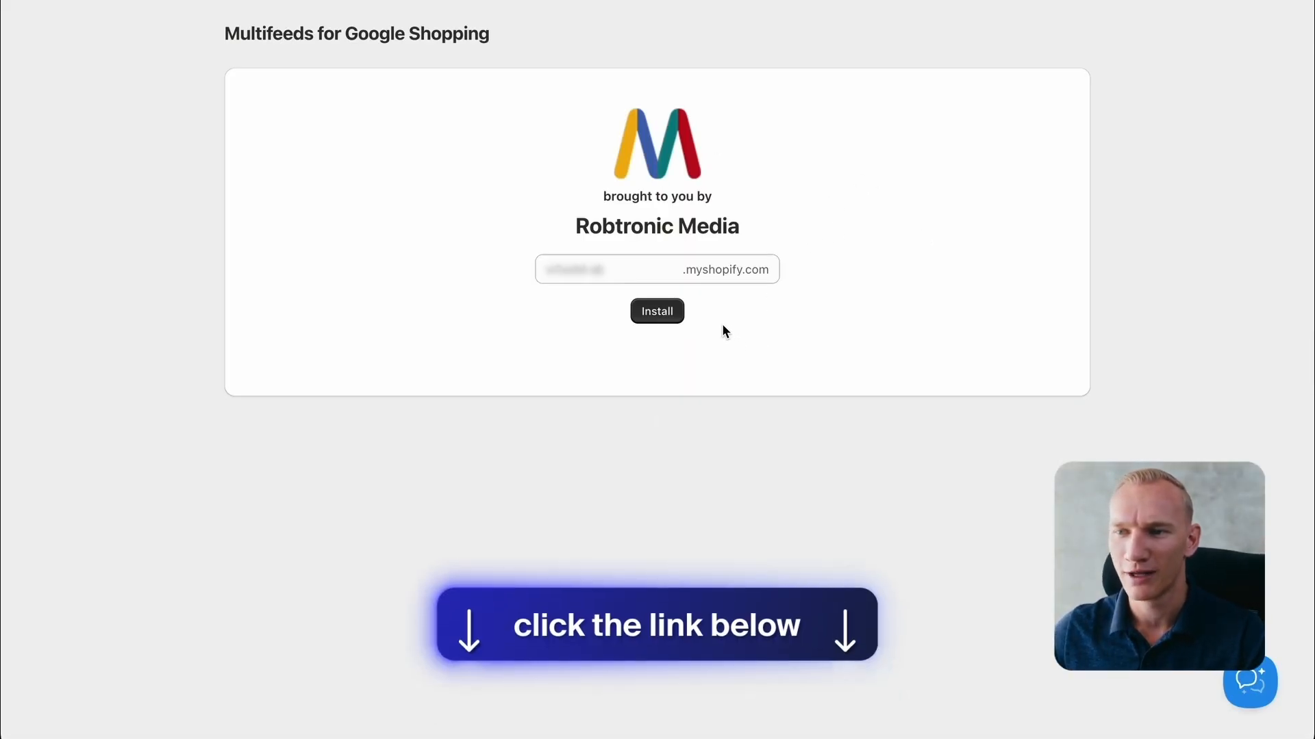
Step: Install Multifeeds for Google Shopping on the store's myshopify domain
click(657, 311)
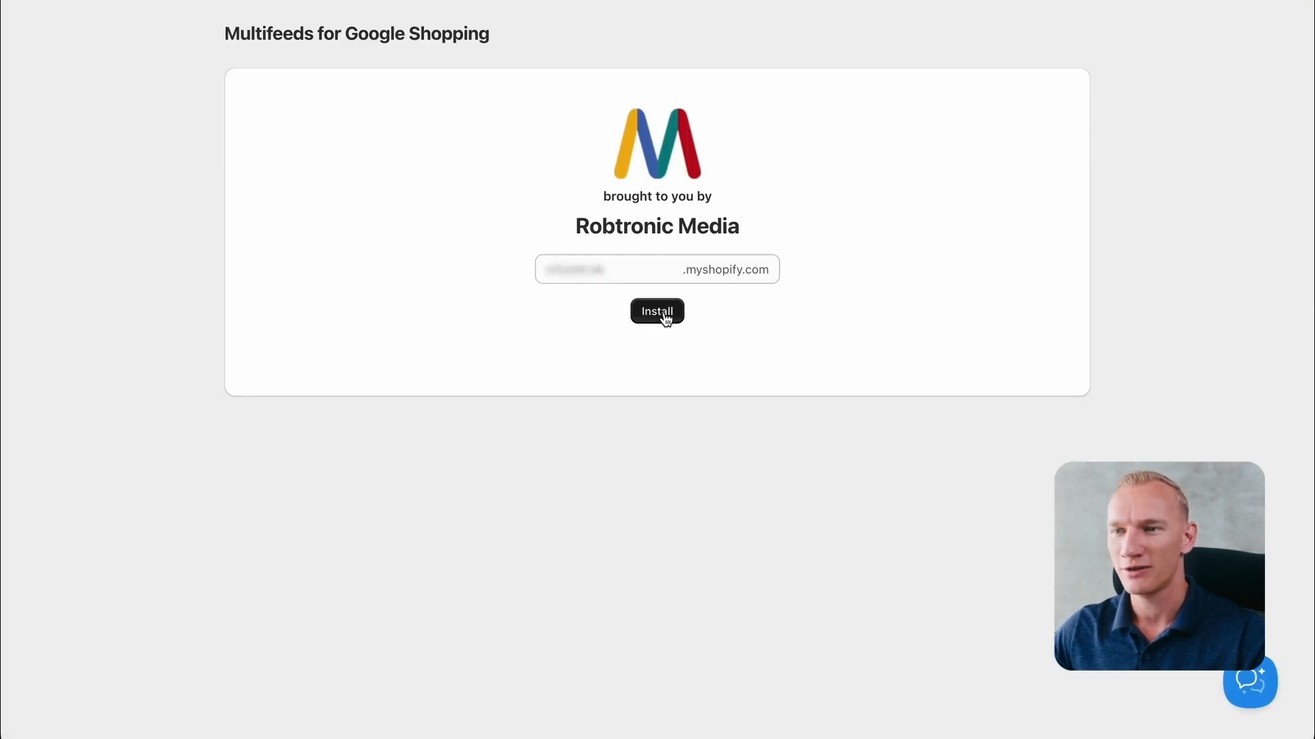
click(656, 311)
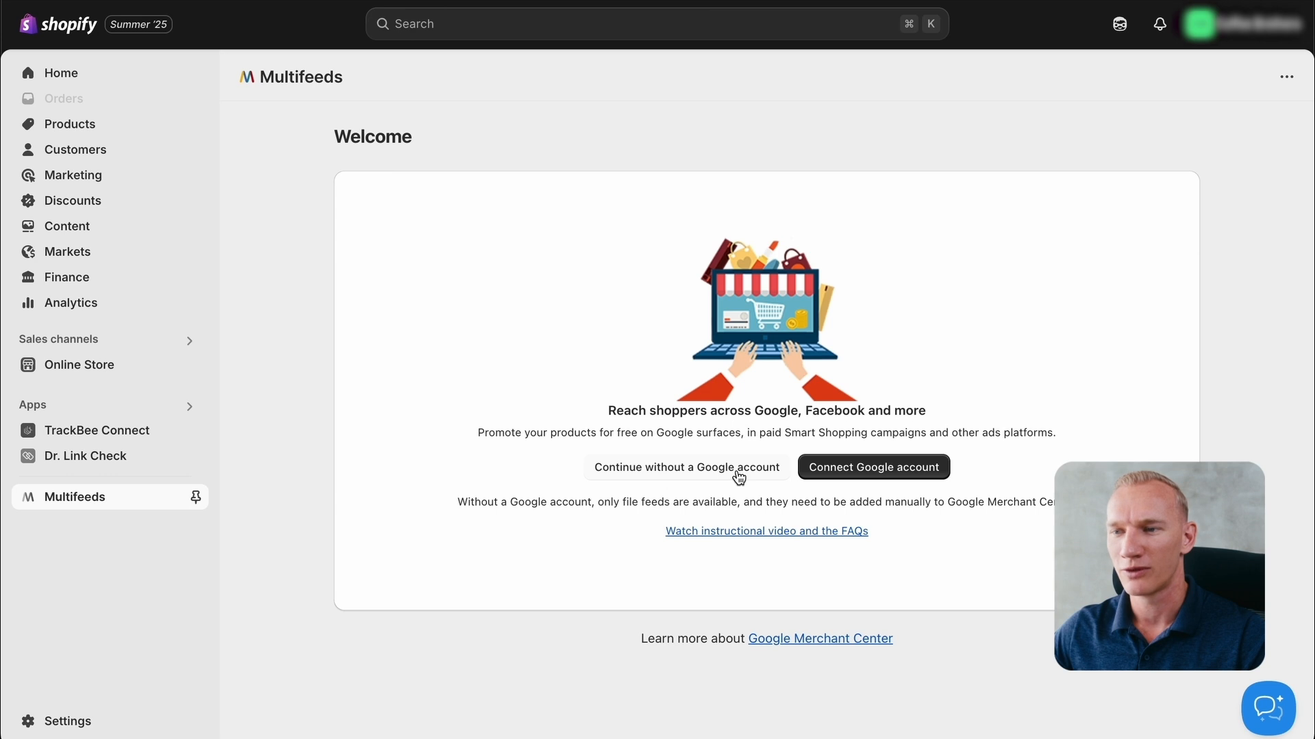
Step: Start a Google Shopping feed without linking a Google or Merchant Center account
click(684, 467)
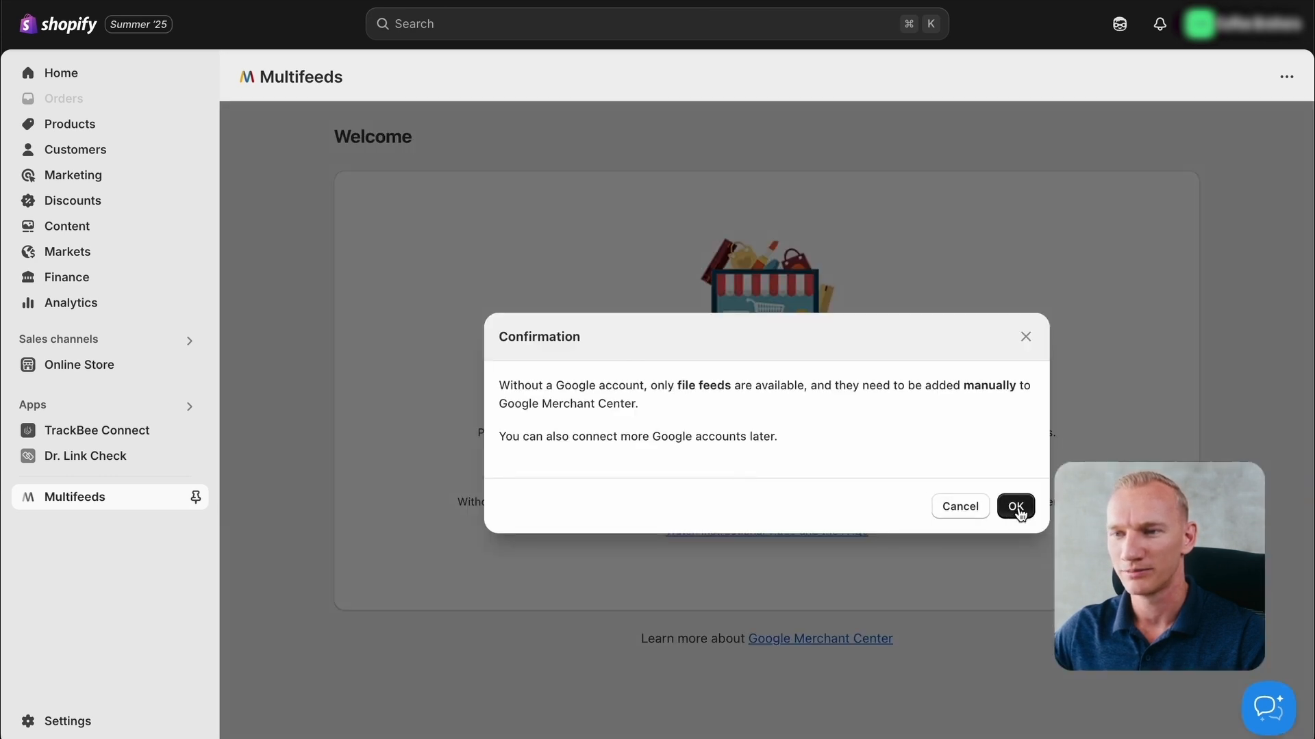
click(1016, 507)
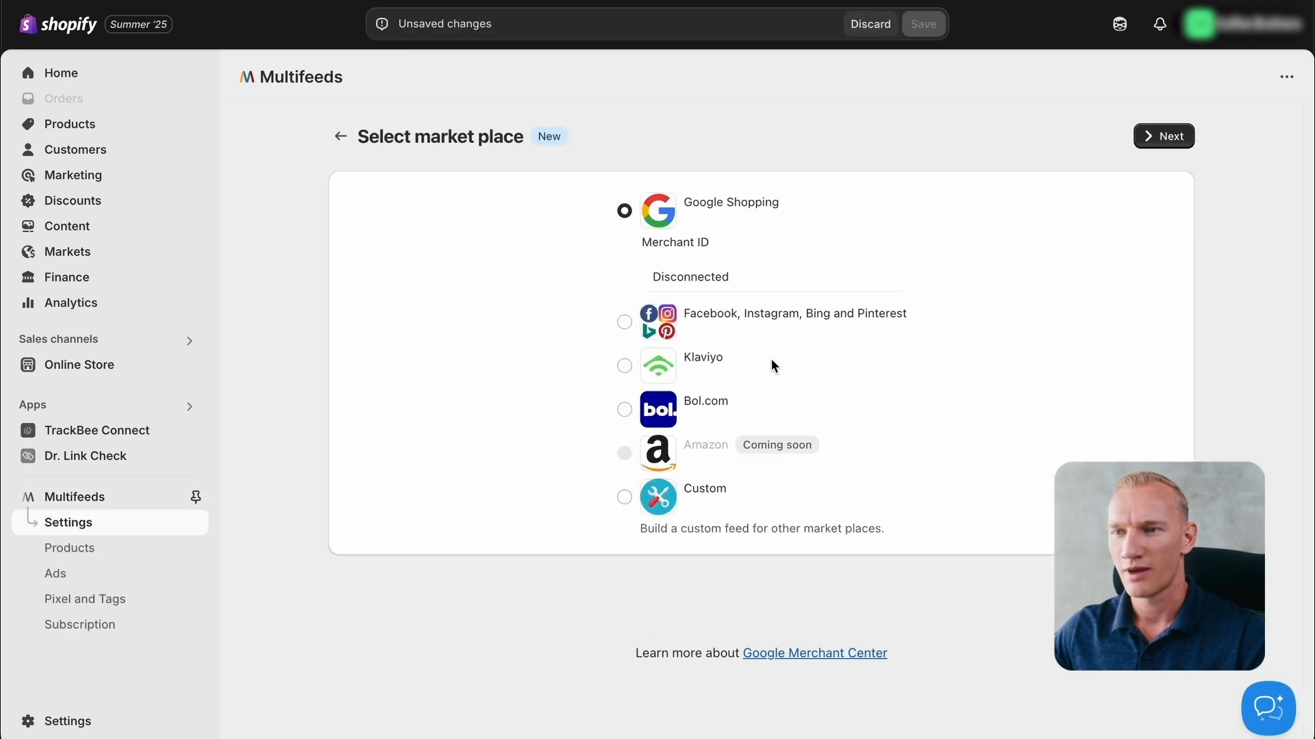
mouse_move(810, 384)
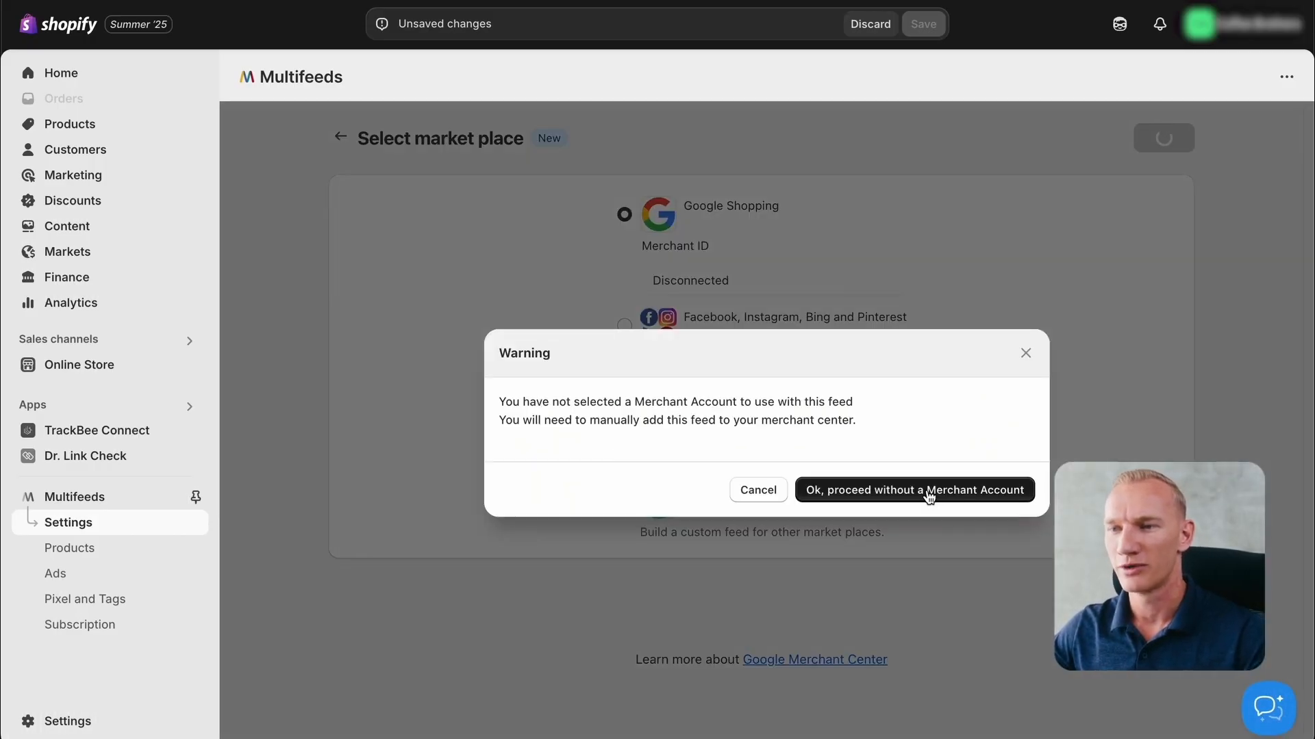
click(913, 490)
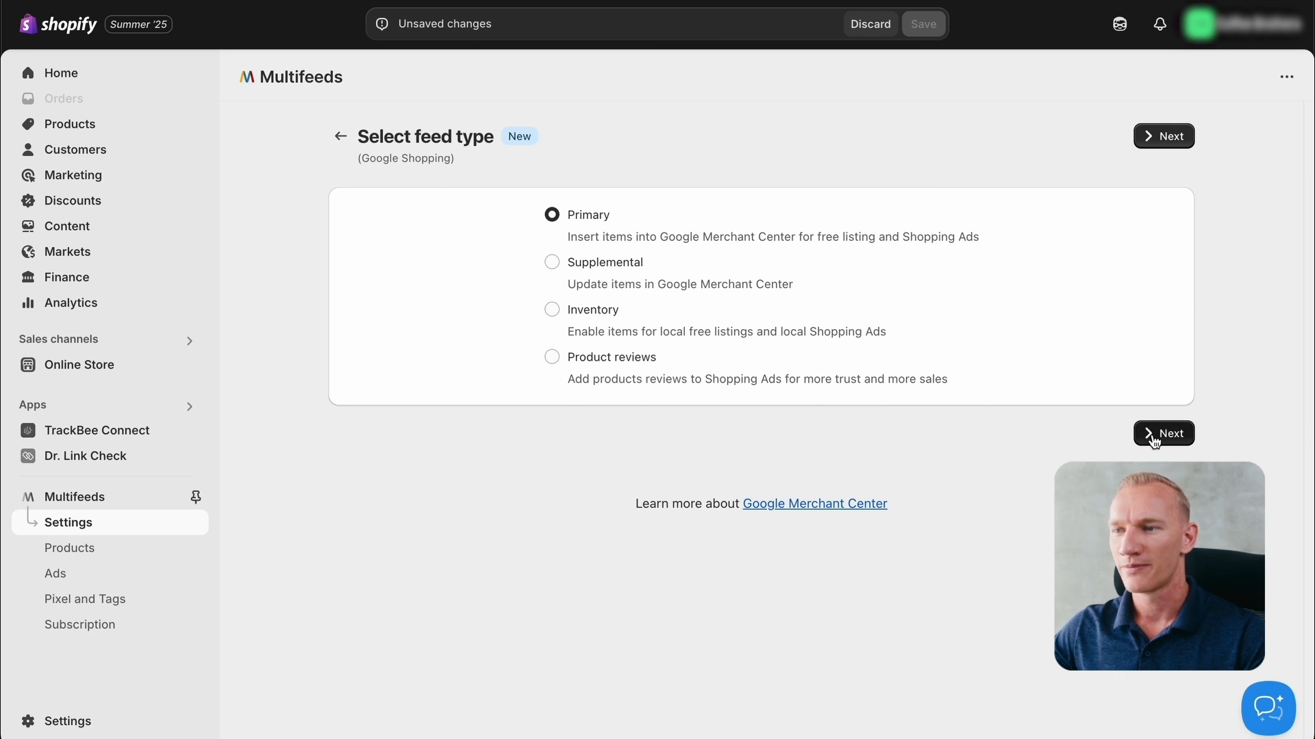
Step: Create the primary feed 'RTM - Coffee brothers' in TSV file format
click(1164, 434)
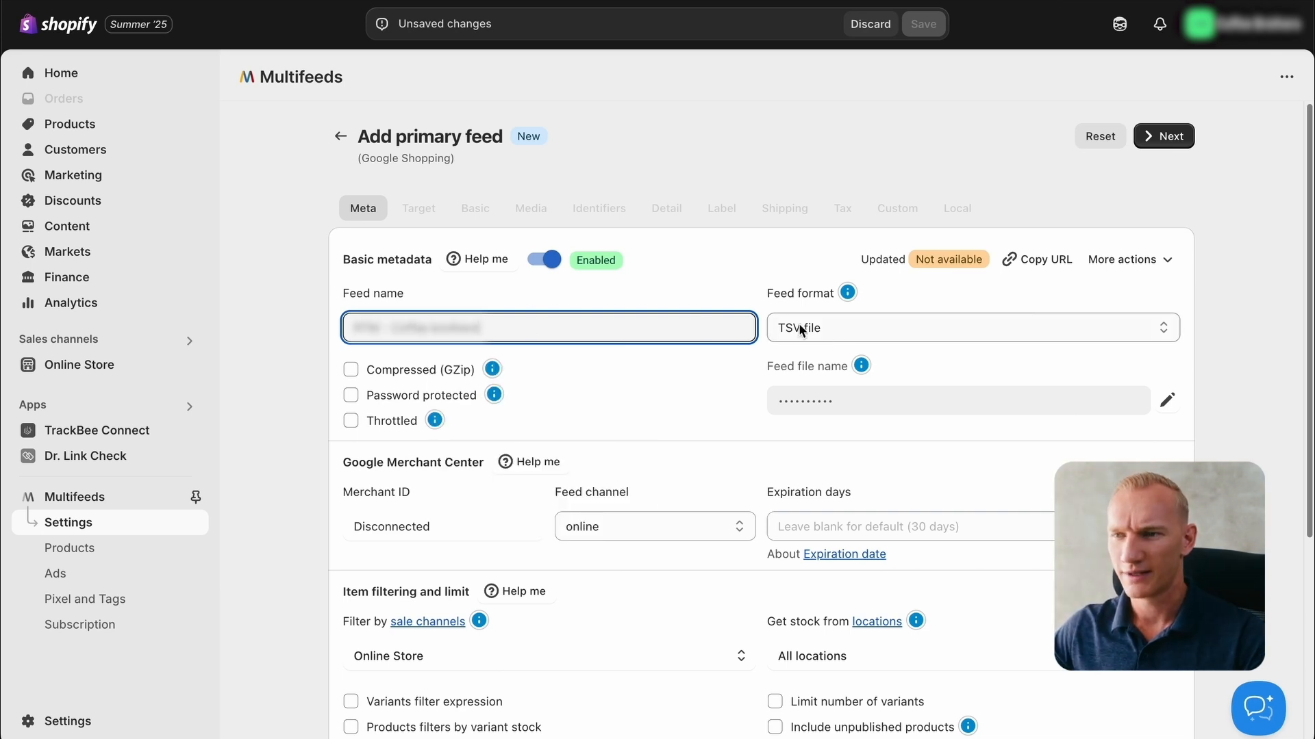
click(971, 328)
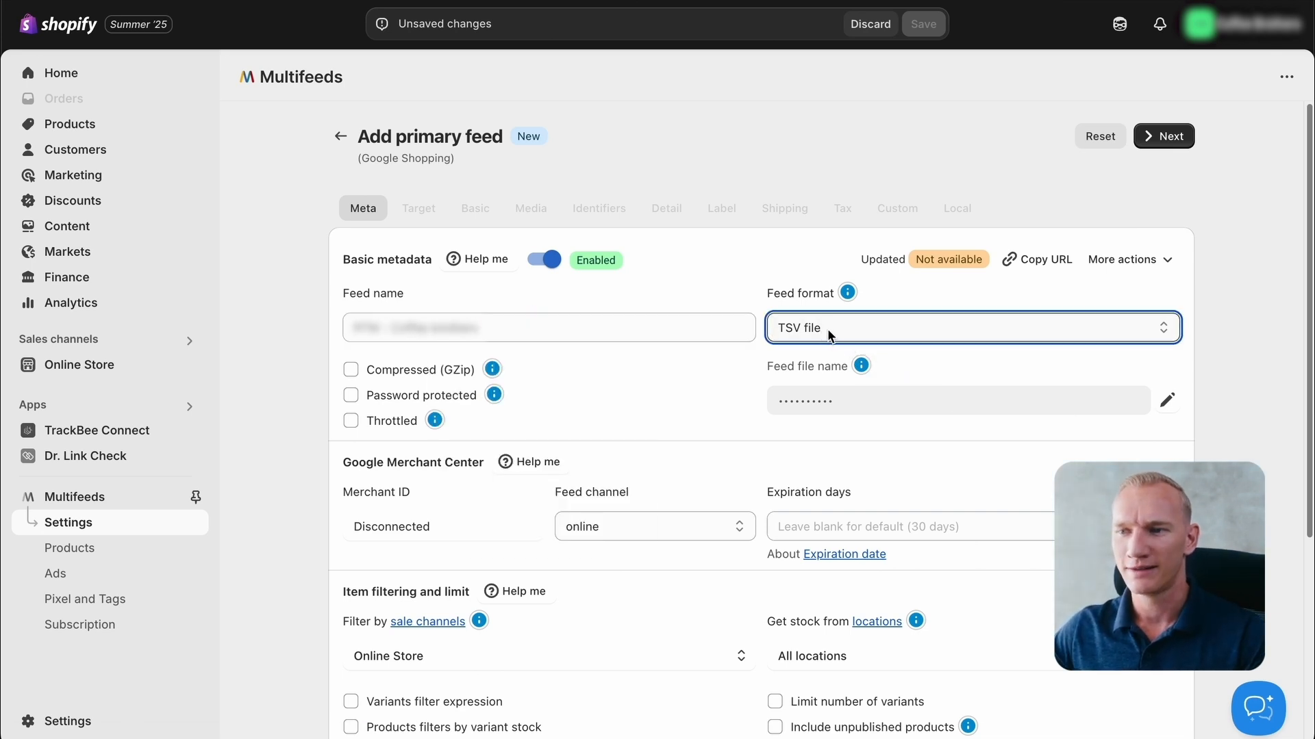
scroll(down, 3)
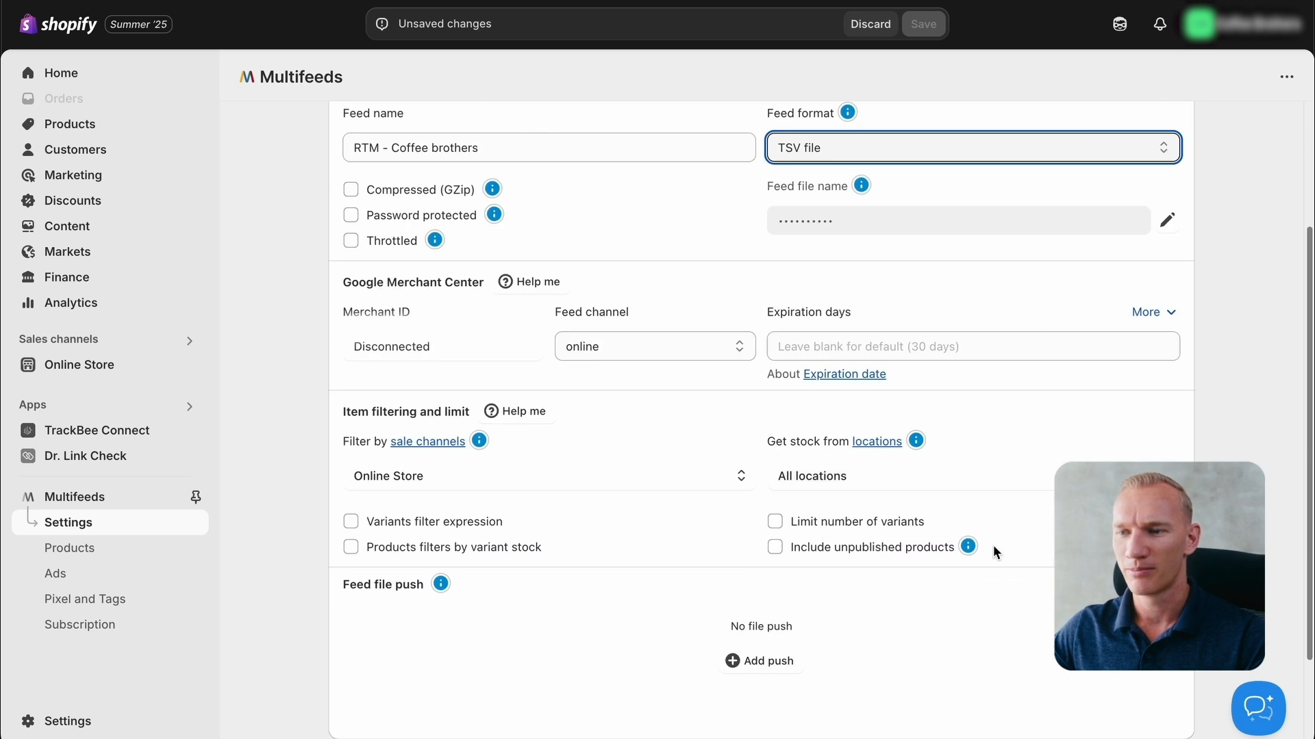
click(1164, 135)
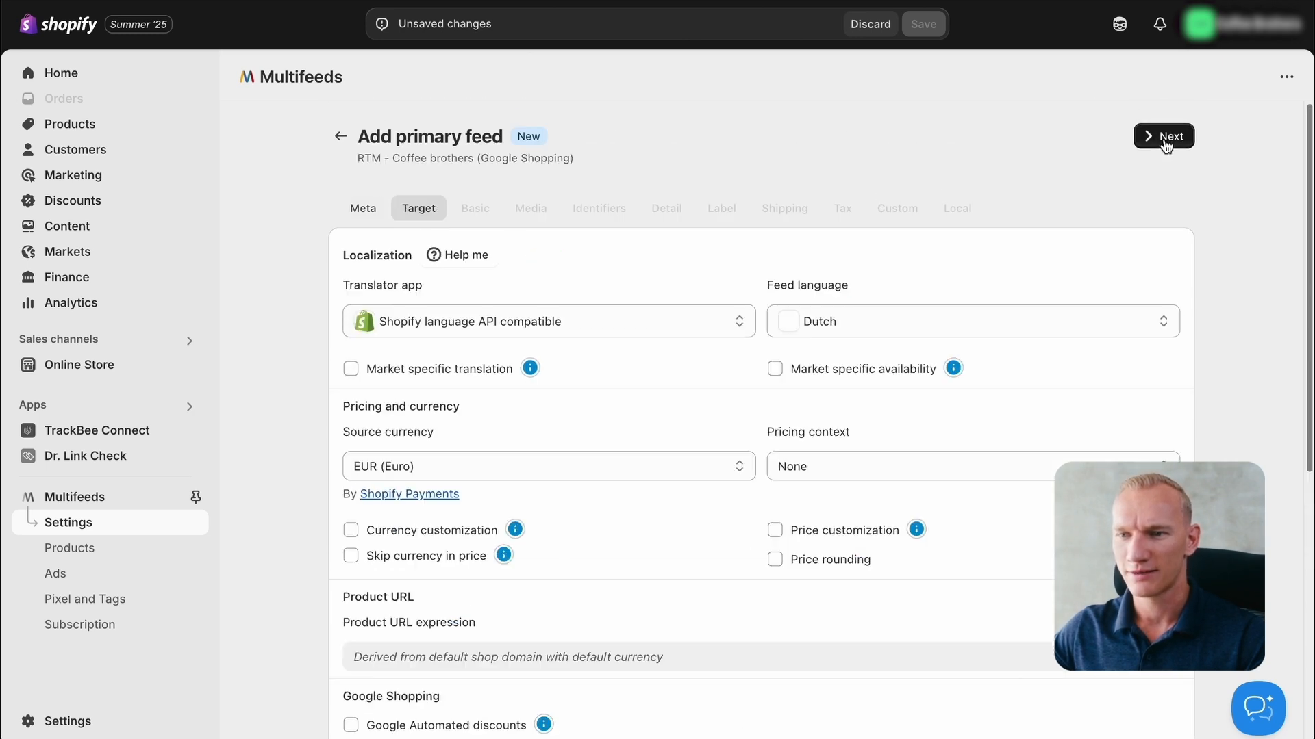
Step: Review the Dutch and EUR target and unlock the product URL expression with UTM parameters
scroll(down, 3)
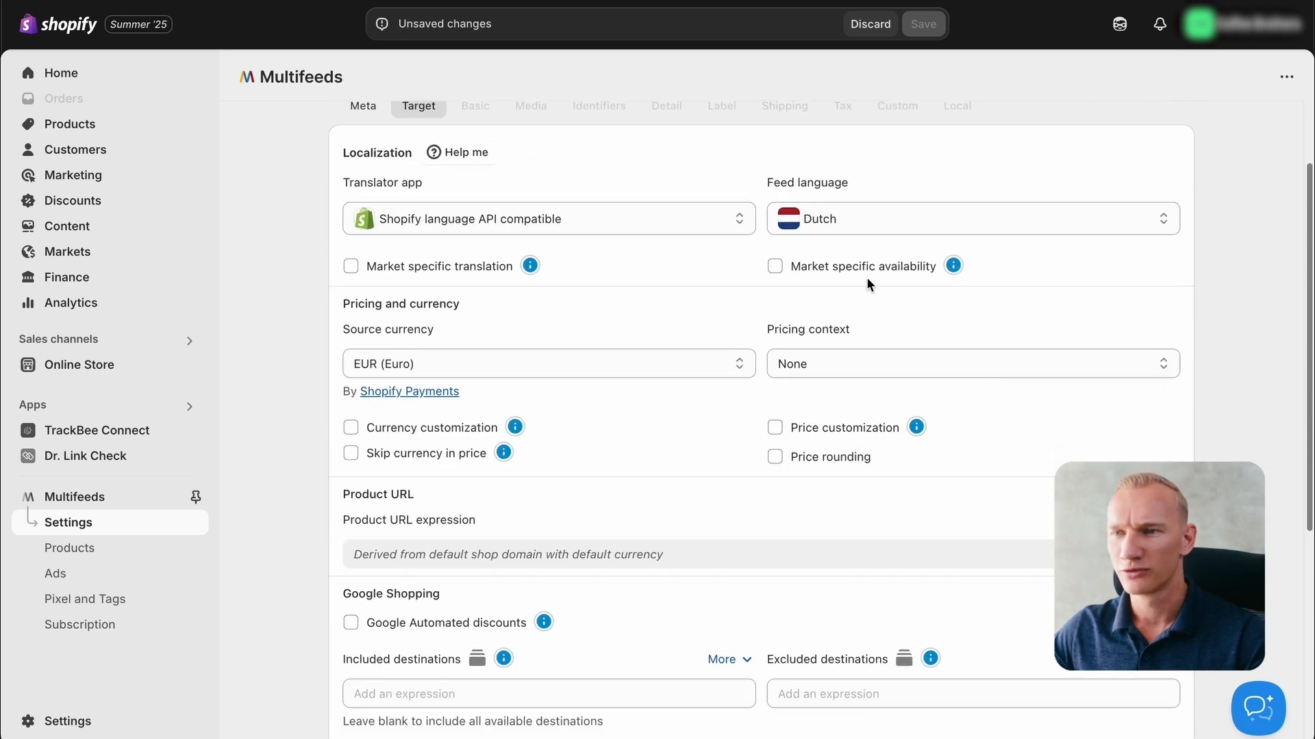
scroll(down, 3)
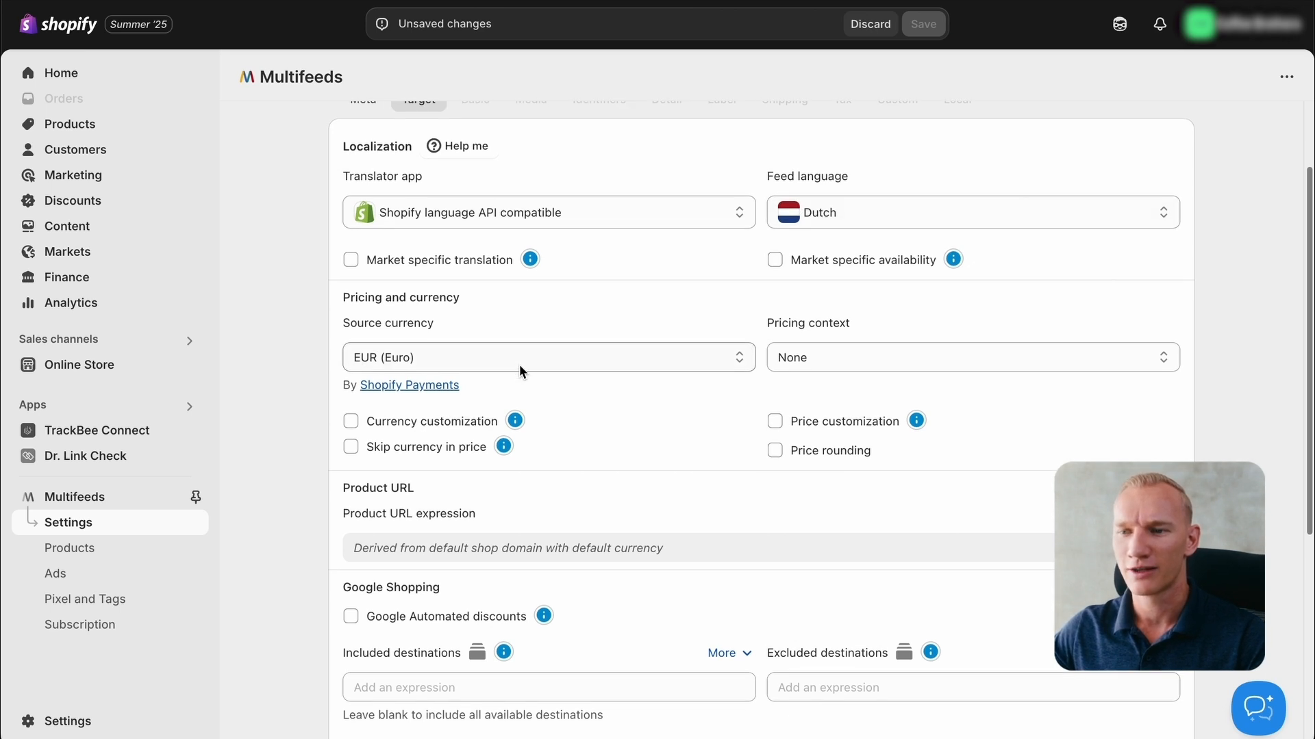
scroll(down, 3)
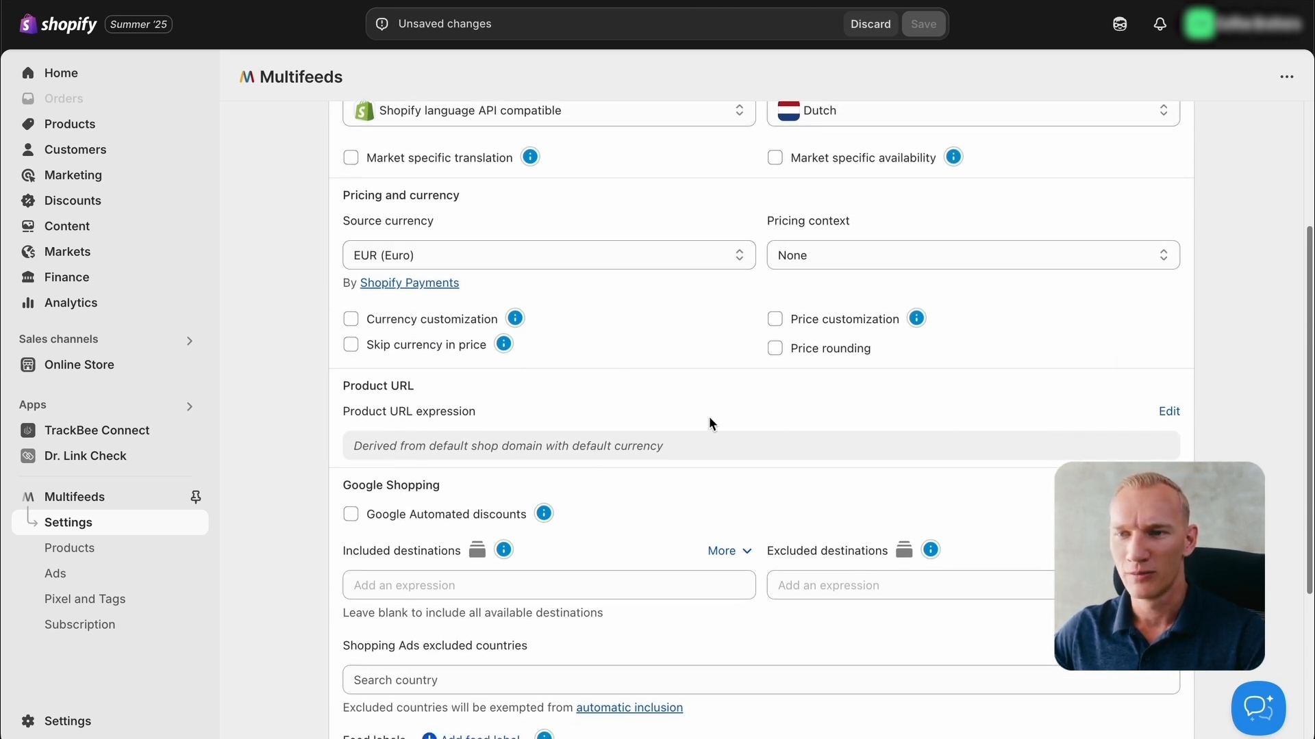
mouse_move(1103, 428)
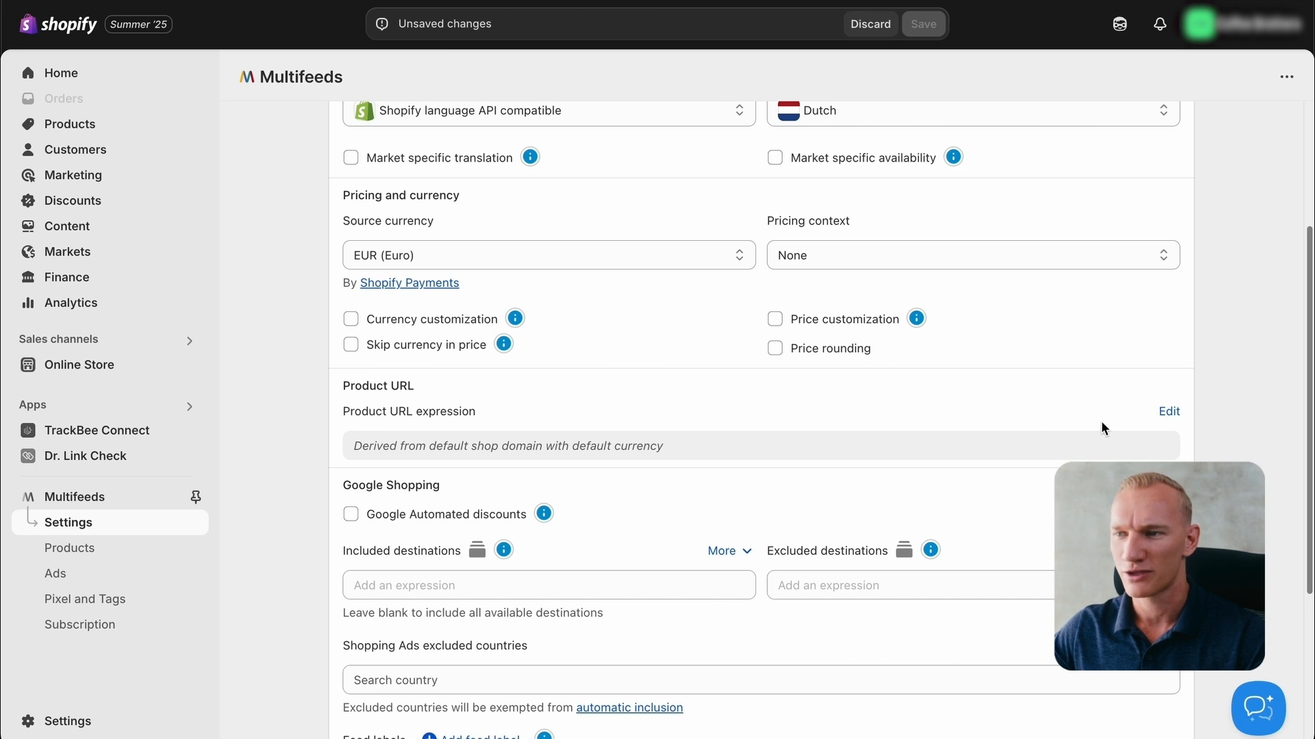
mouse_move(480, 430)
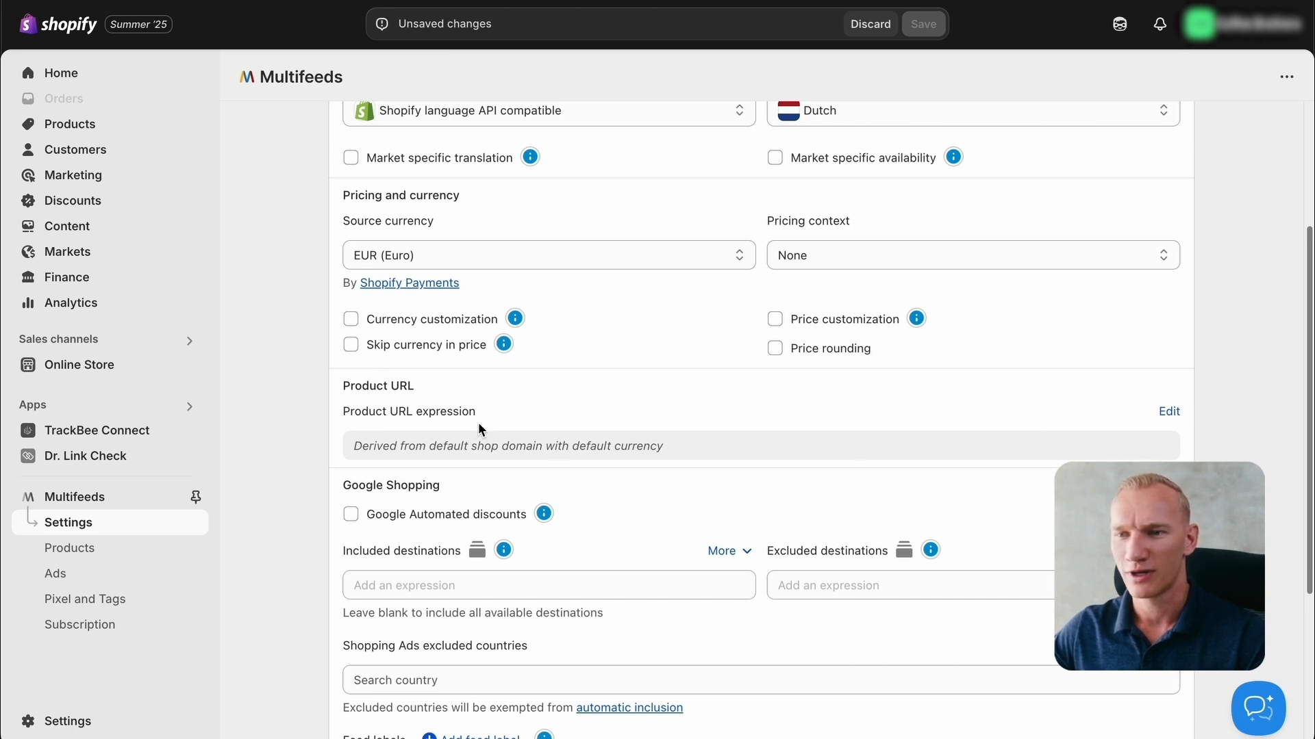
mouse_move(1168, 412)
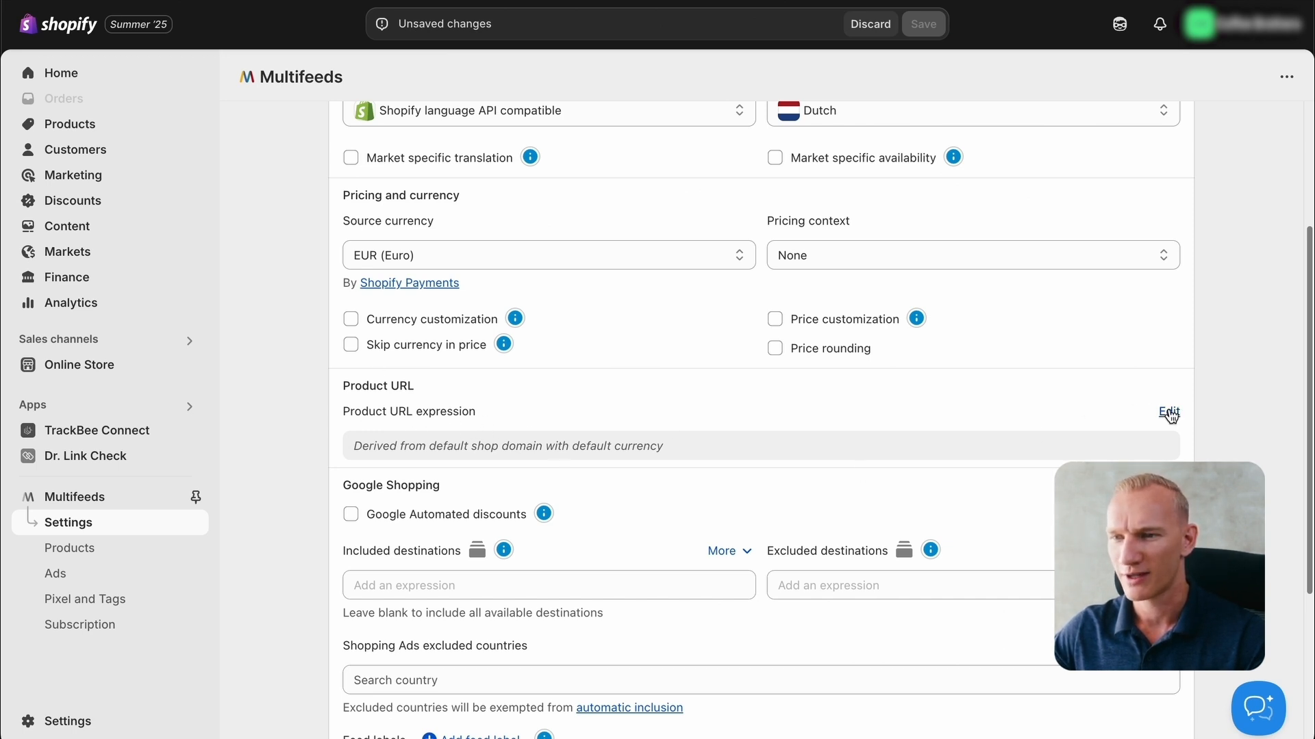
click(1147, 411)
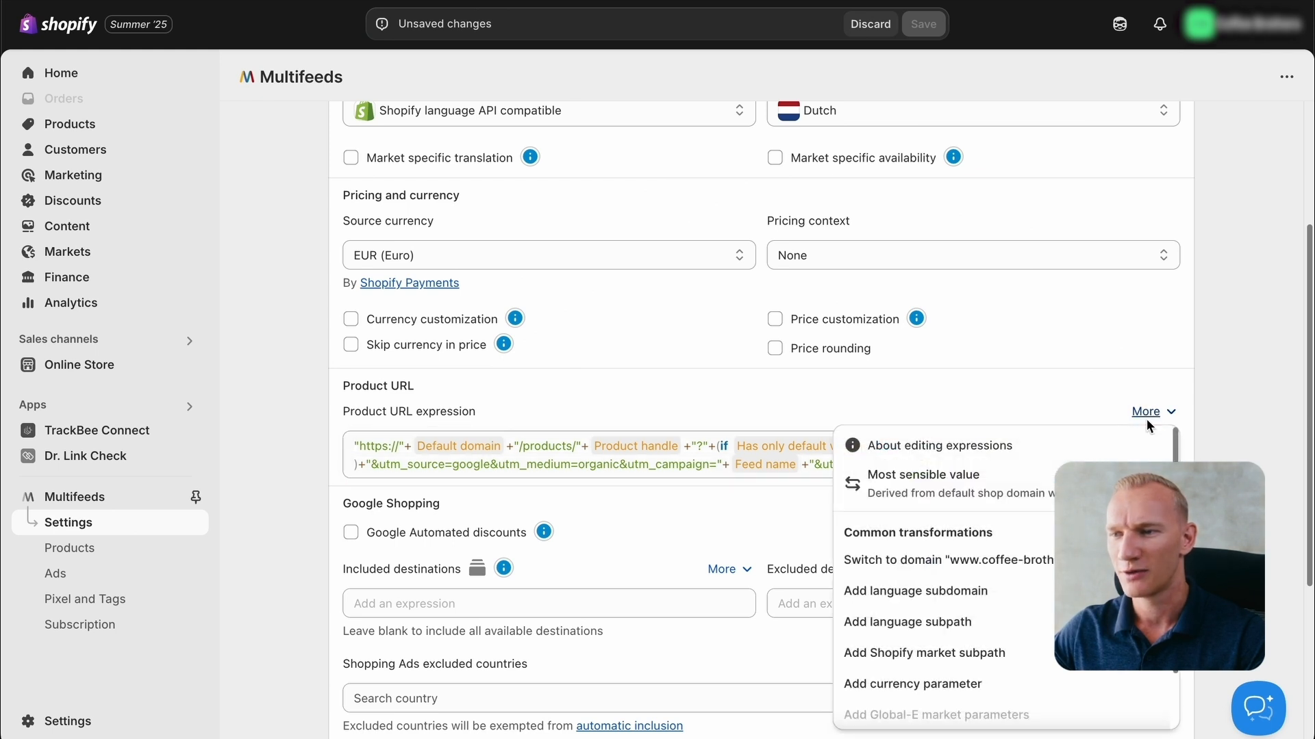
mouse_move(991, 628)
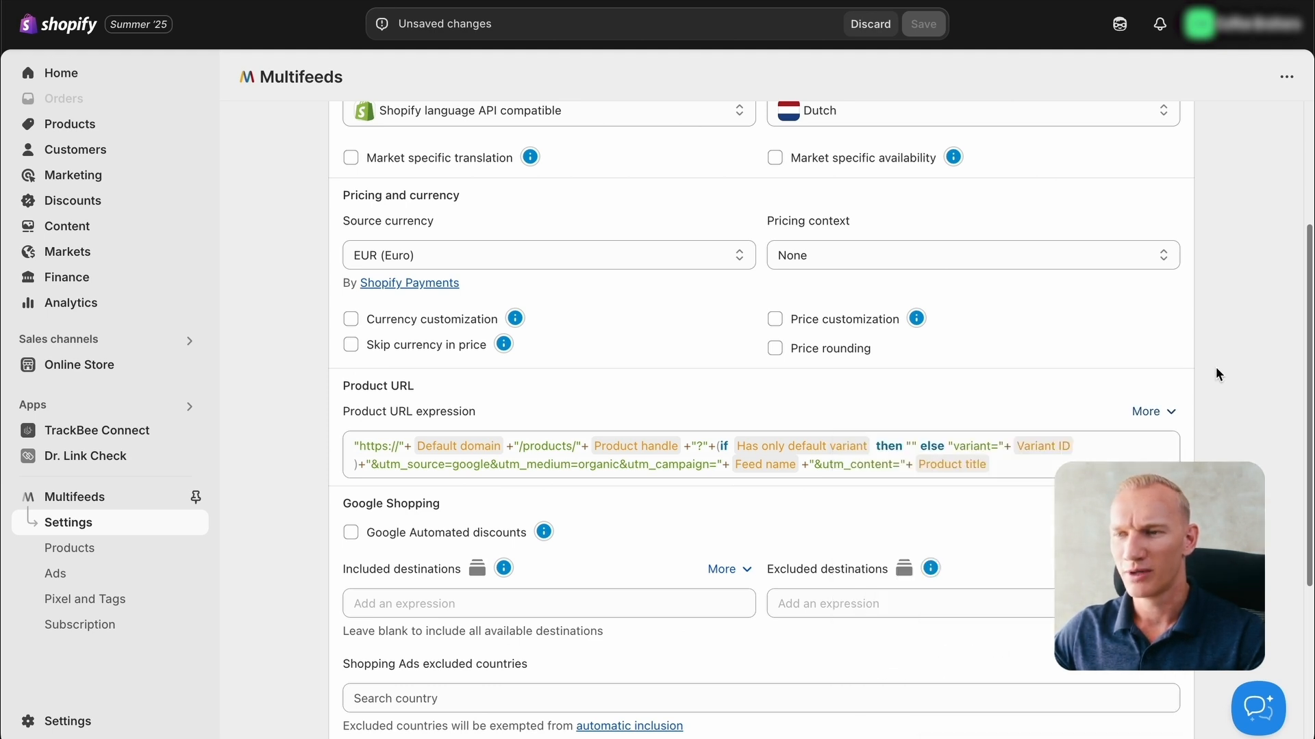
mouse_move(1032, 391)
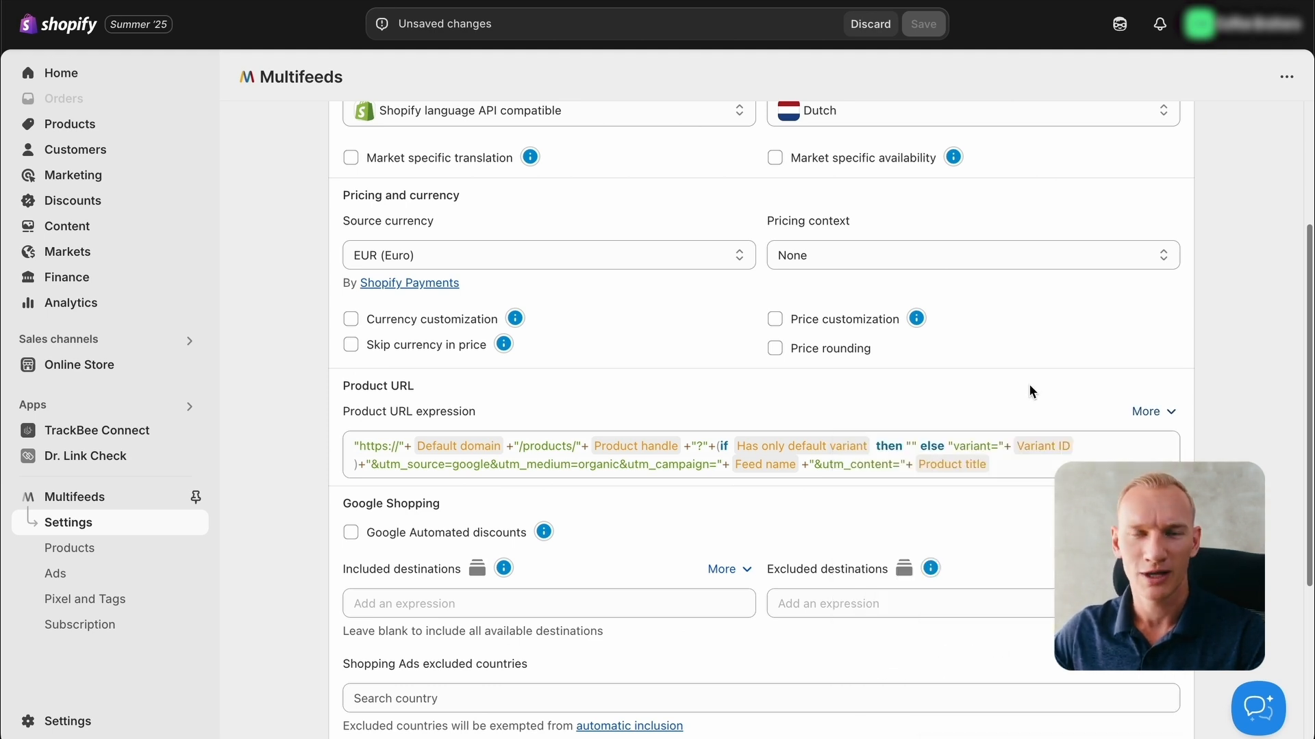
mouse_move(889, 420)
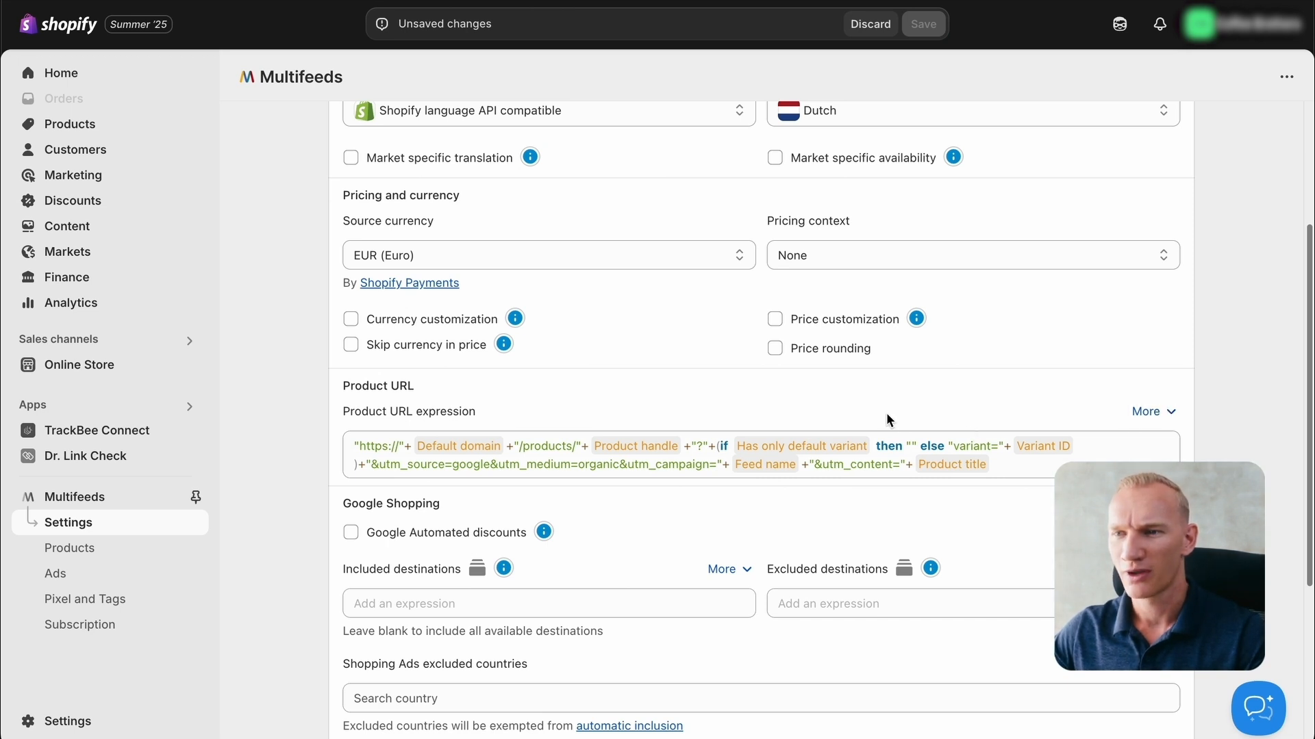
scroll(down, 3)
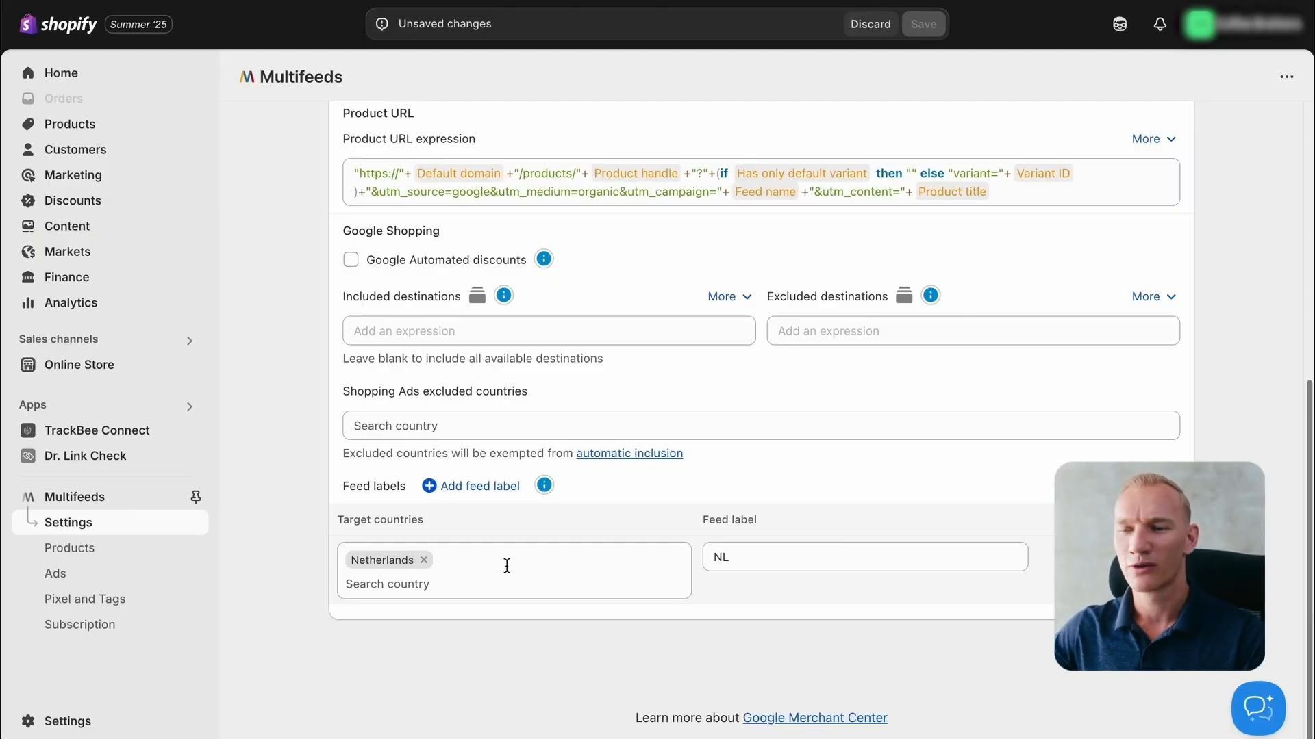
Step: Add a second feed label row with Belgium as its target country
click(480, 486)
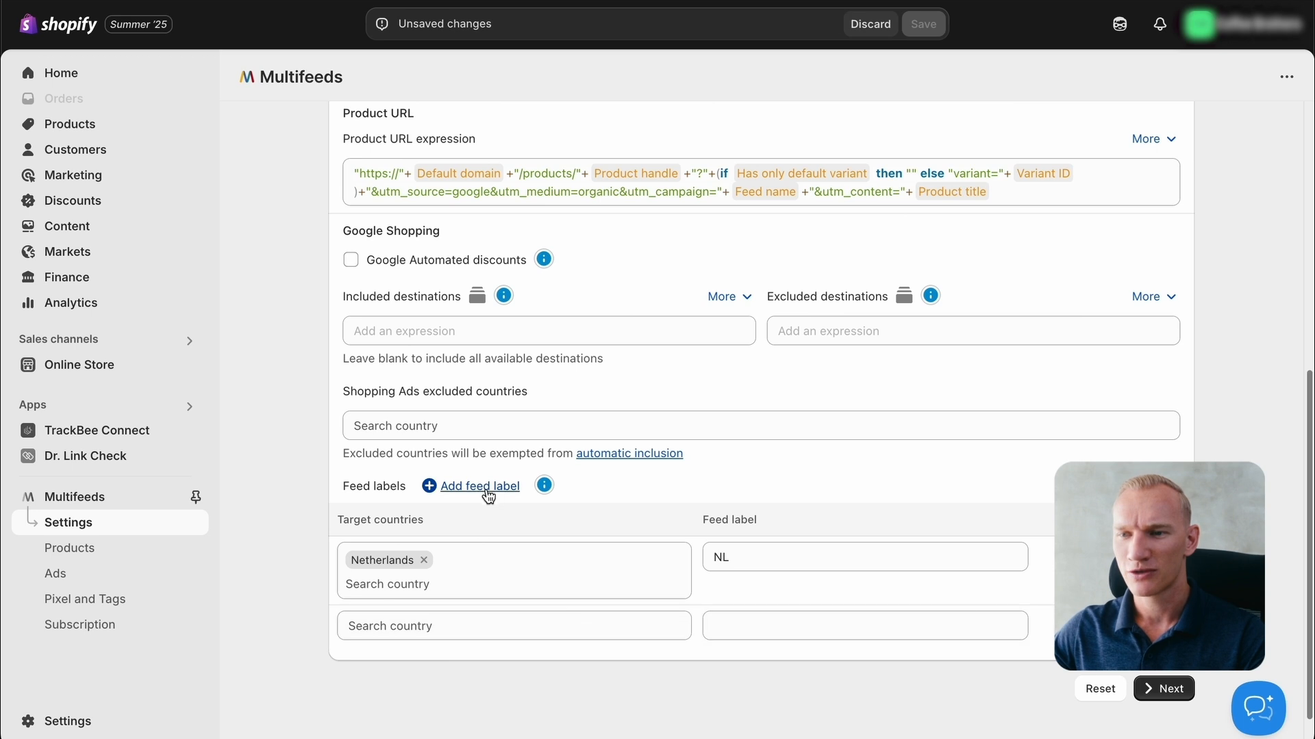
text(be)
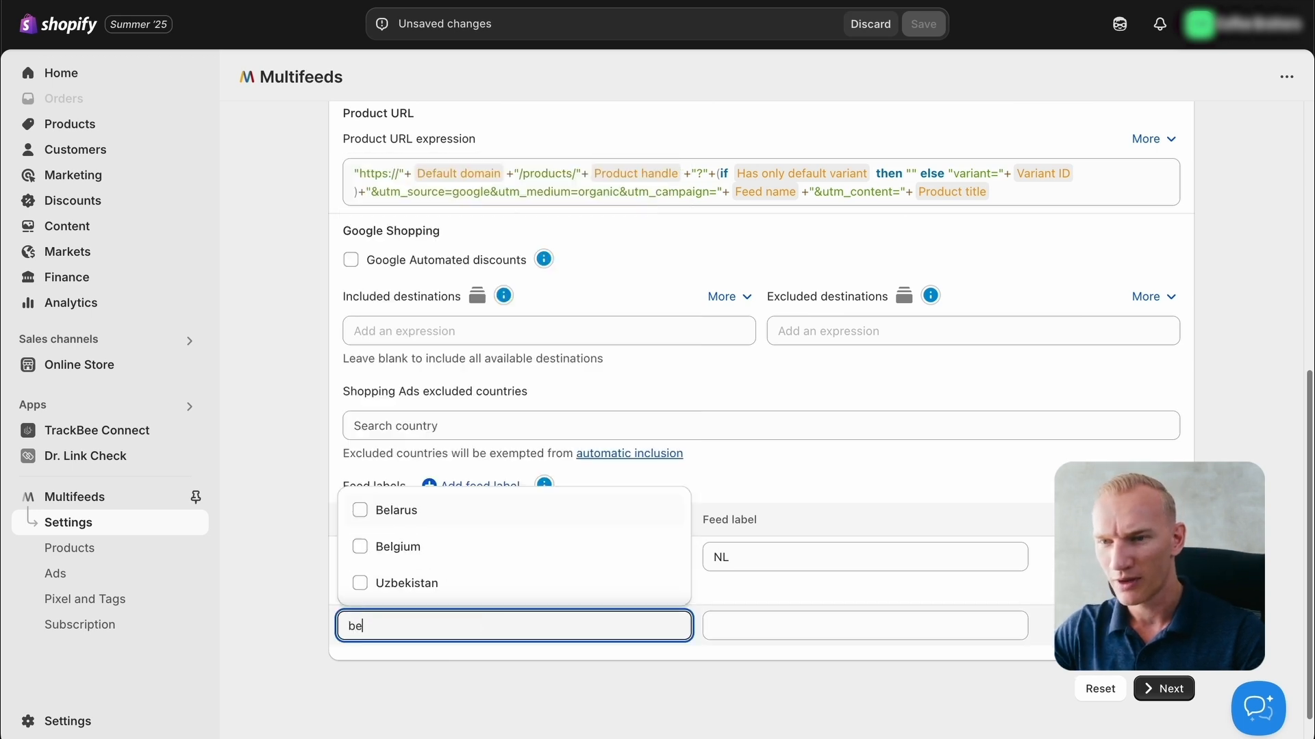
click(398, 545)
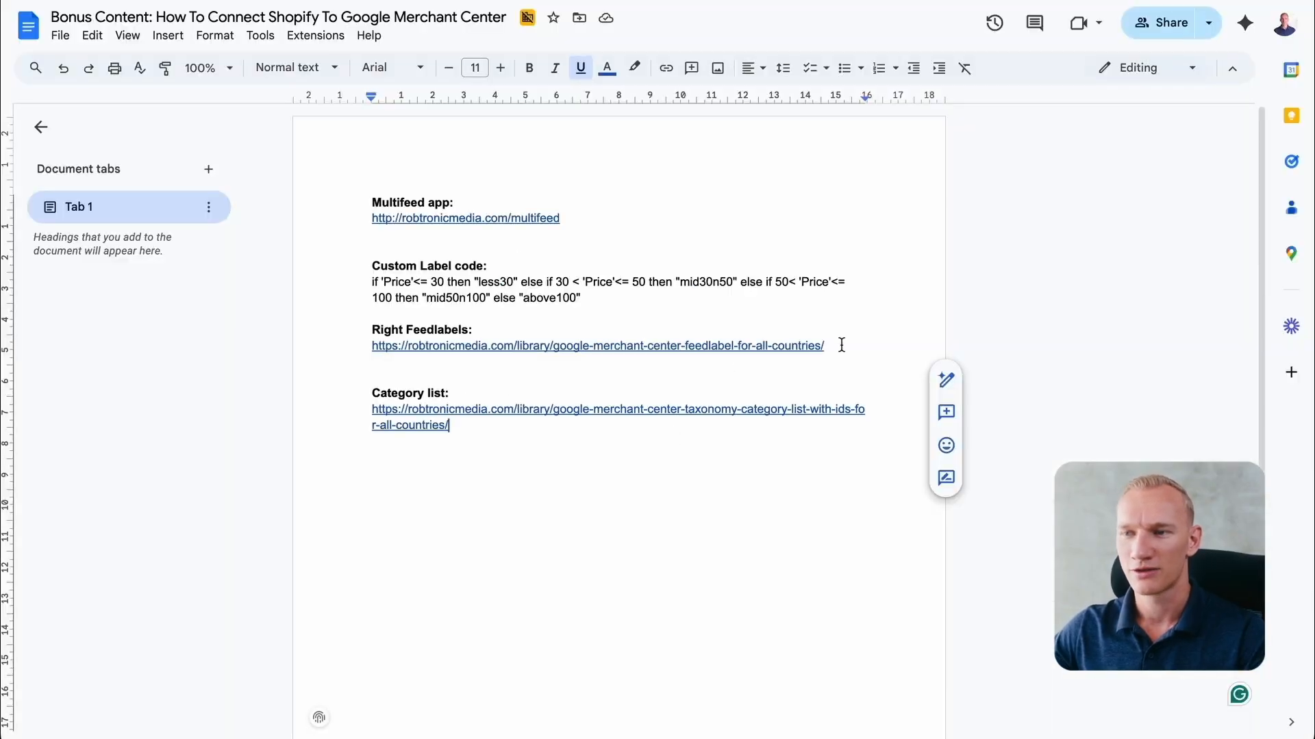
mouse_move(765, 484)
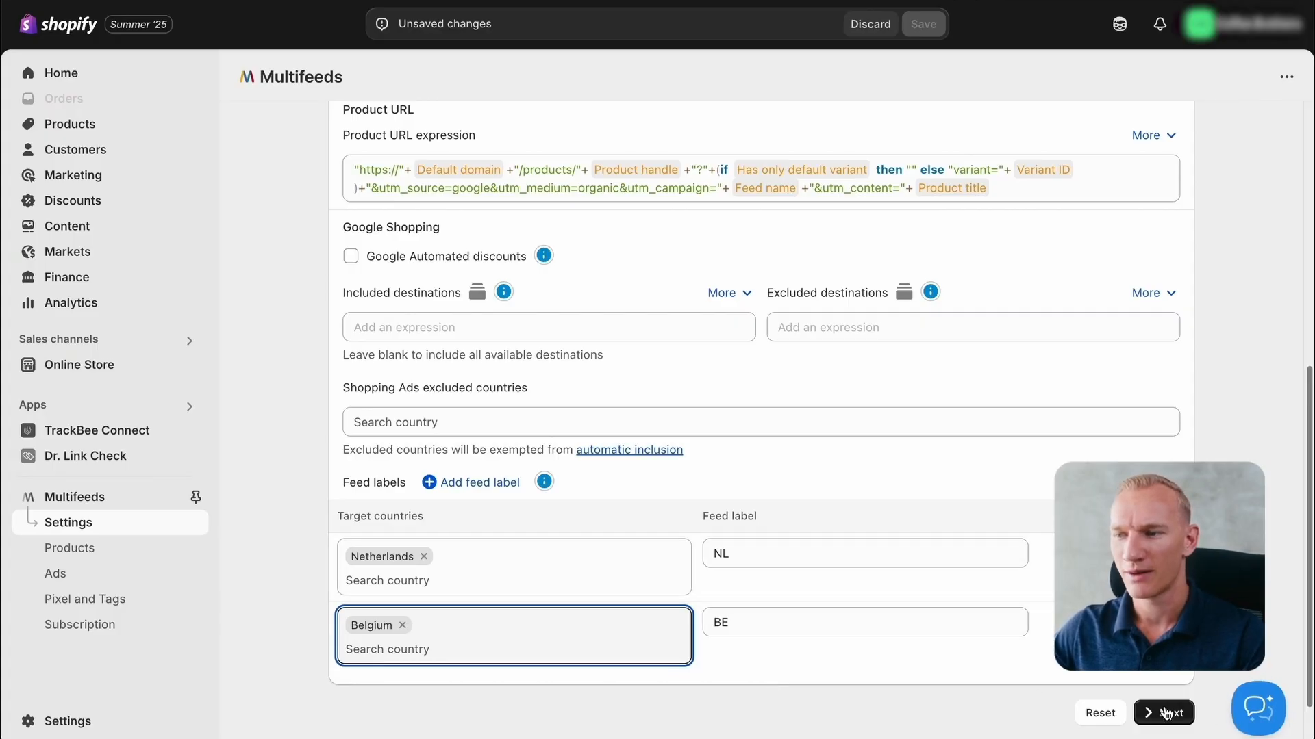
Step: Confirm the BE-labelled target and accept default Basic and Media settings
click(1162, 712)
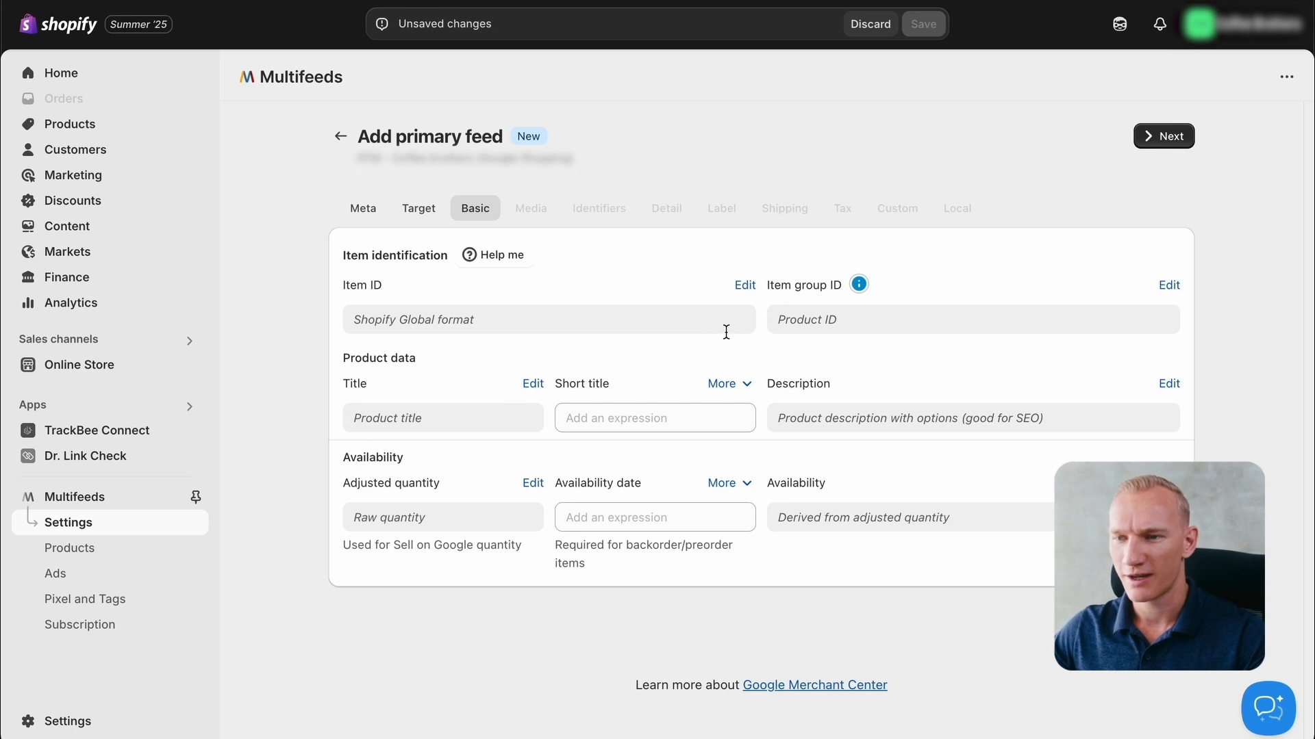
mouse_move(896, 598)
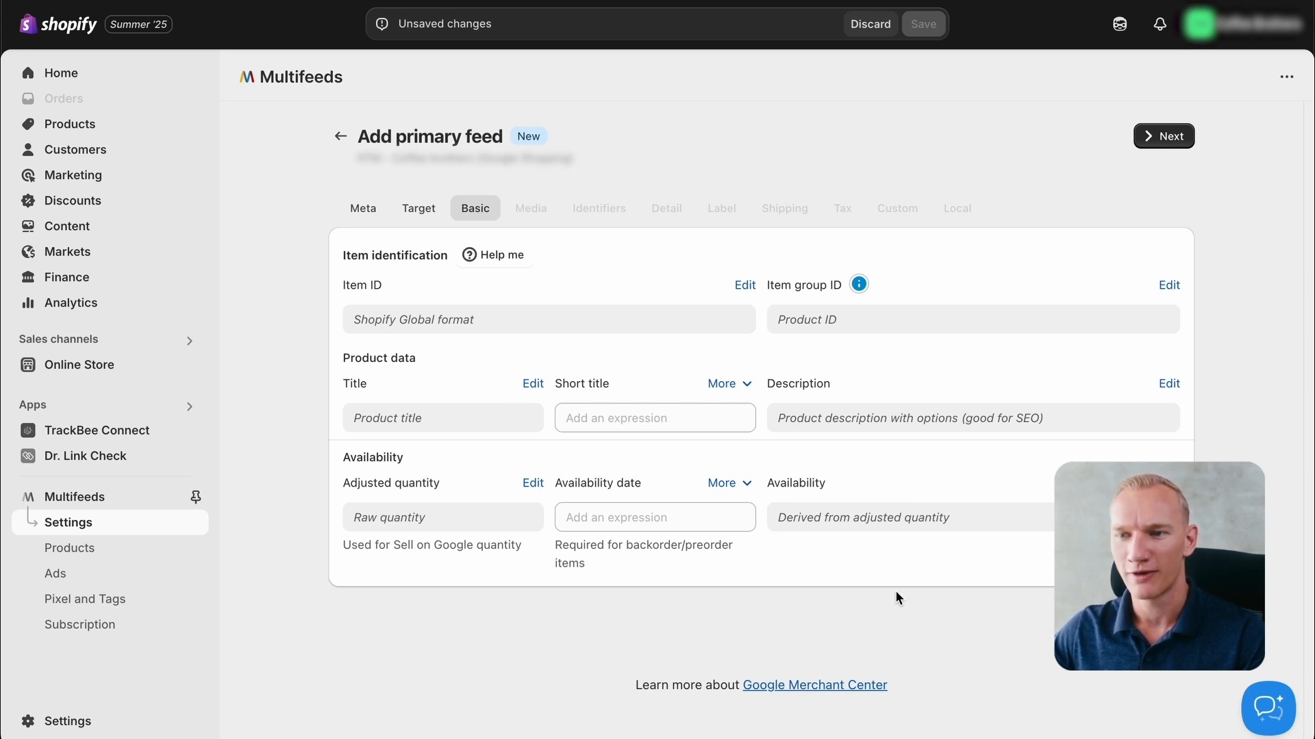
click(530, 208)
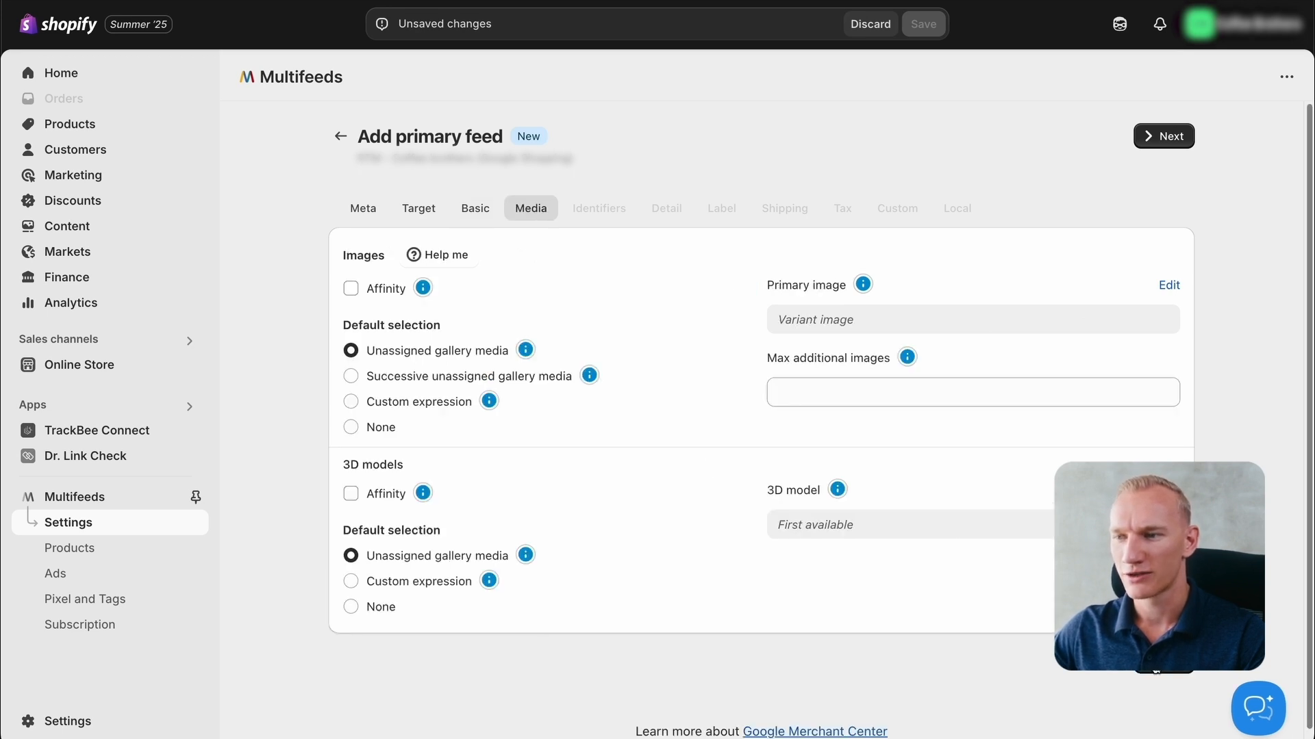
click(599, 208)
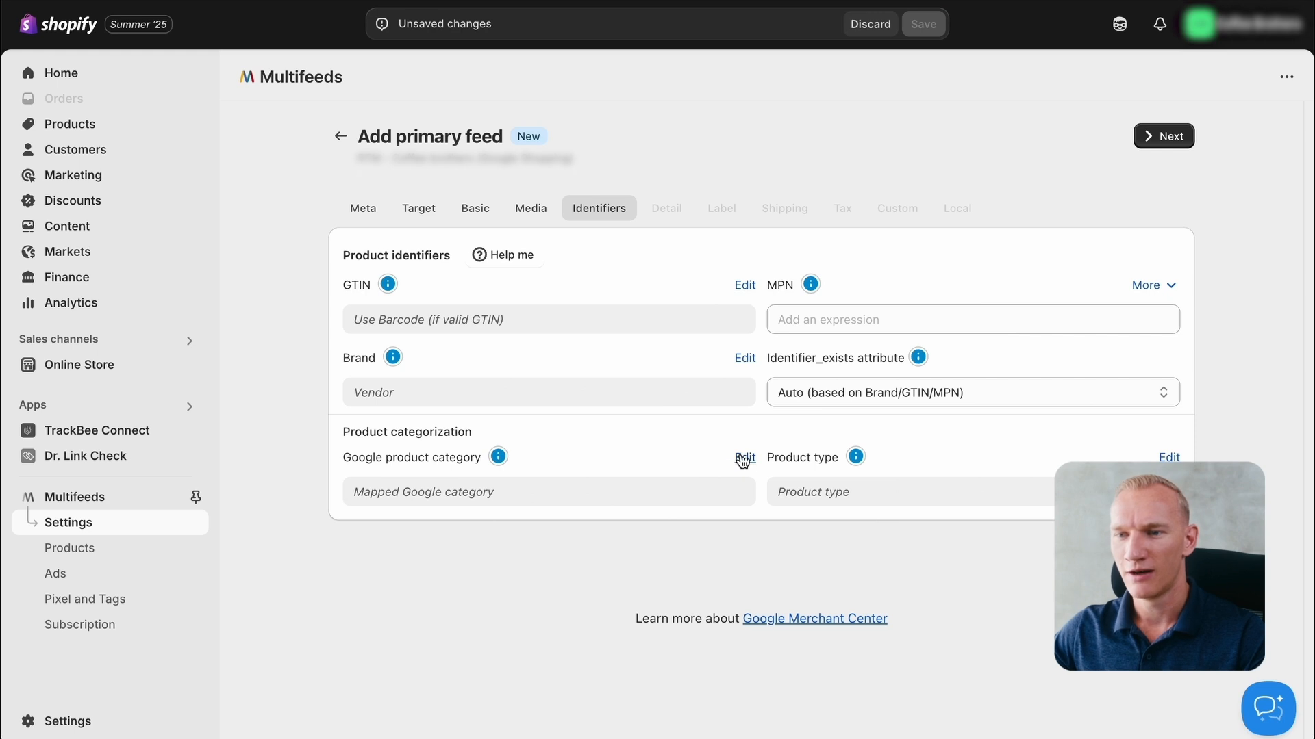
Step: Keep 'Mapped Google category' as the product category and advance to Detail
click(549, 491)
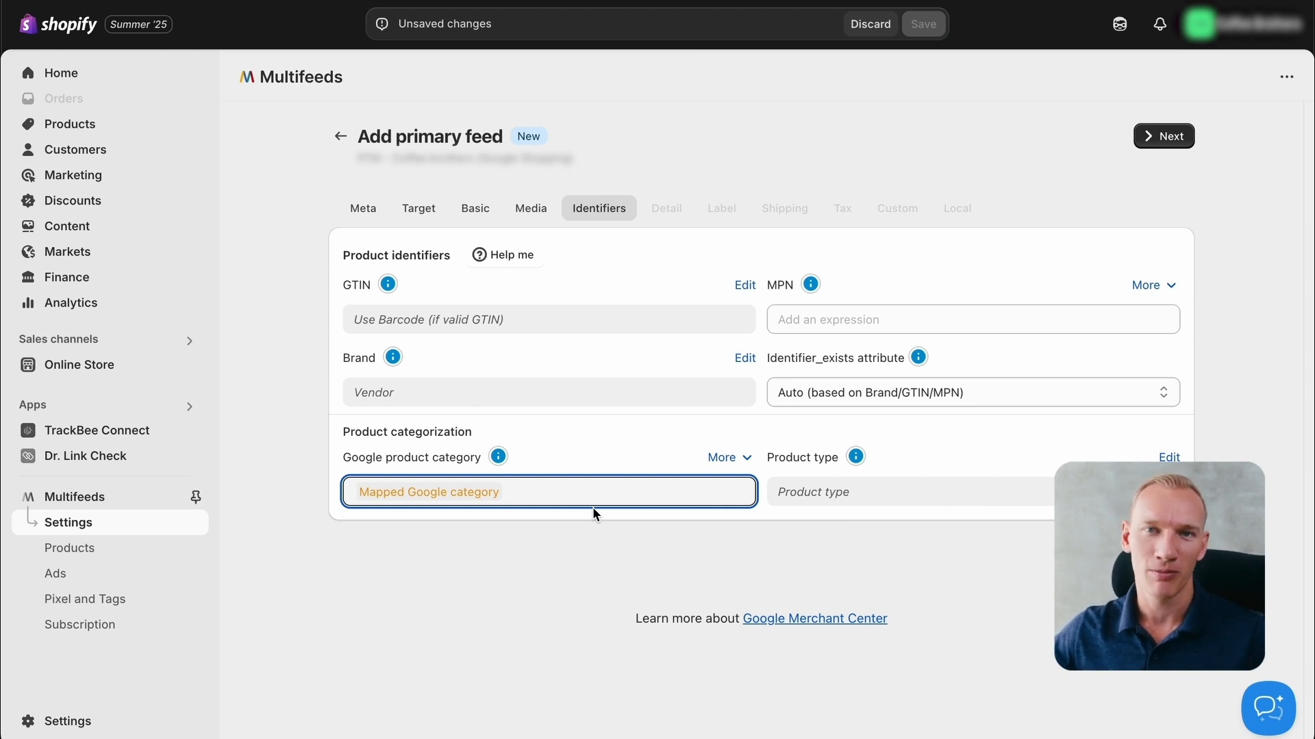
mouse_move(483, 514)
text( ")
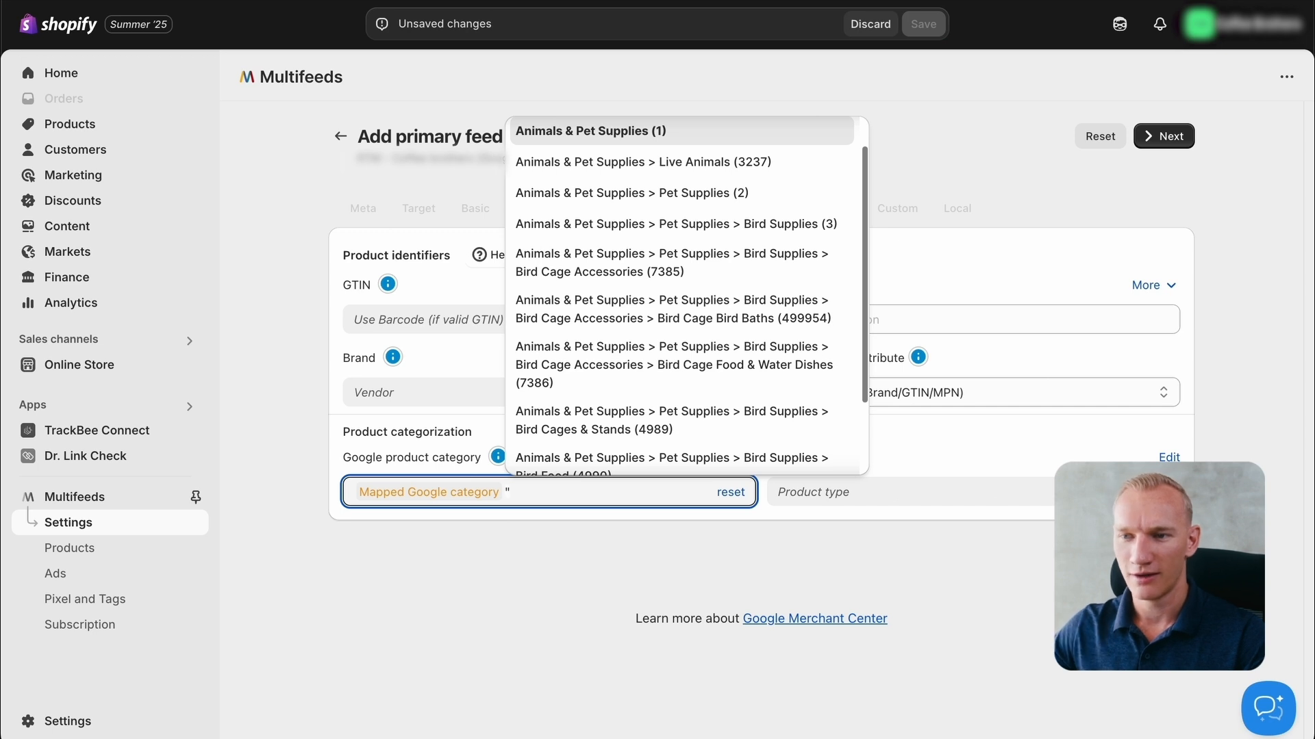
mouse_move(543, 488)
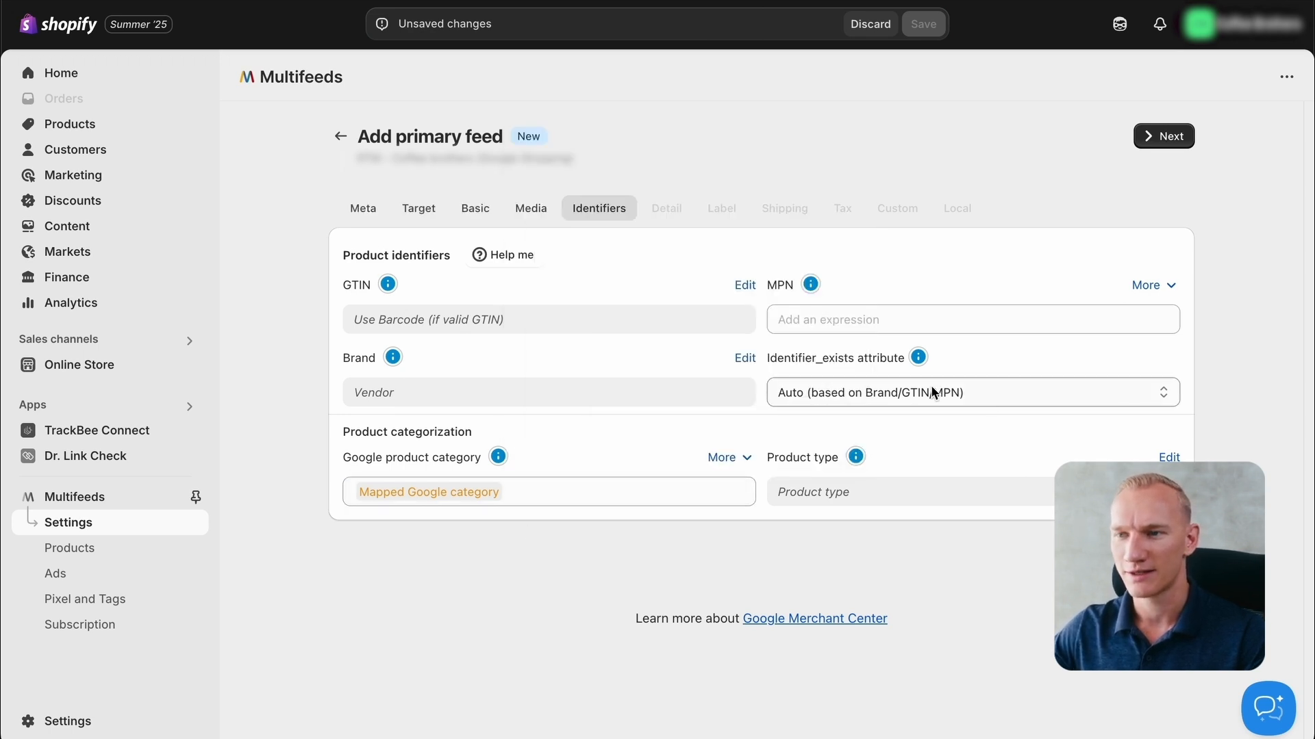
click(667, 209)
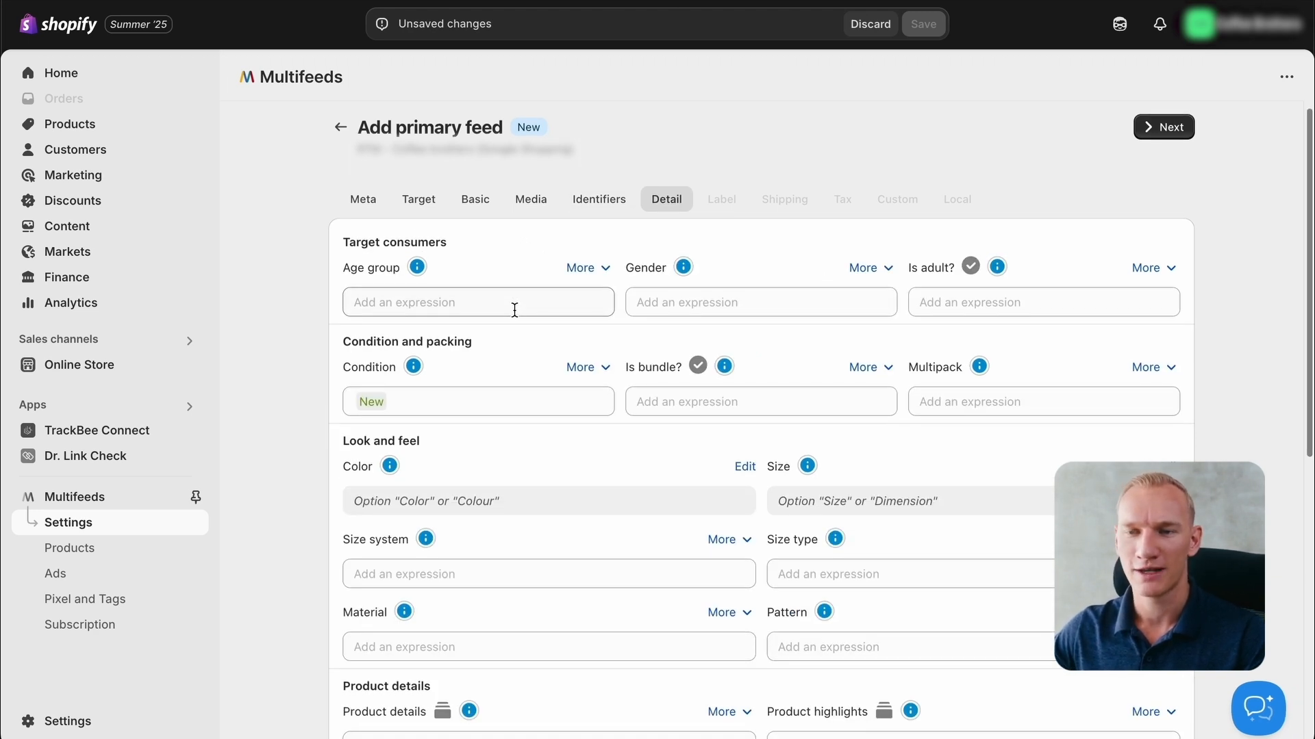
Step: Choose Adult from the Age group values list
click(478, 302)
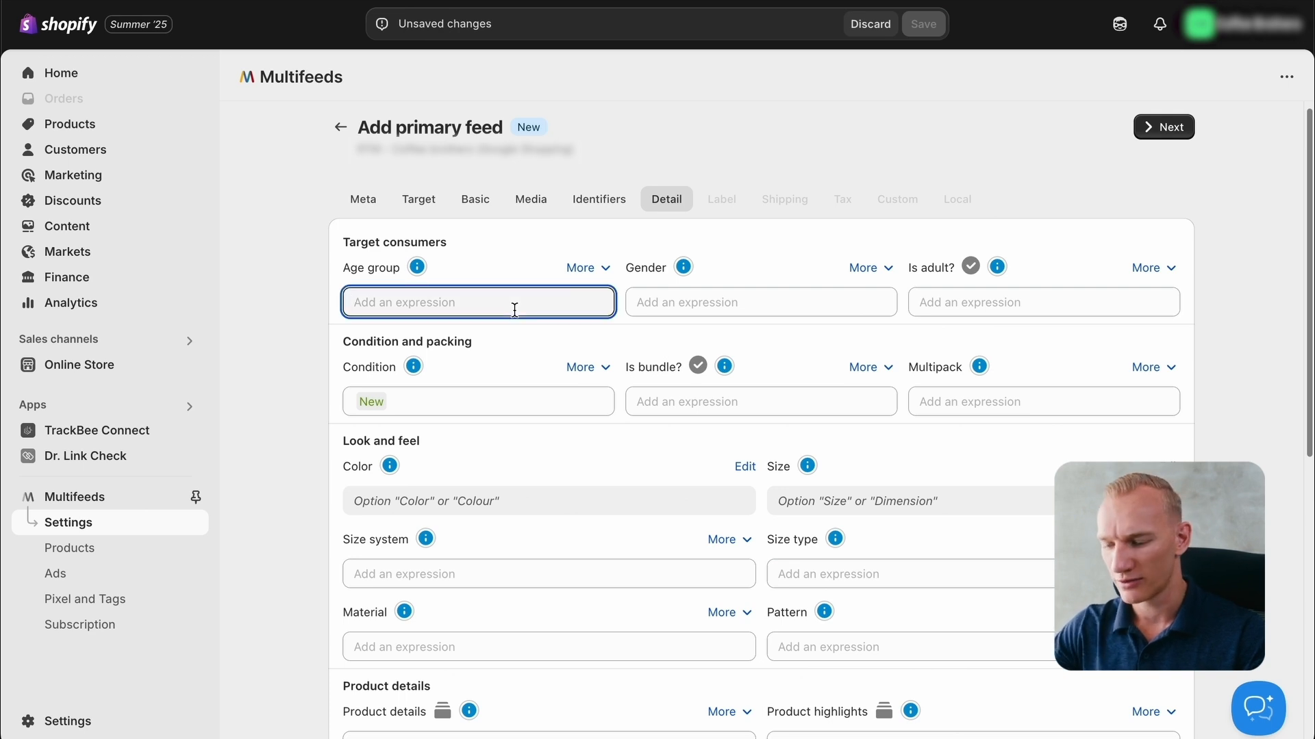
text(")
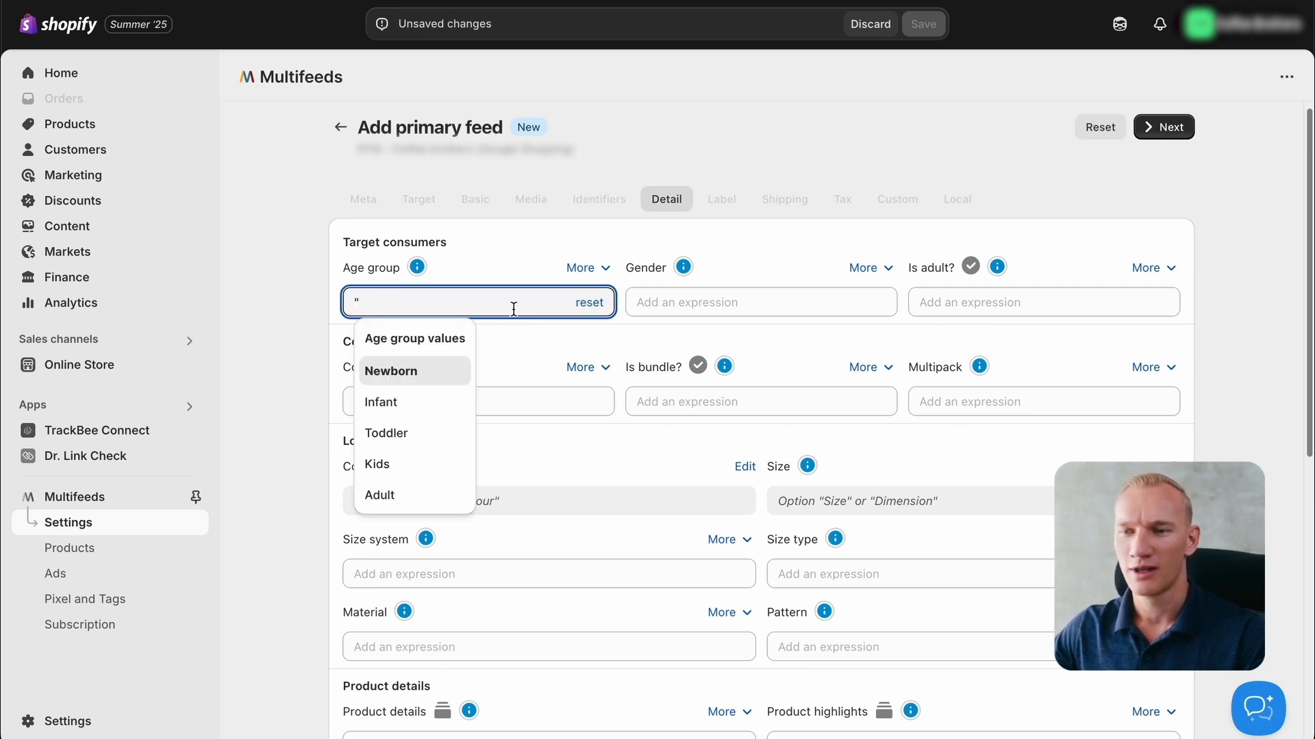
click(378, 495)
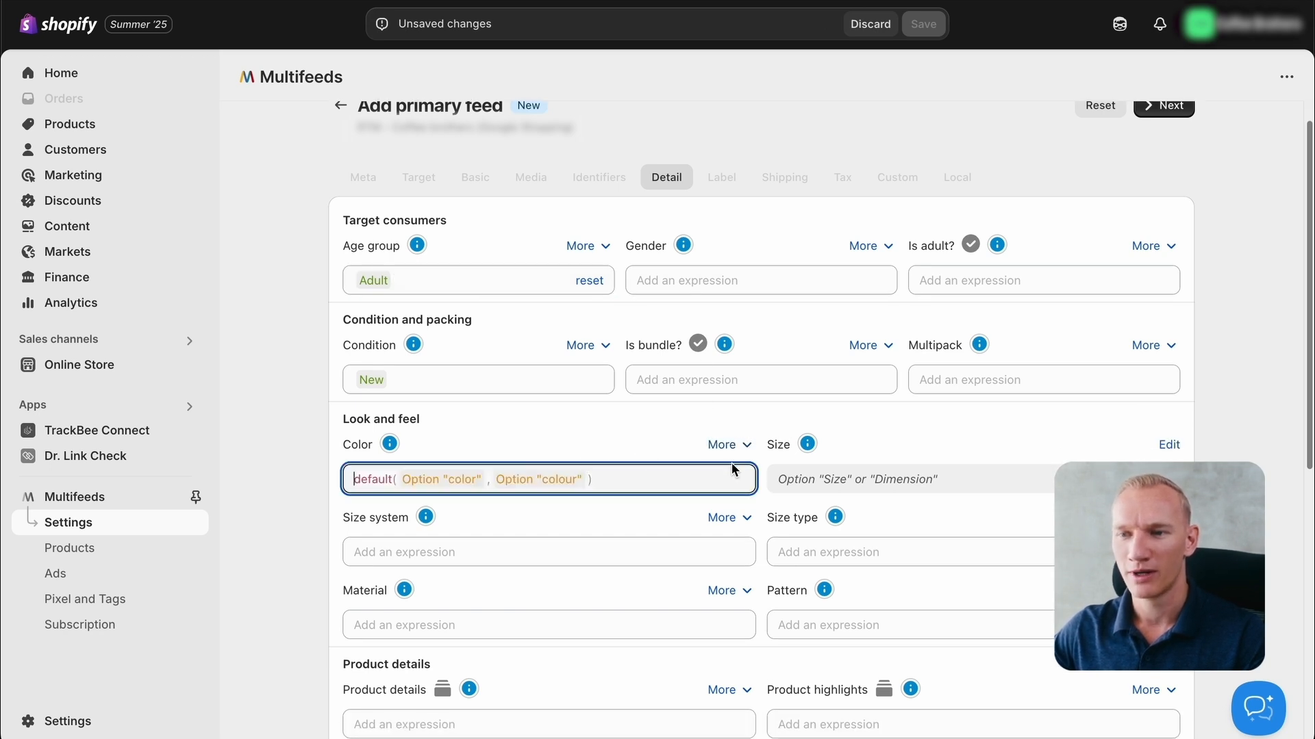
mouse_move(633, 506)
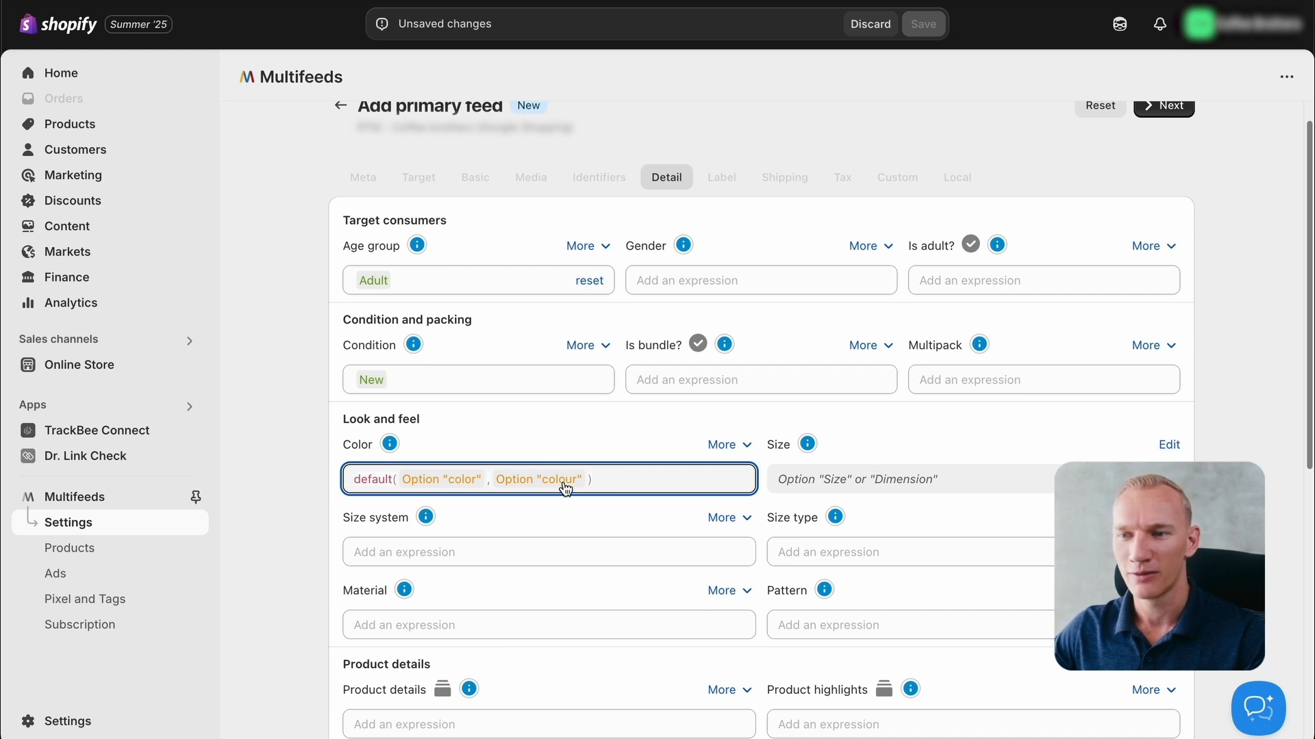
Step: Replace the colour variant option with kleur for Color
click(538, 479)
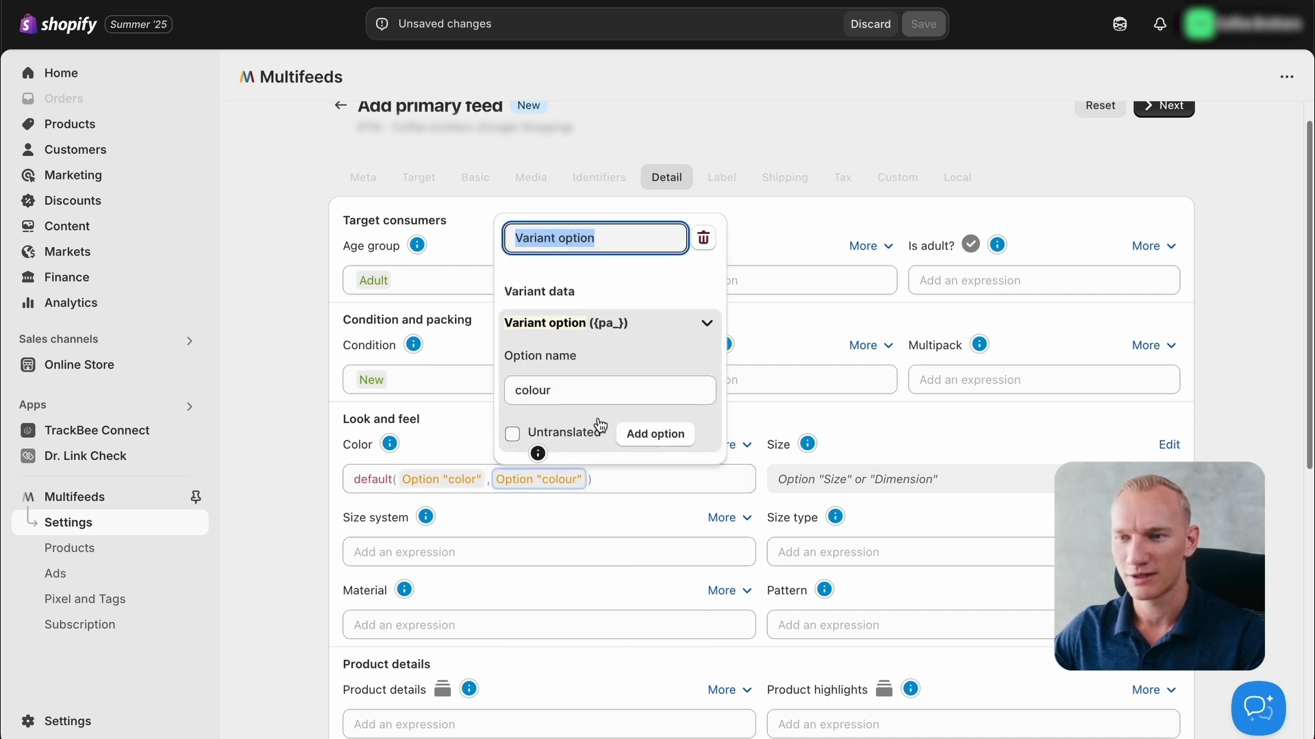
click(609, 390)
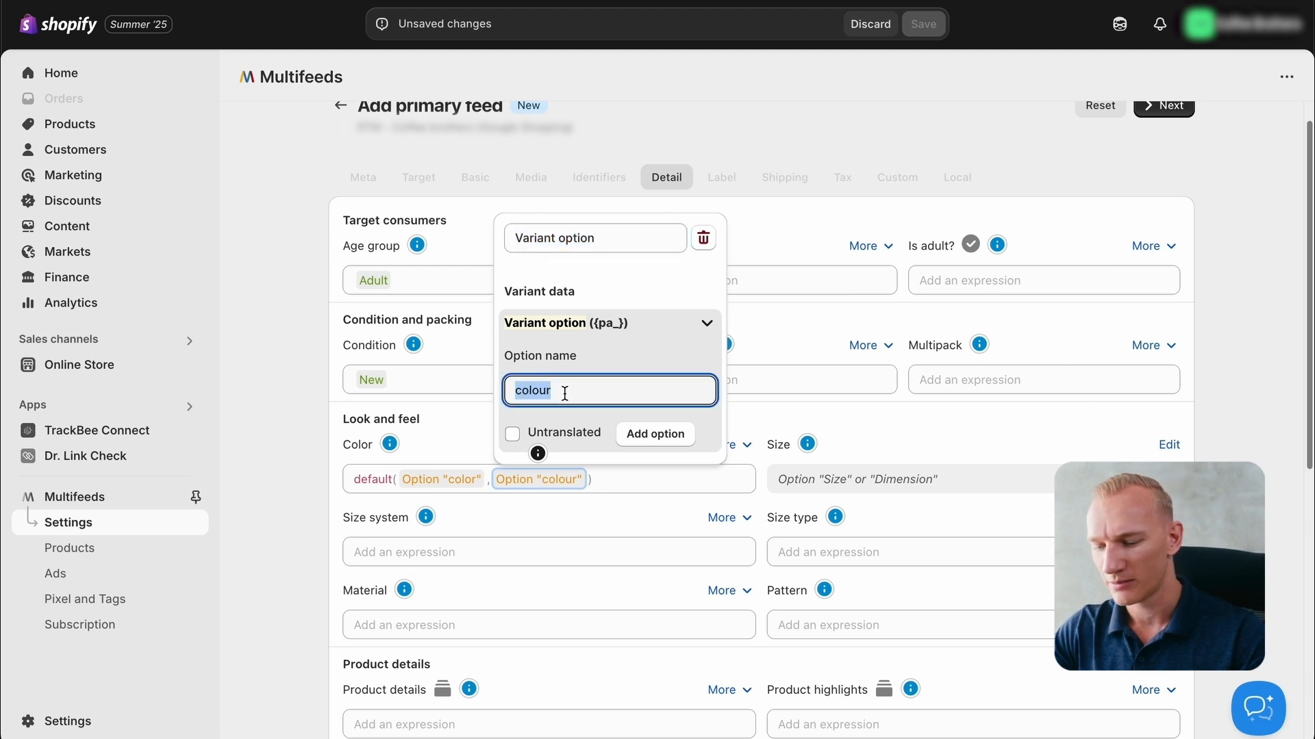
text(kleur)
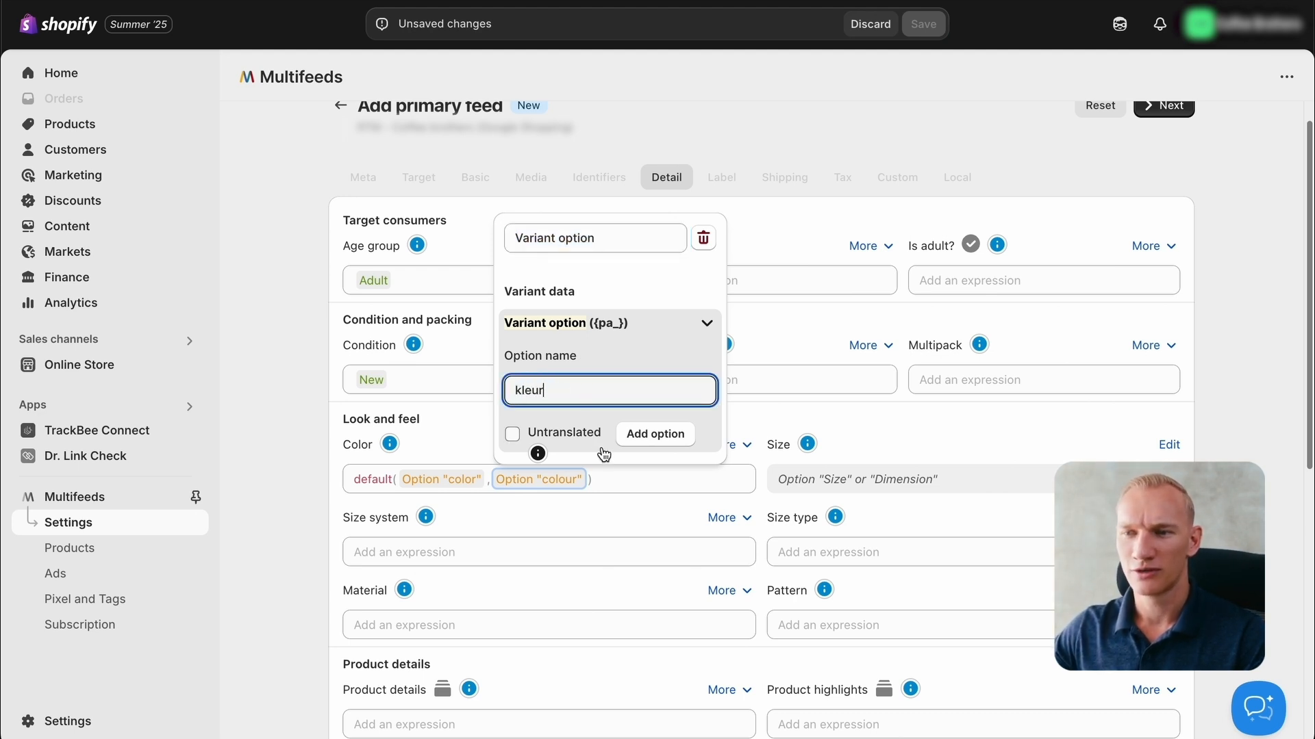
mouse_move(650, 442)
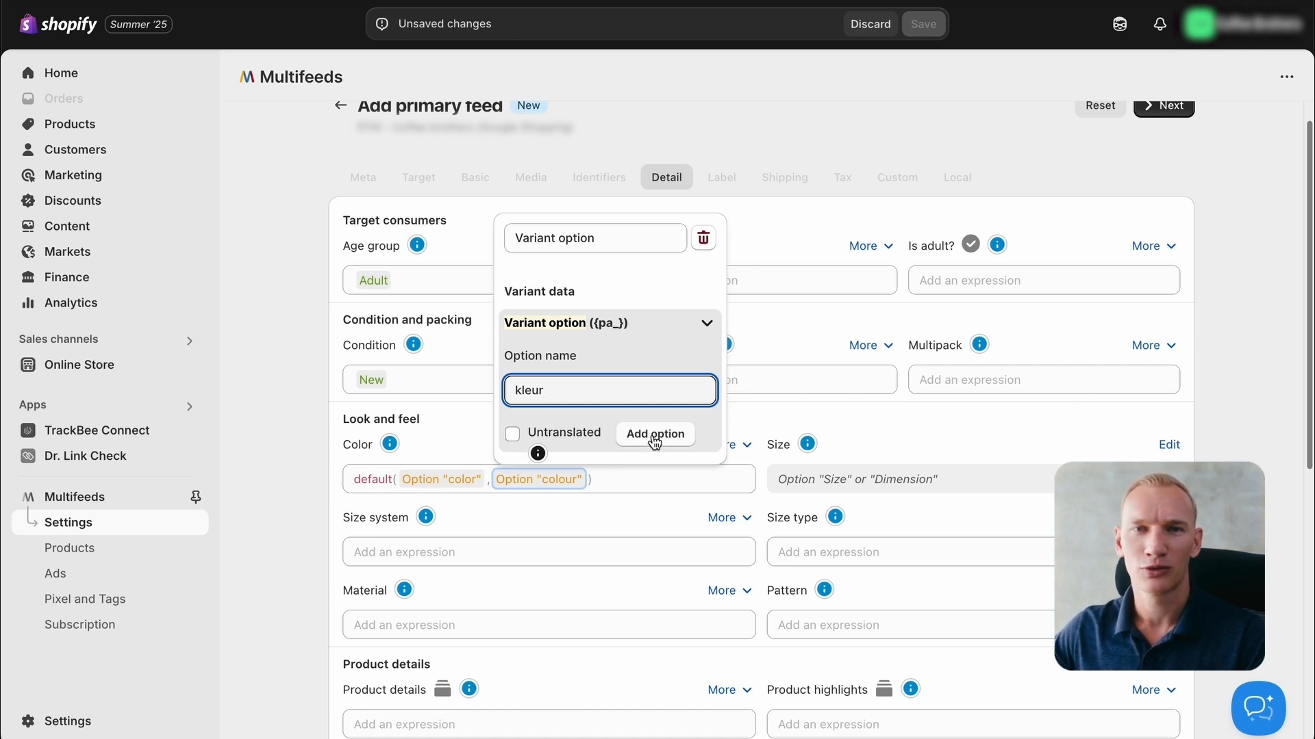
click(654, 433)
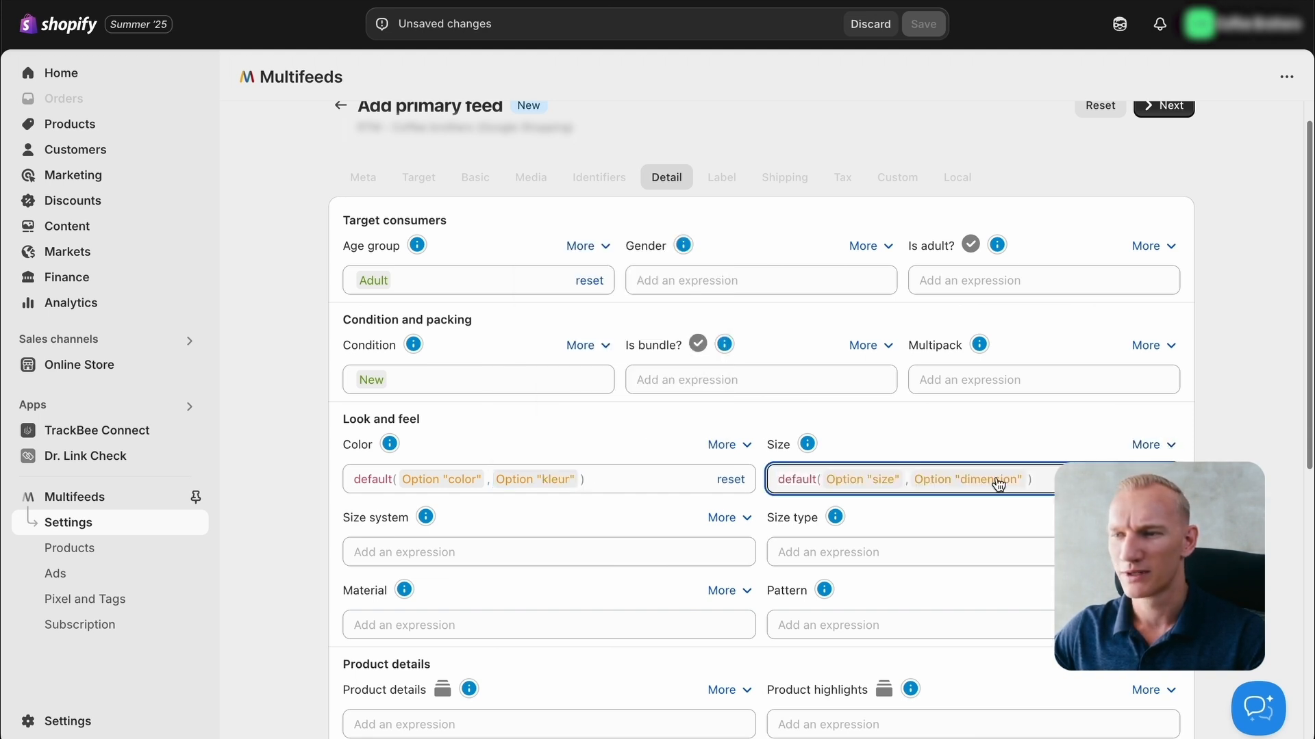
Step: Change the dimension option for Size to maat and begin choosing a size system
click(966, 479)
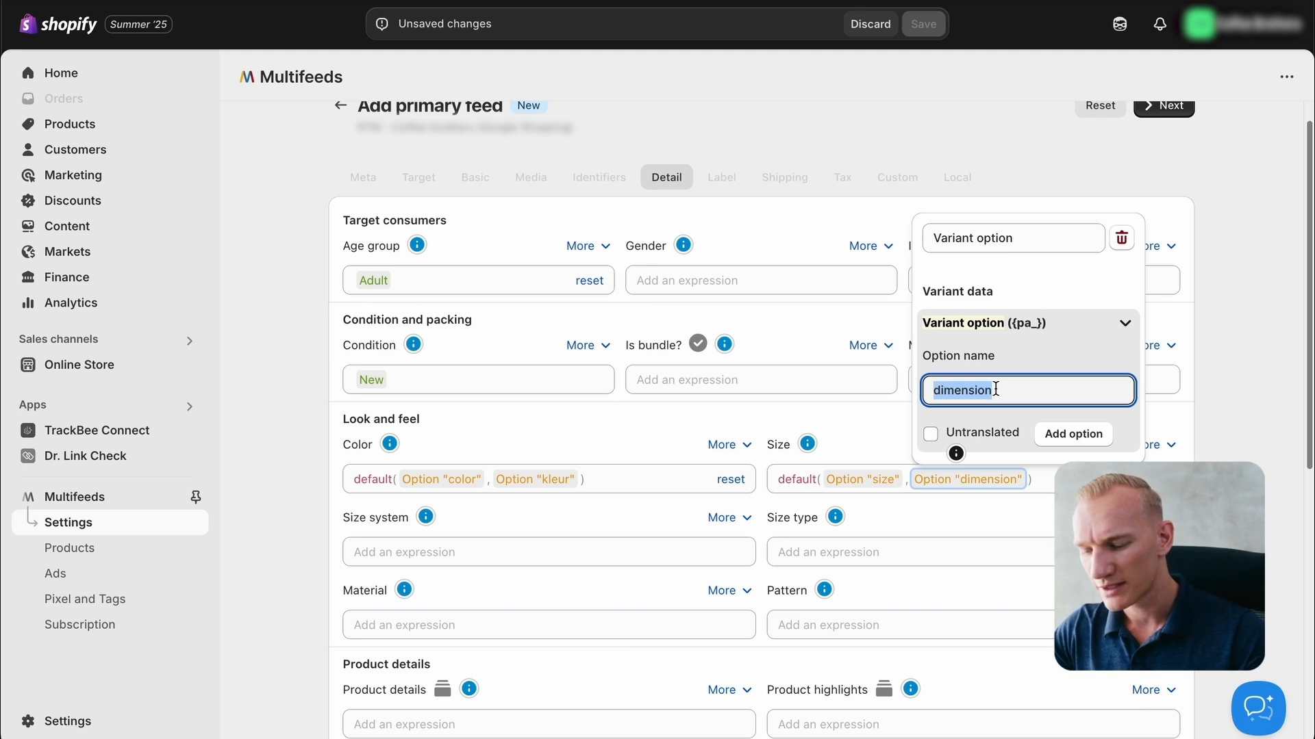
click(1072, 434)
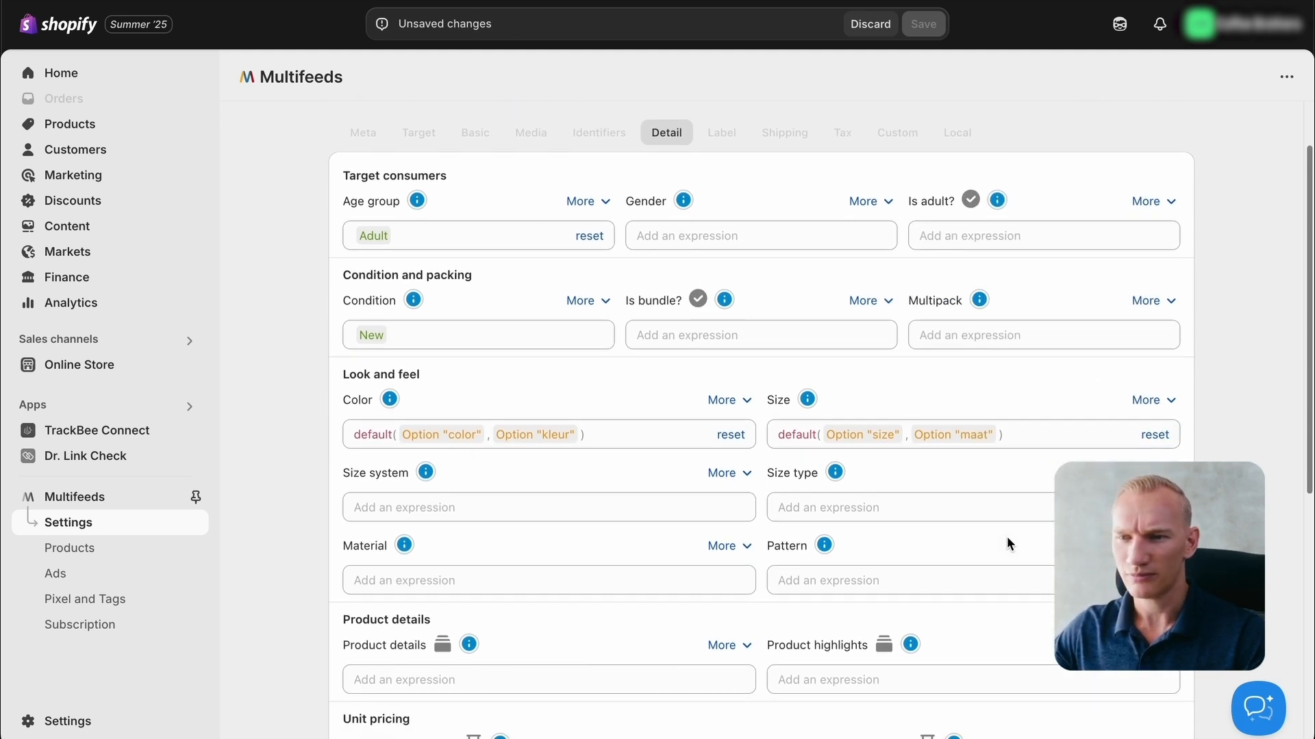
click(469, 507)
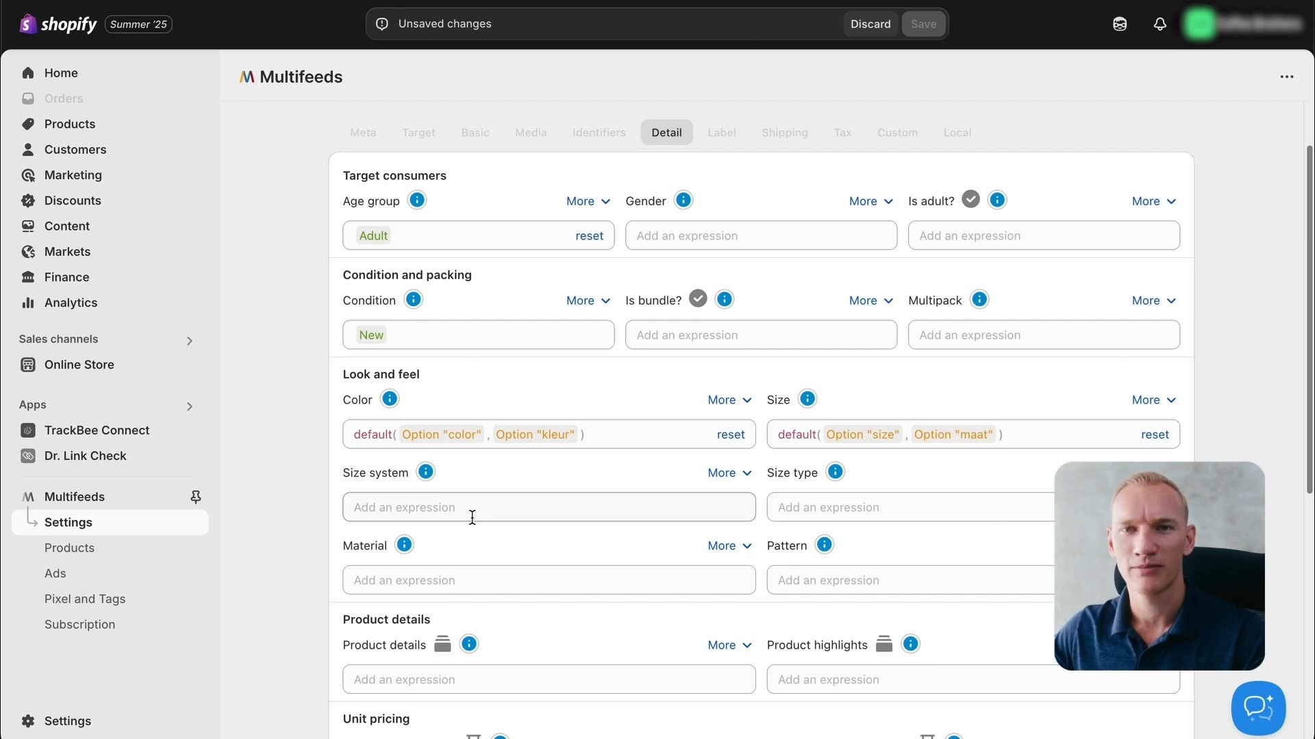
click(470, 507)
text(")
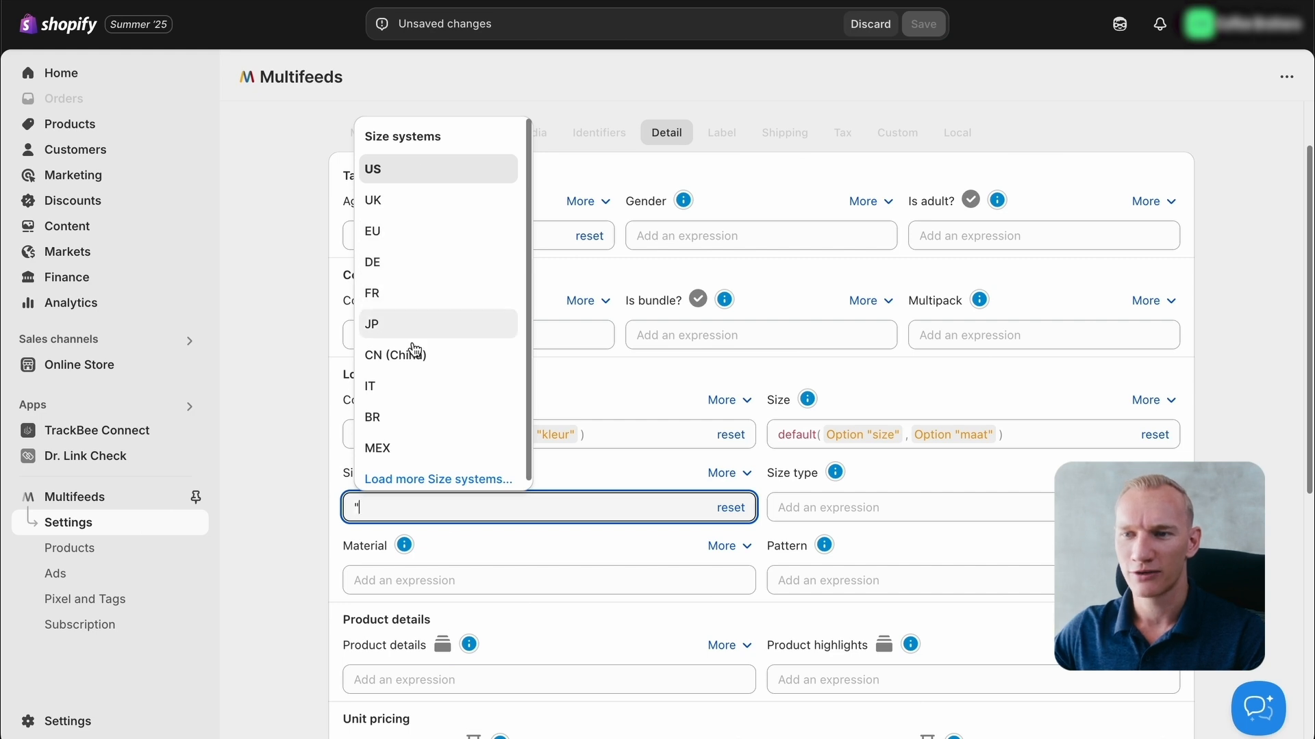
mouse_move(333, 475)
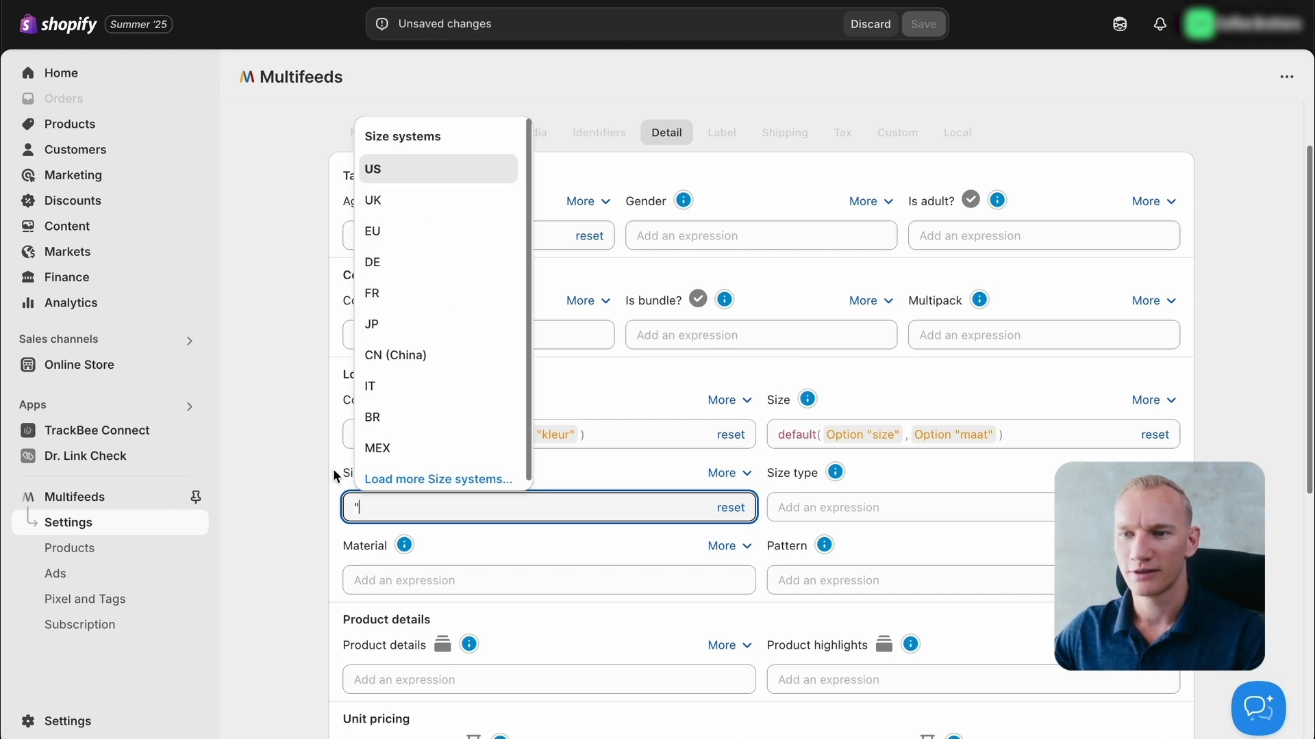
mouse_move(302, 495)
text(")
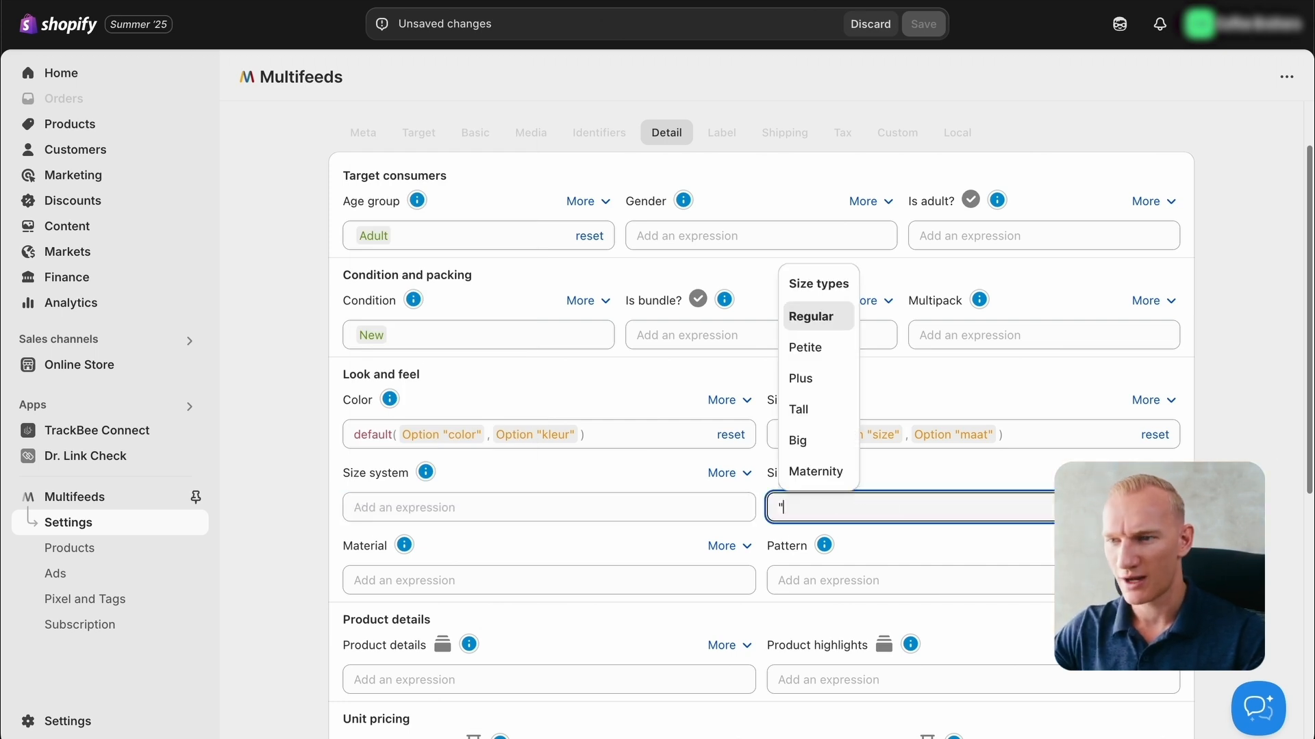
mouse_move(1071, 444)
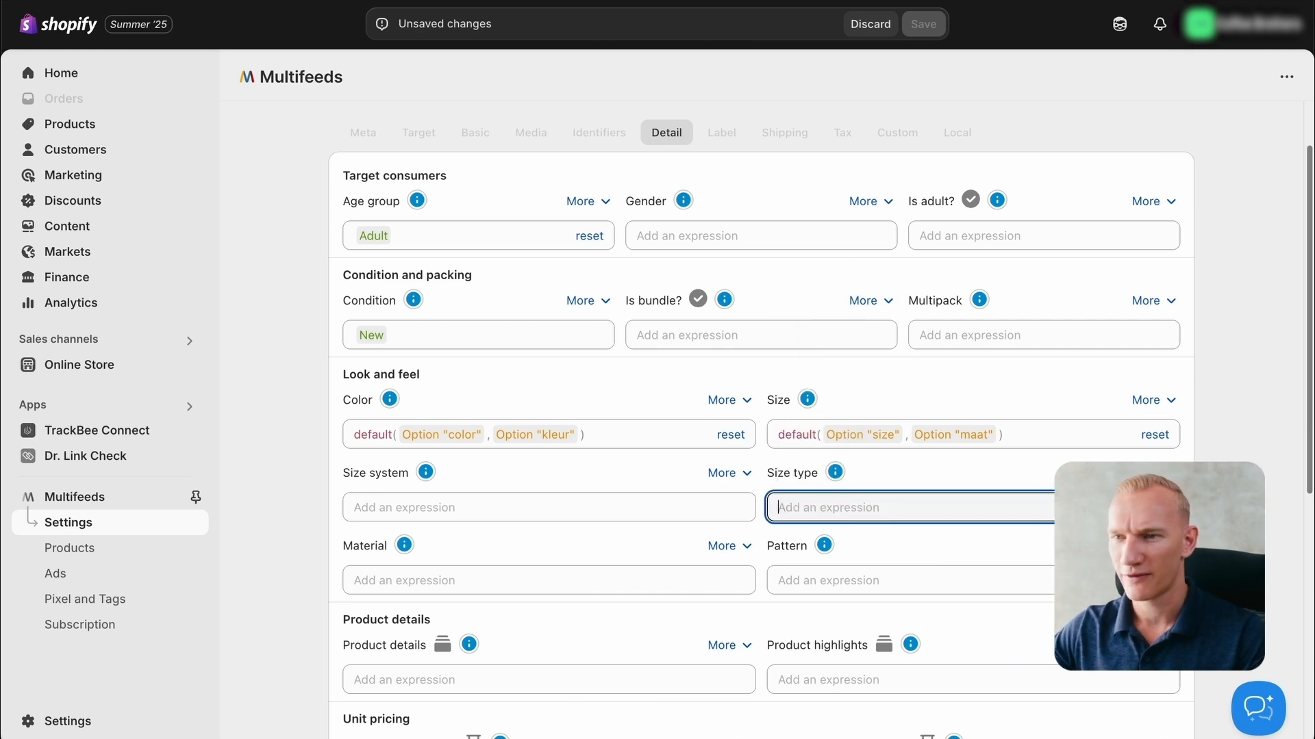
mouse_move(939, 564)
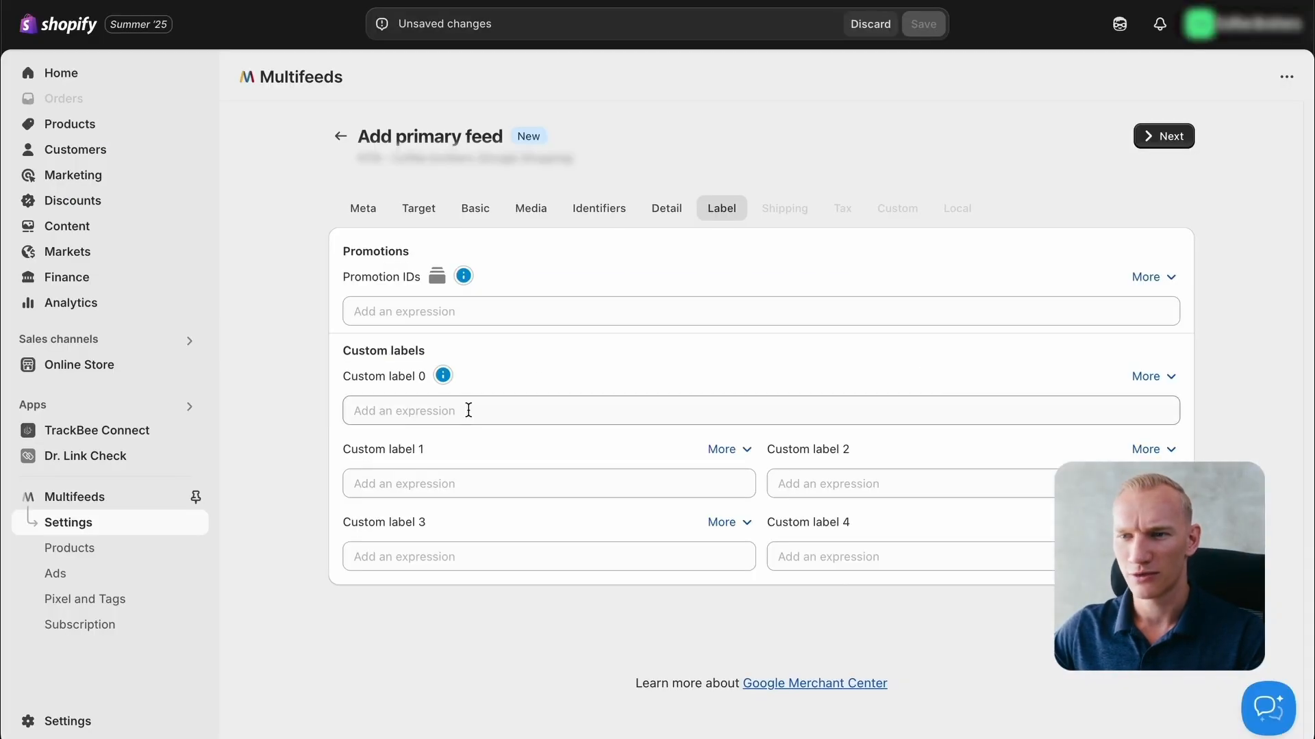
Step: Enter the Price if/else expression bucketing into less30, mid30n50, mid50n100, above100
text(if 'Price'<= 30 then "less30" else if 30 < 'Price'<= 50 then "mid30n50" else if 50< 'Price'<= 100 then "mid50n100" else "above100")
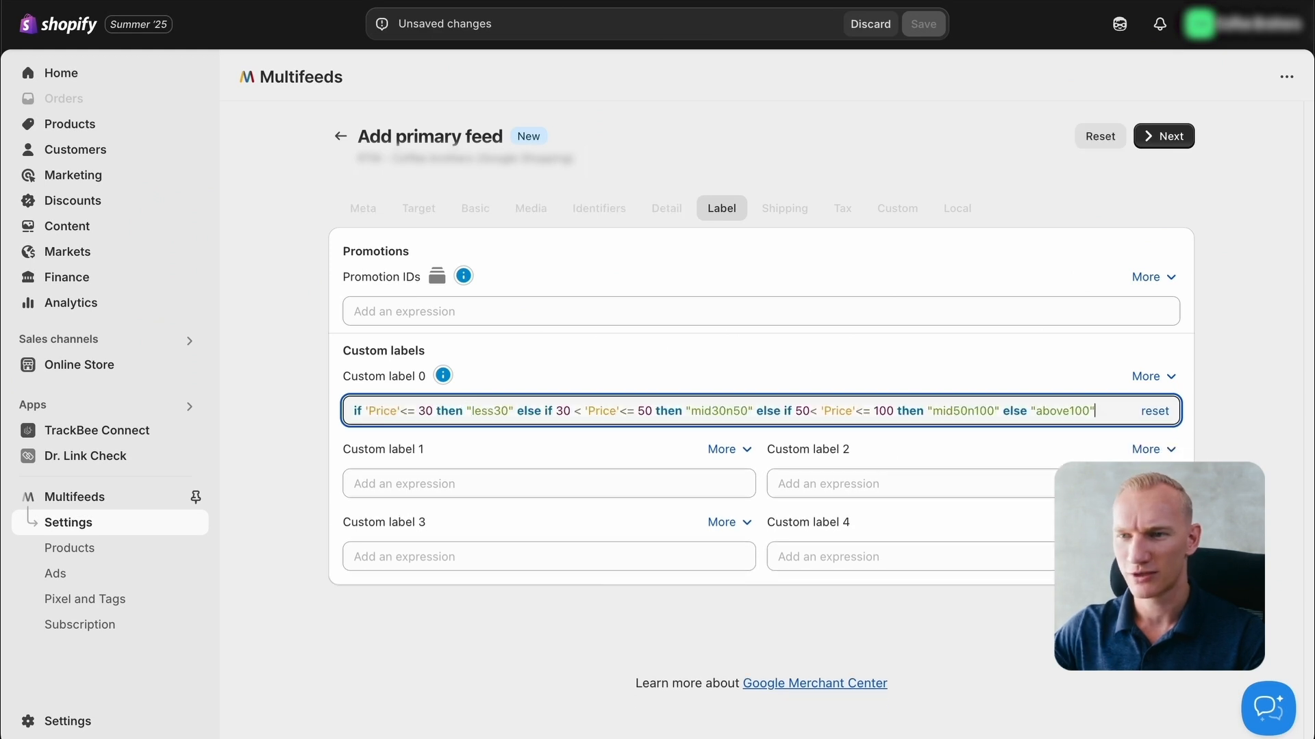
mouse_move(303, 438)
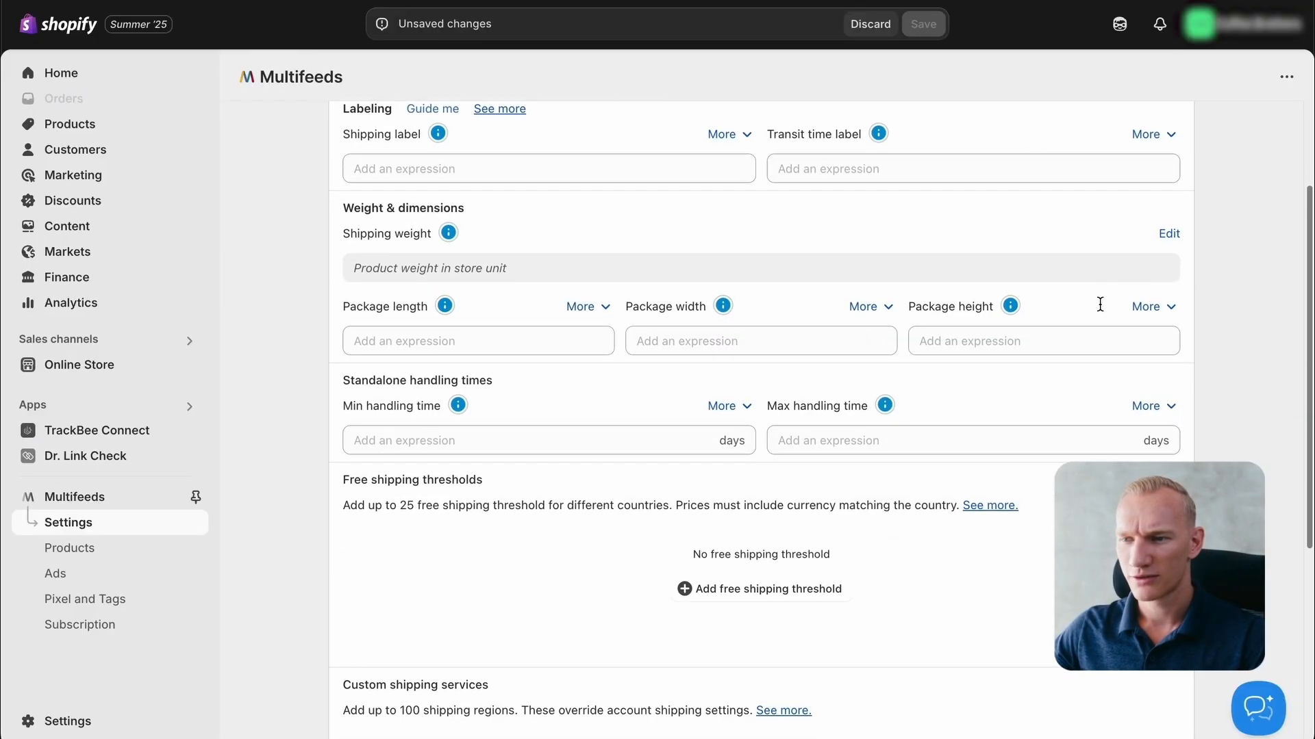
Step: Review Shipping, step past Tax, Custom and Local, and save the primary feed
scroll(down, 3)
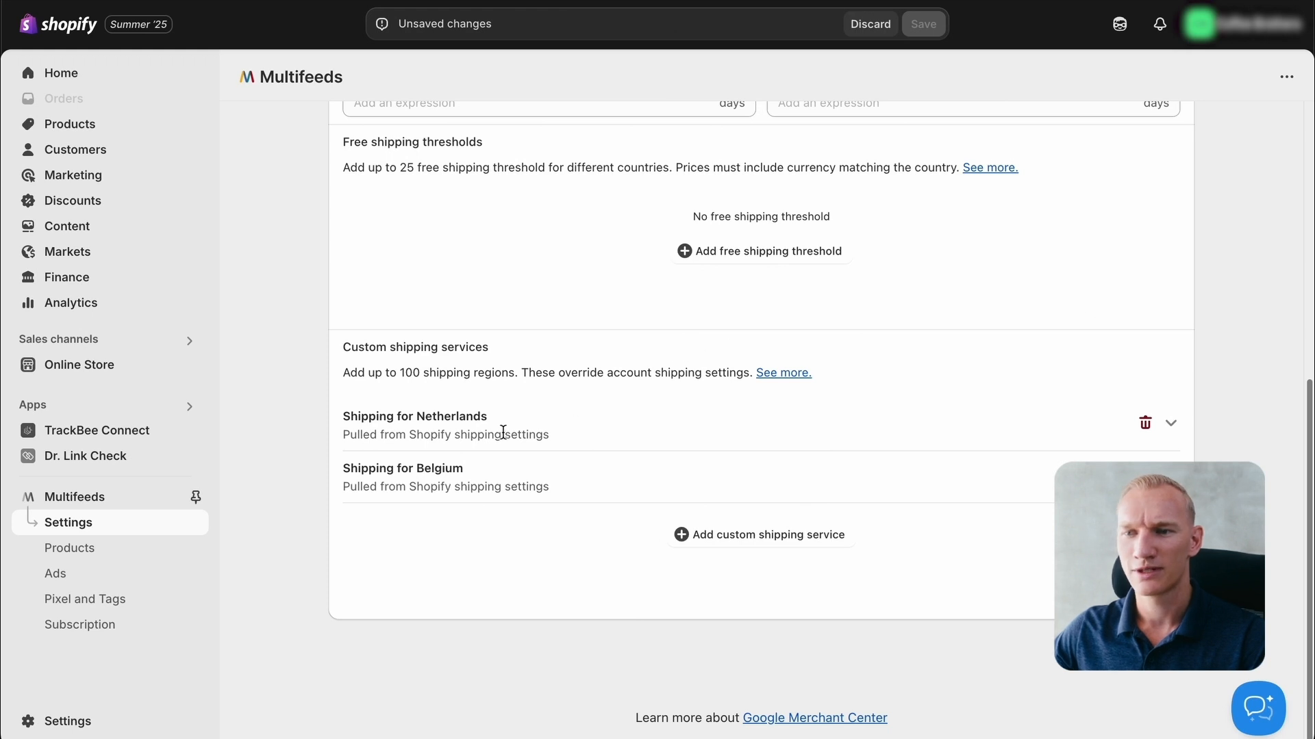
mouse_move(485, 484)
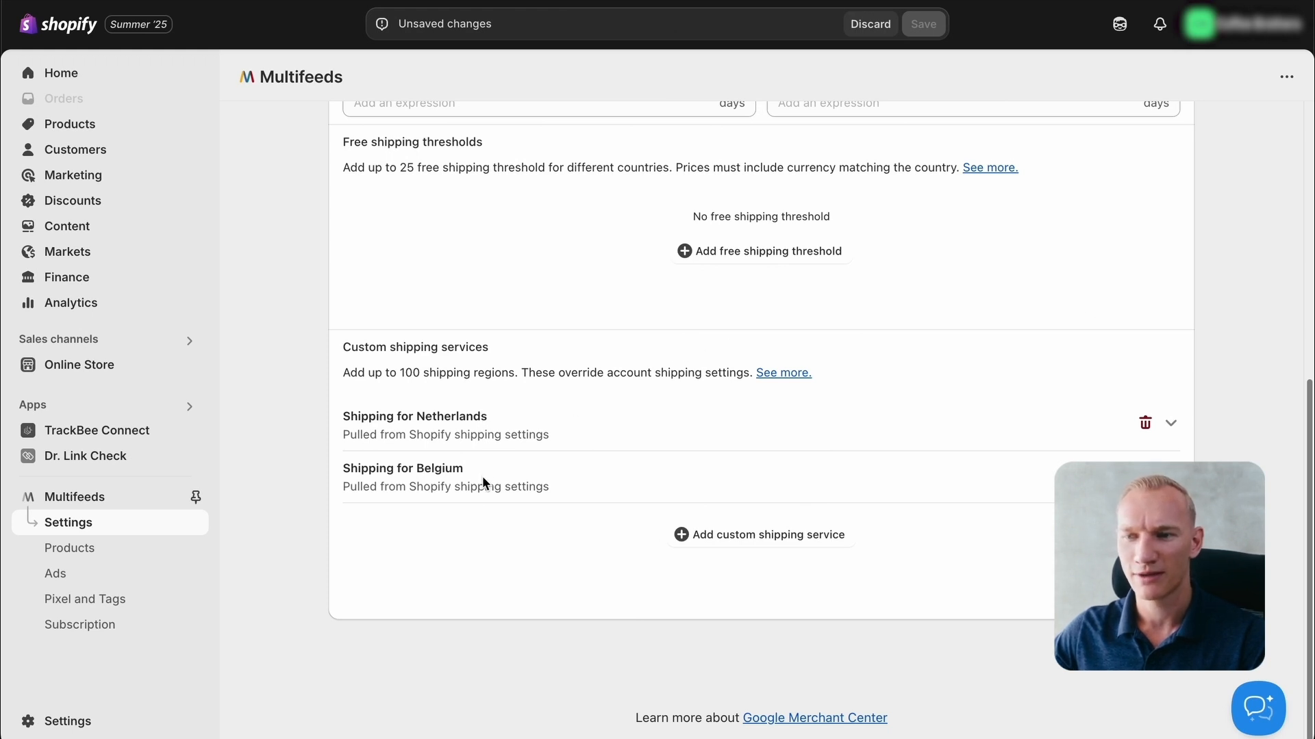
scroll(up, 3)
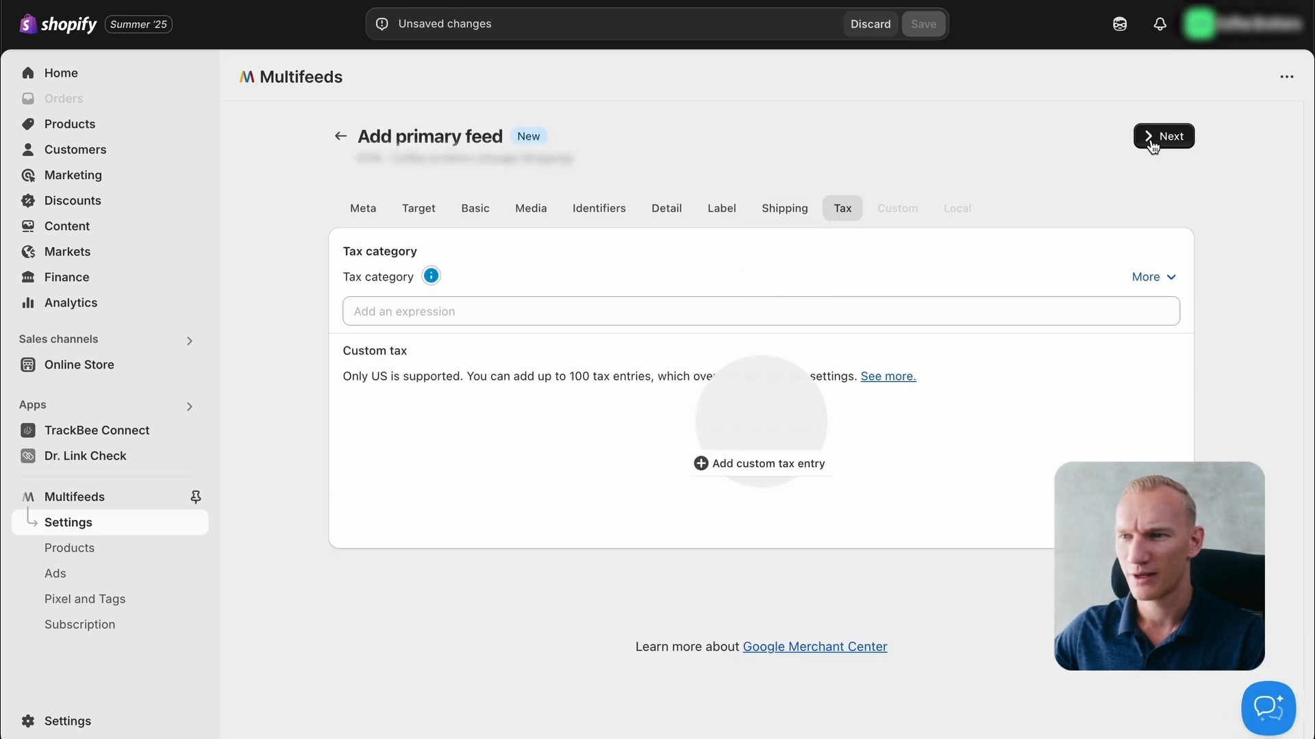
click(896, 209)
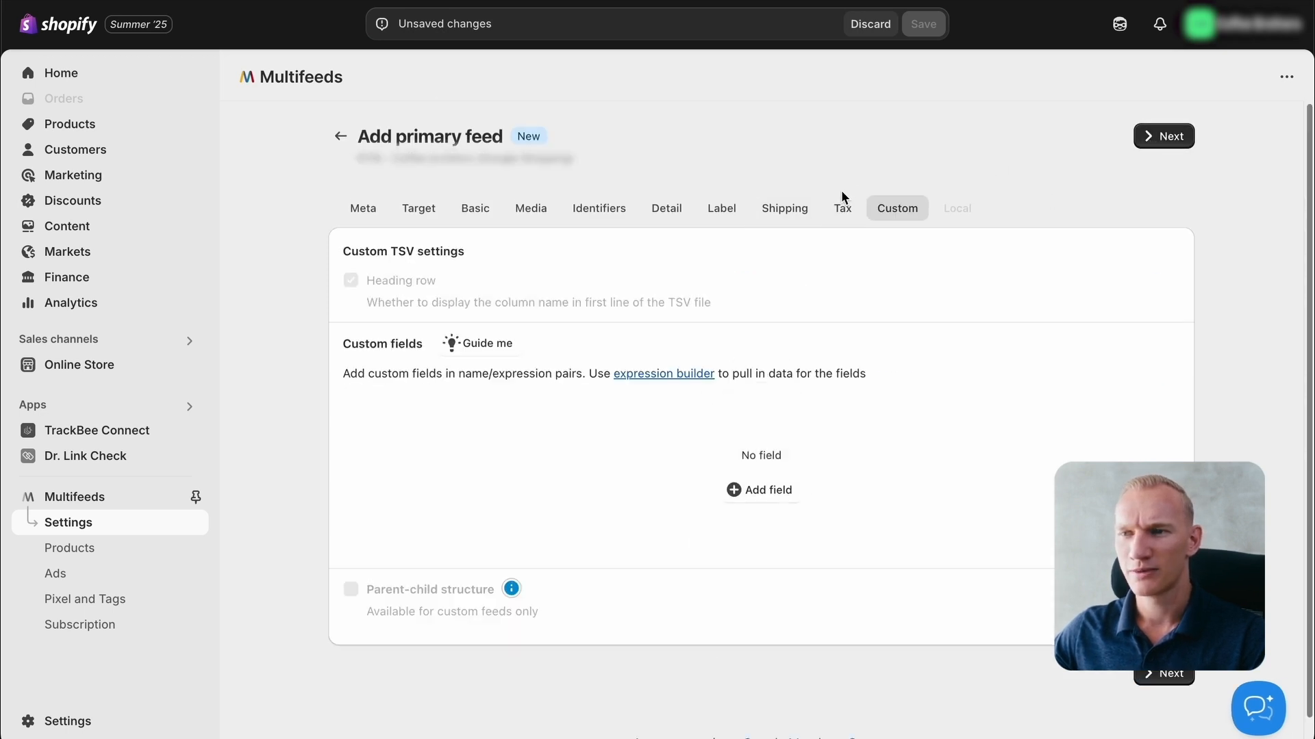
click(956, 208)
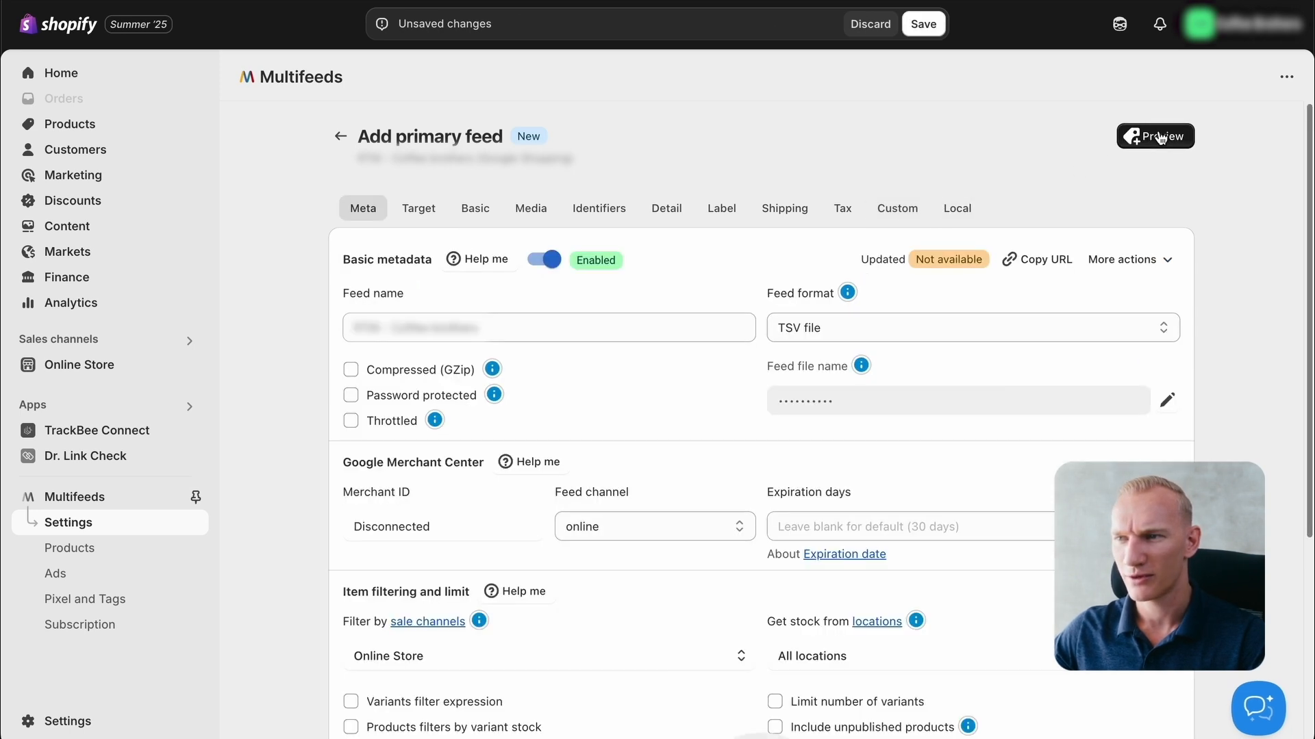
mouse_move(897, 46)
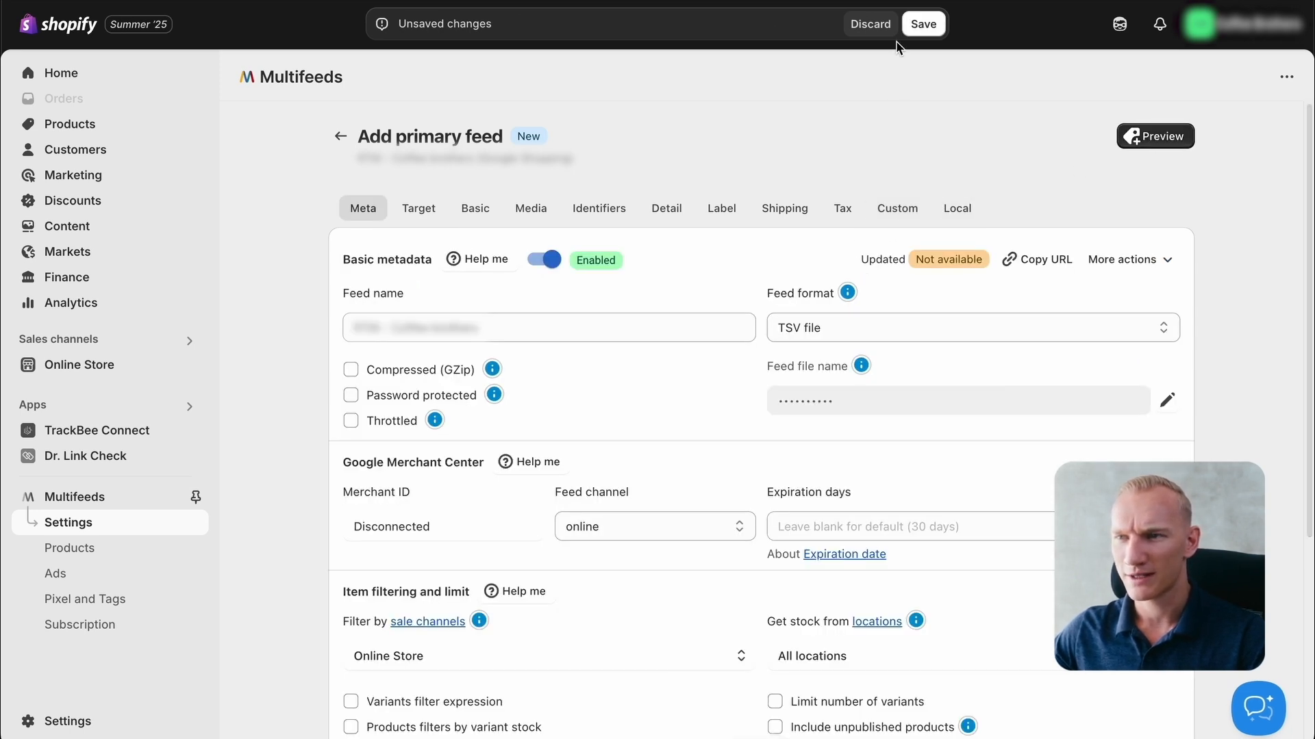
click(922, 23)
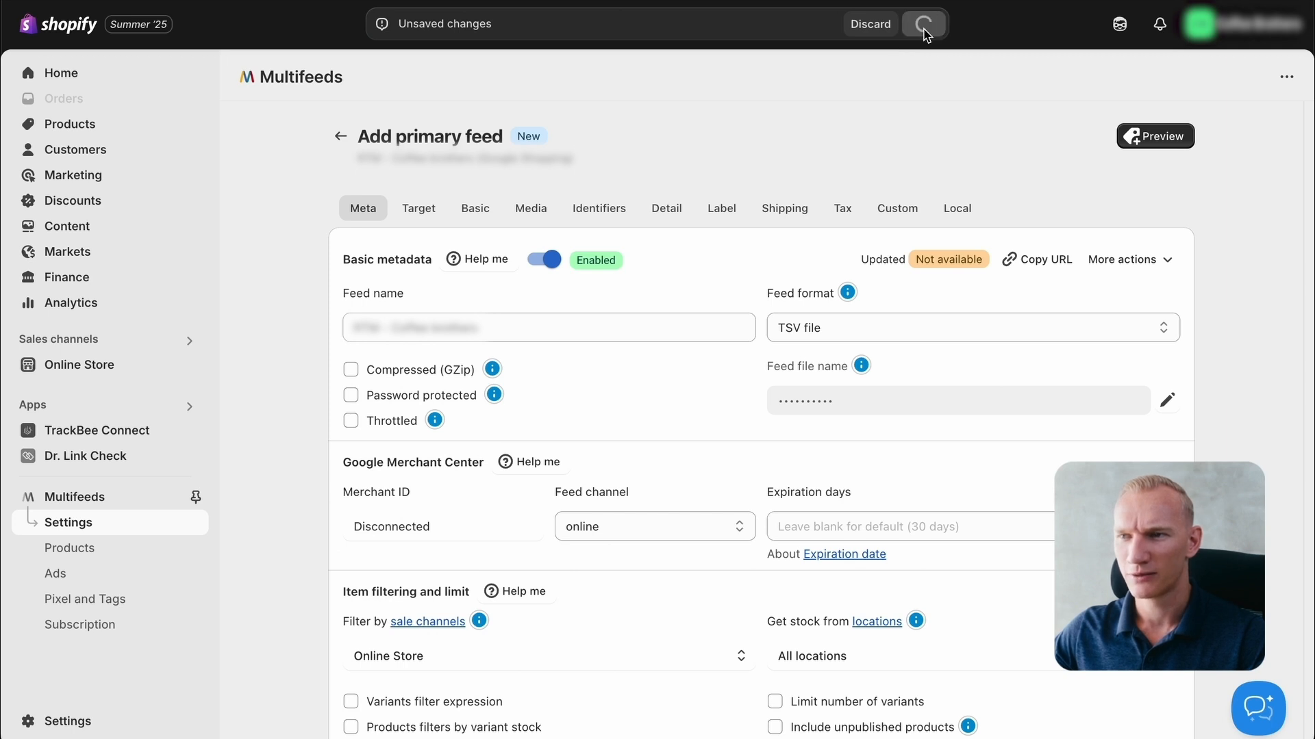
click(922, 23)
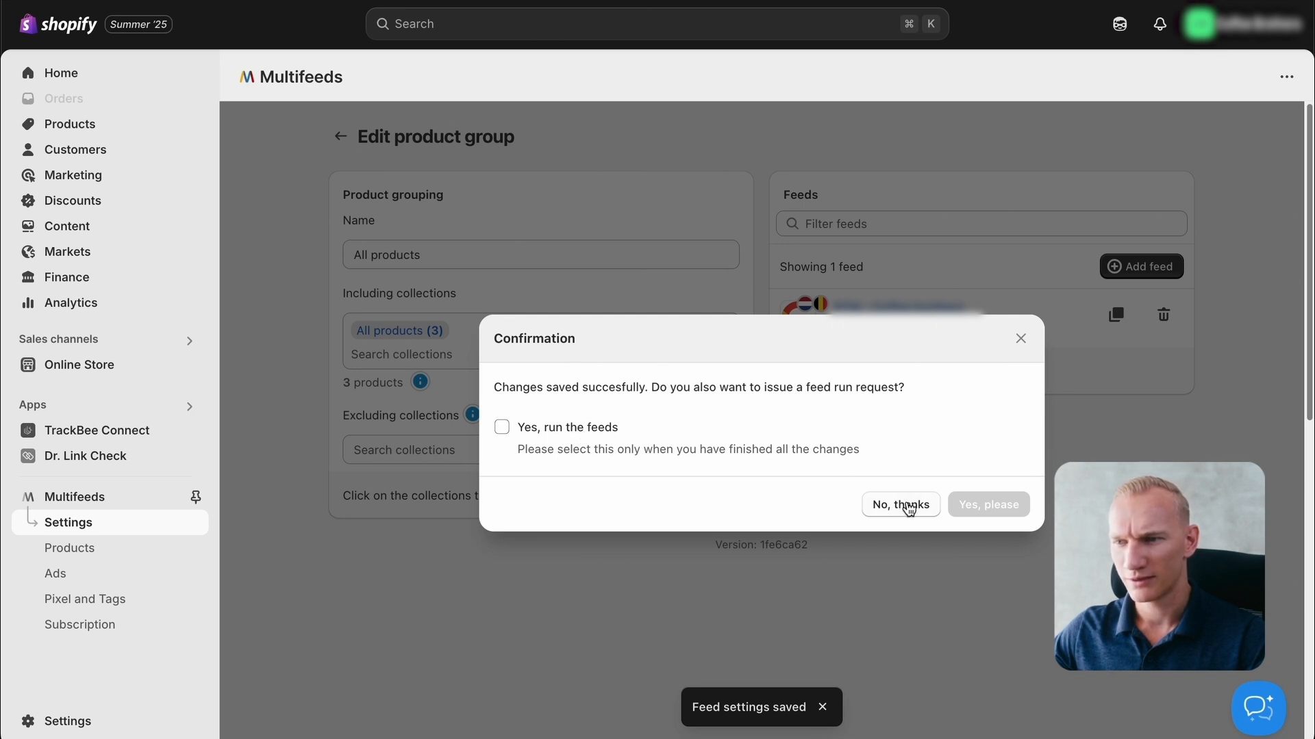
Step: Decline running the feeds, then go from the home page to Settings > Google
click(899, 504)
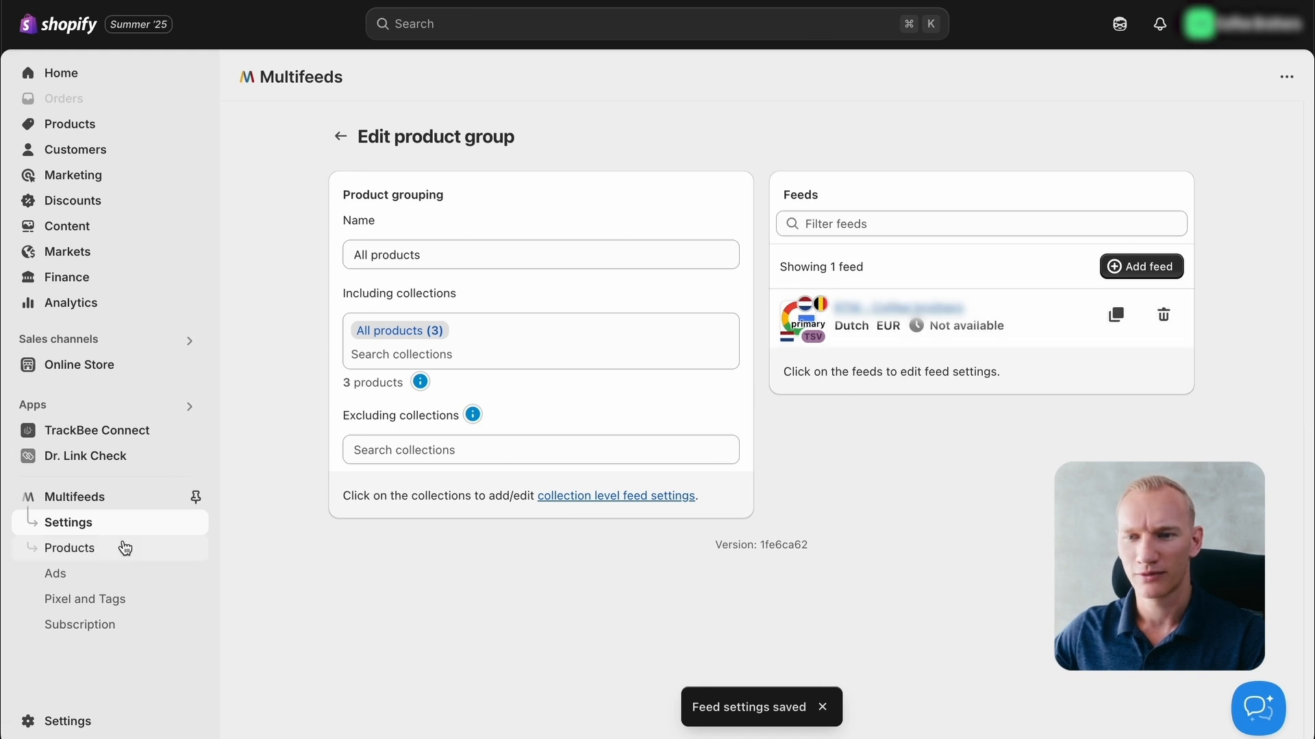
click(195, 496)
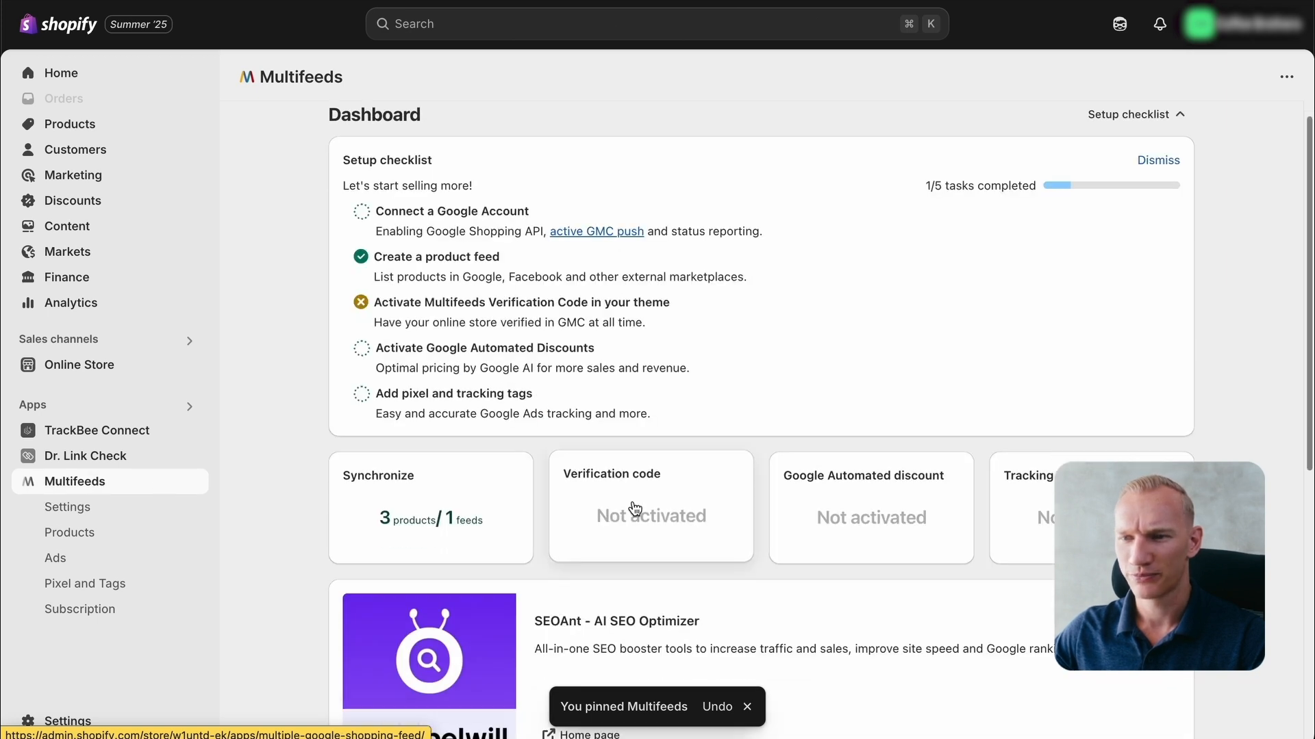
scroll(down, 3)
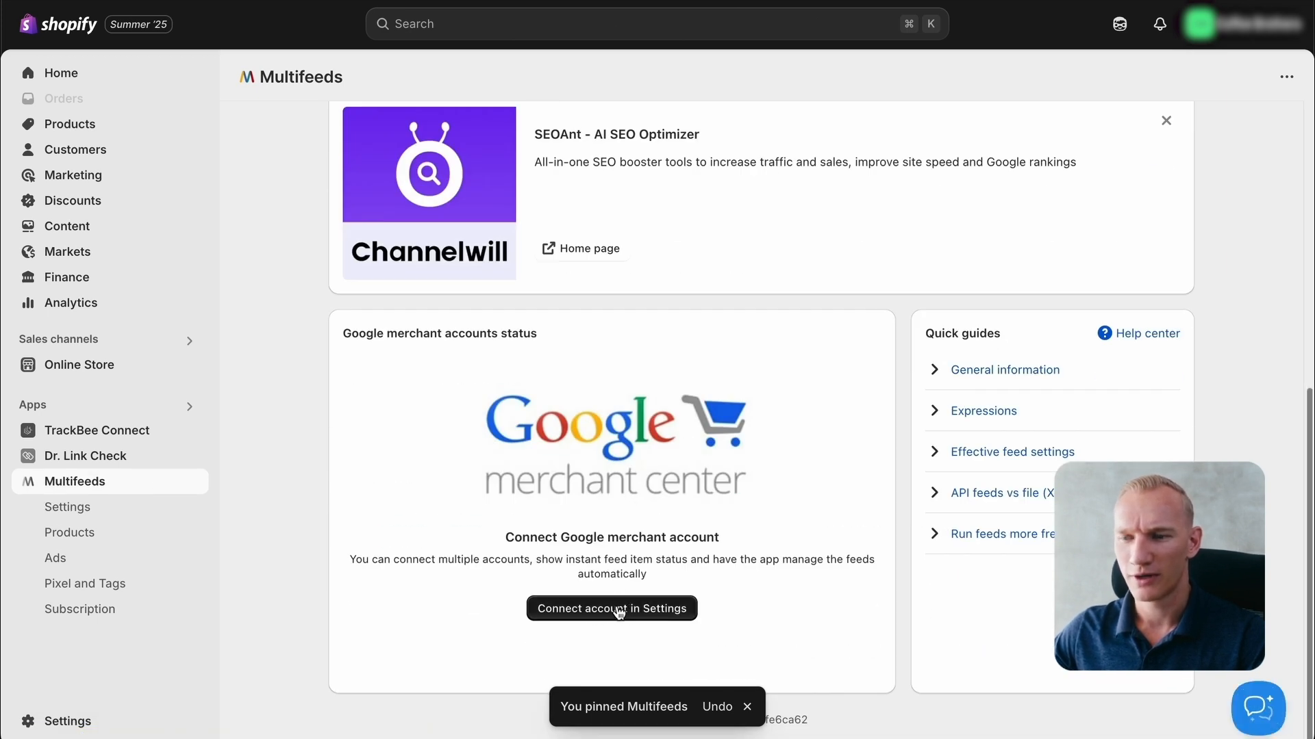
click(612, 609)
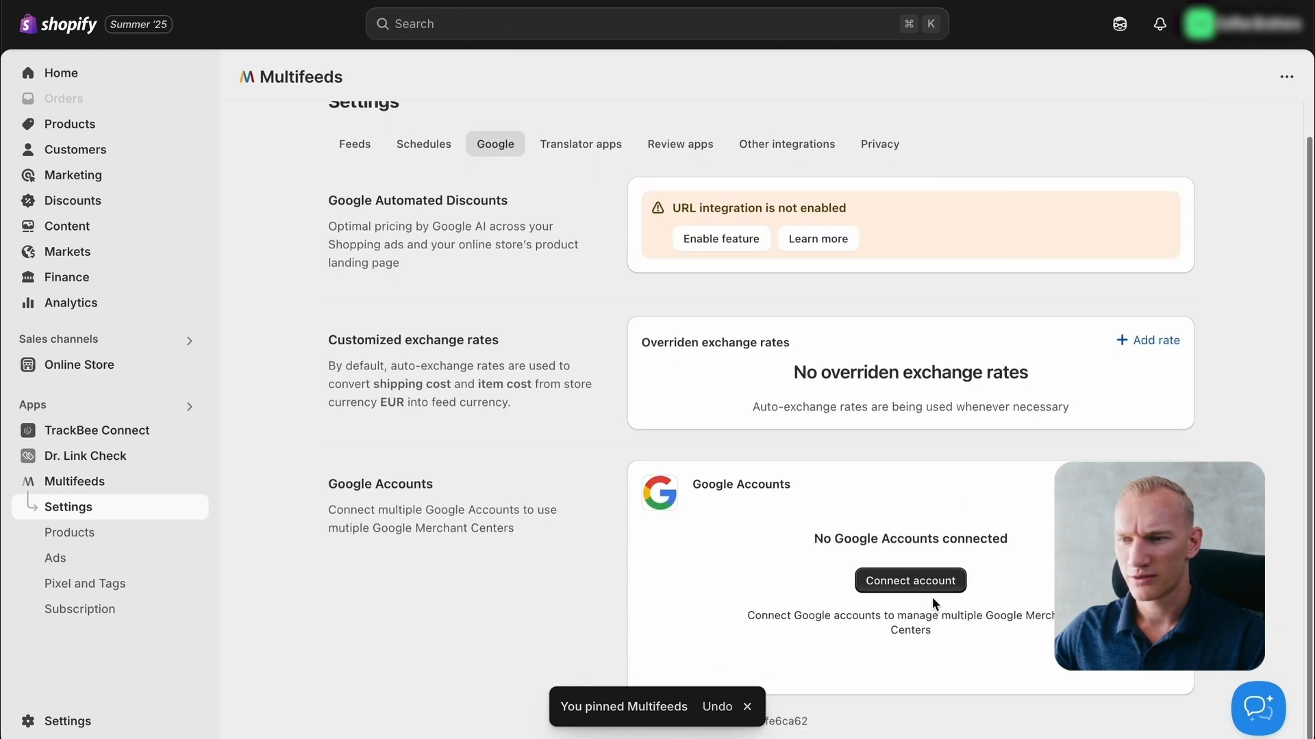
Step: Sign in with the chosen Google account and grant Multifeeds all requested permissions
click(910, 580)
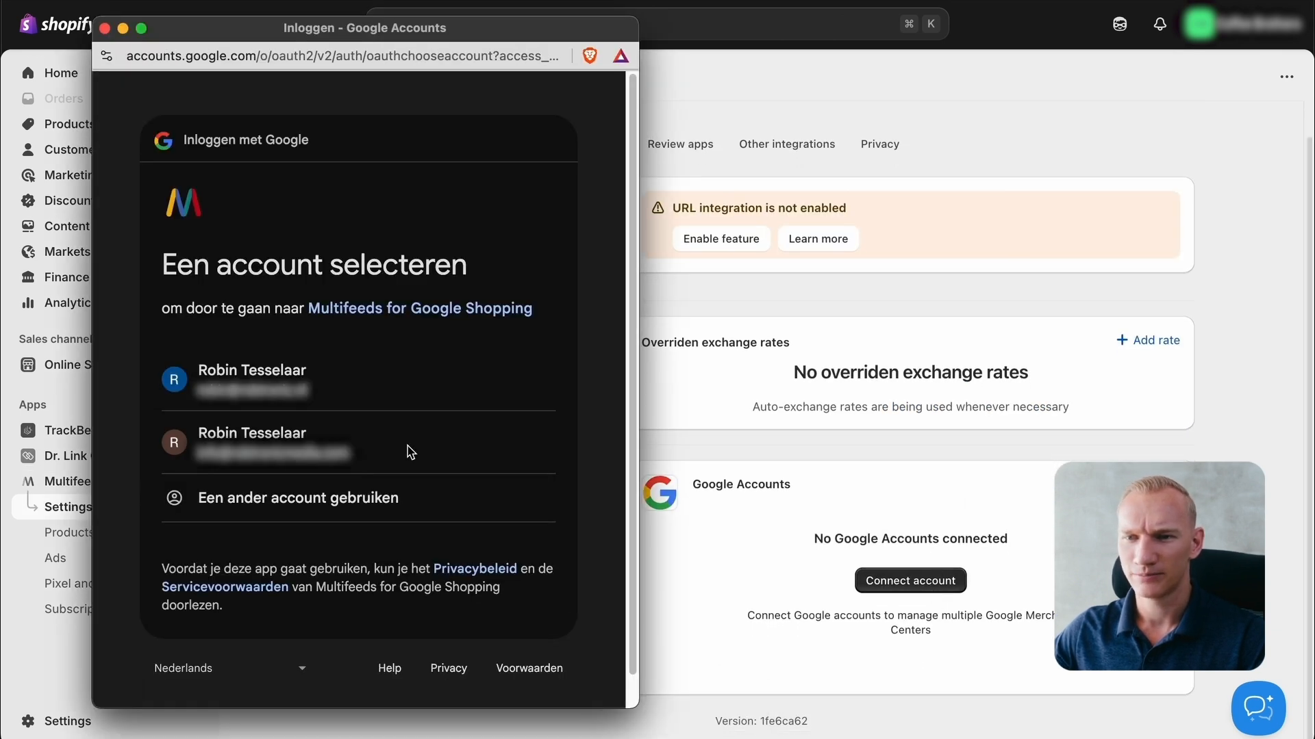
click(251, 442)
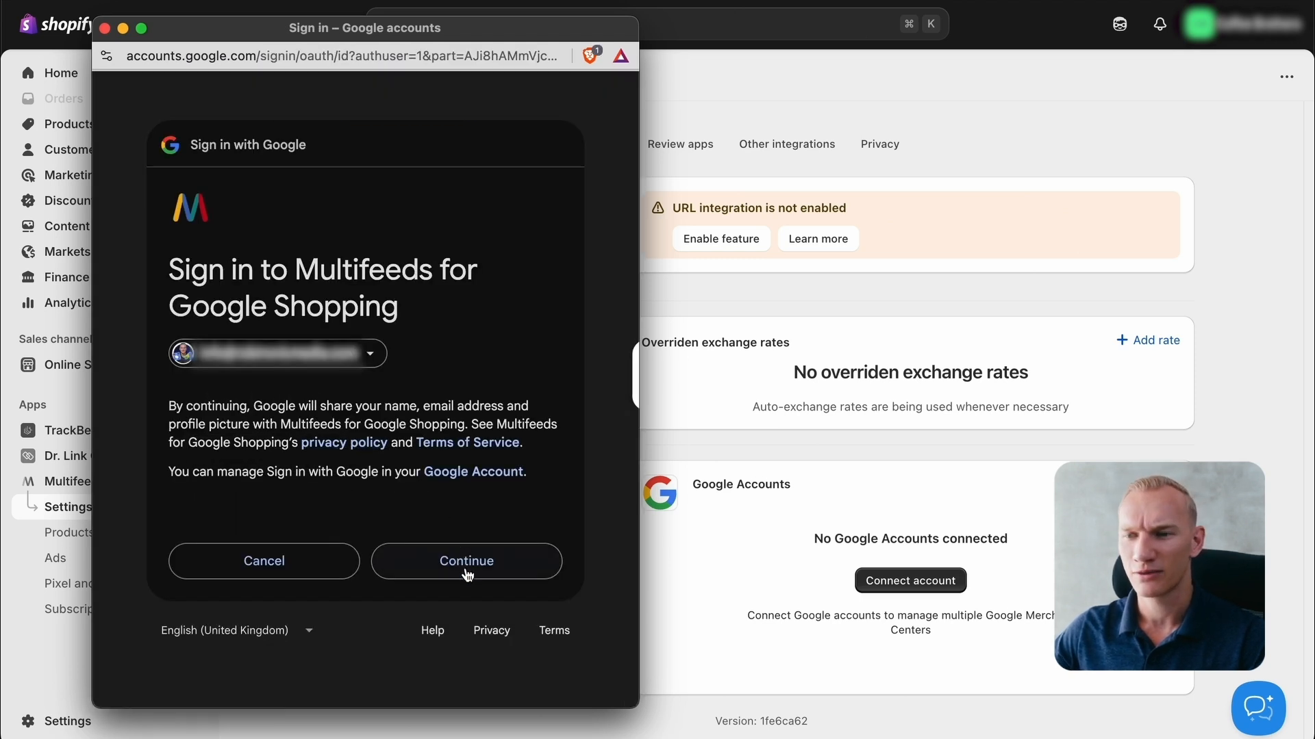
click(466, 561)
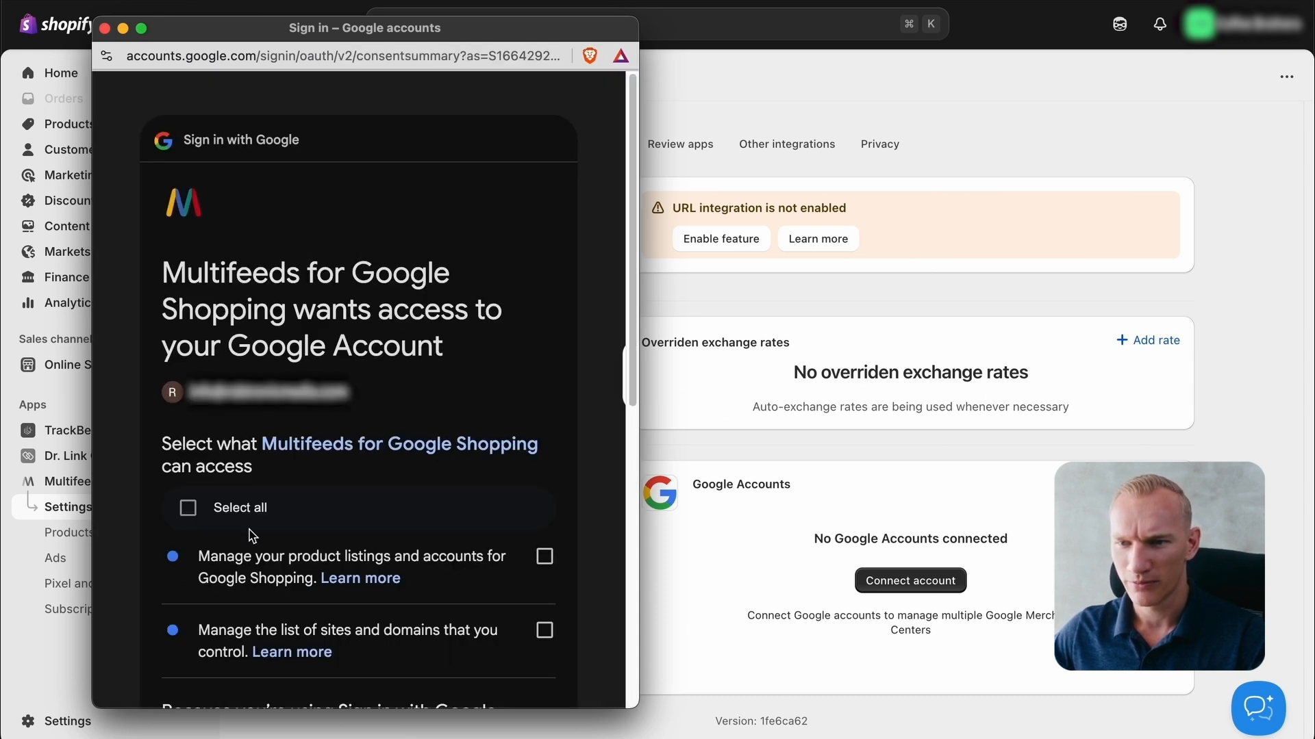
click(187, 507)
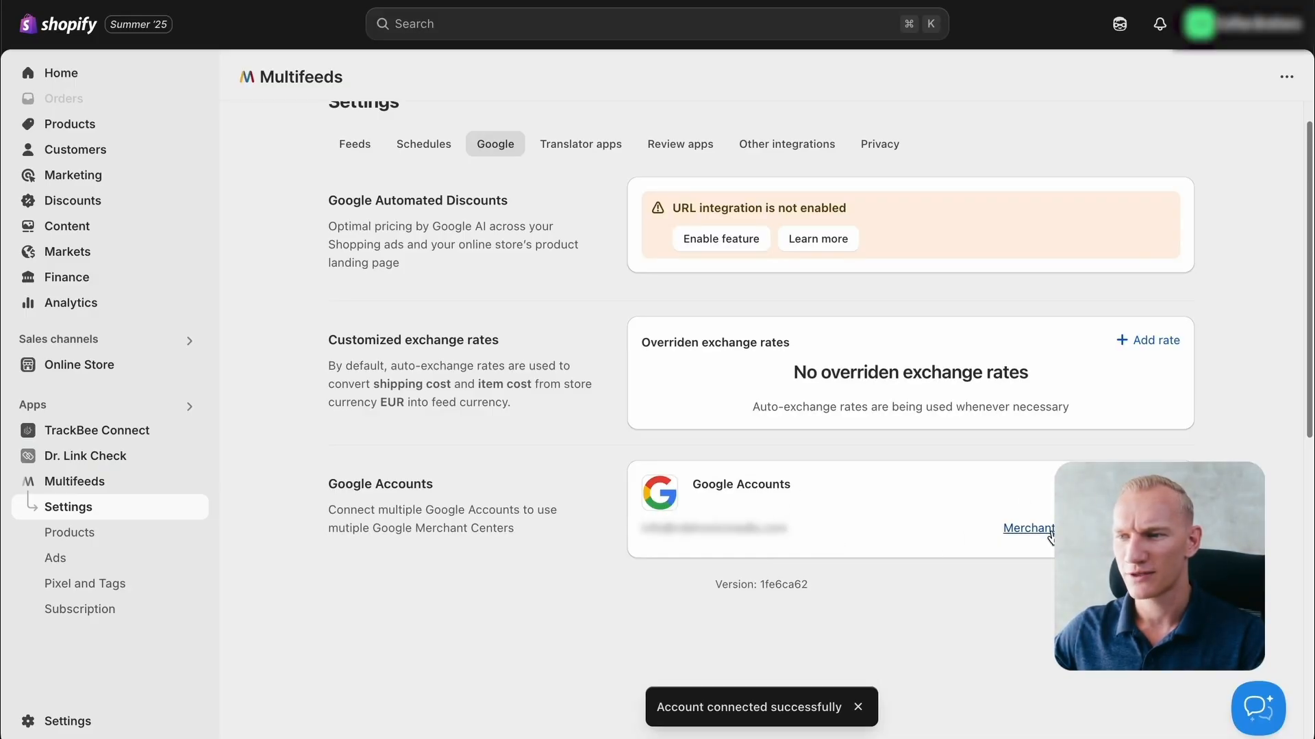
Step: Select and save the merchant account for synchronization, then view the Feeds settings
click(1027, 528)
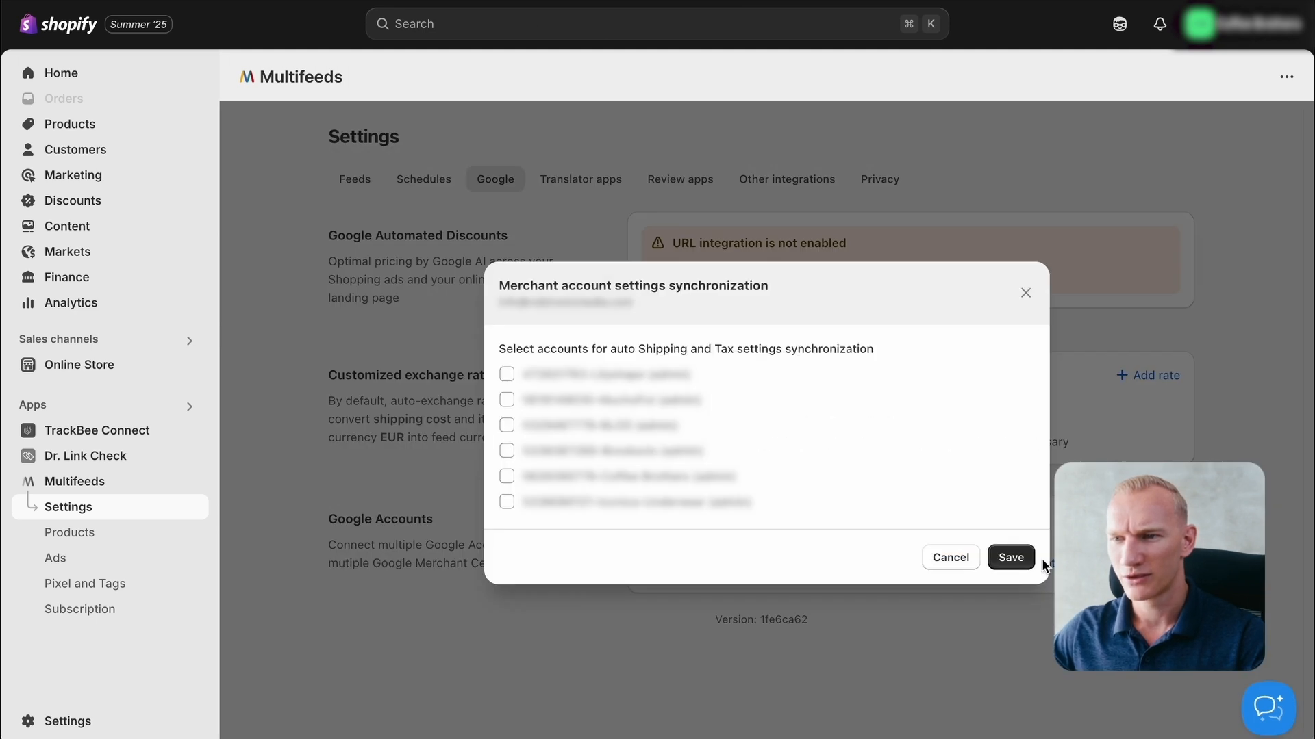
click(507, 476)
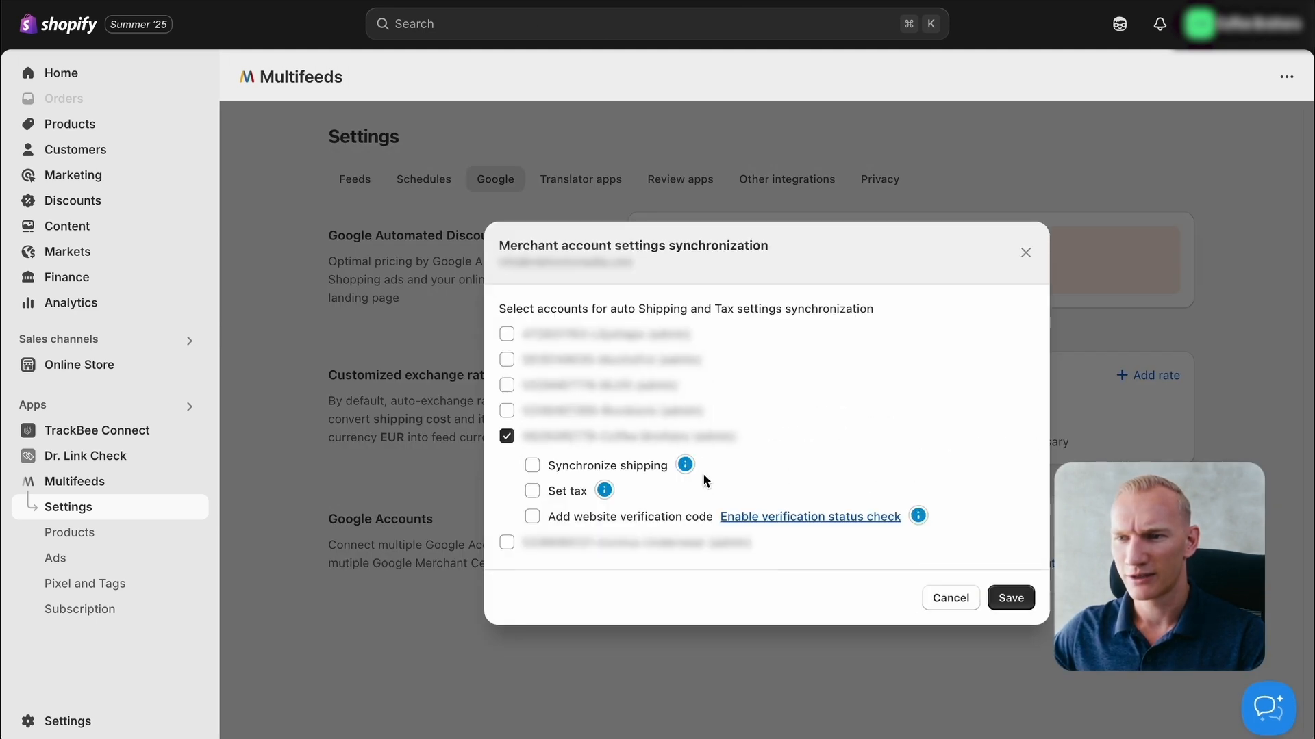
mouse_move(629, 443)
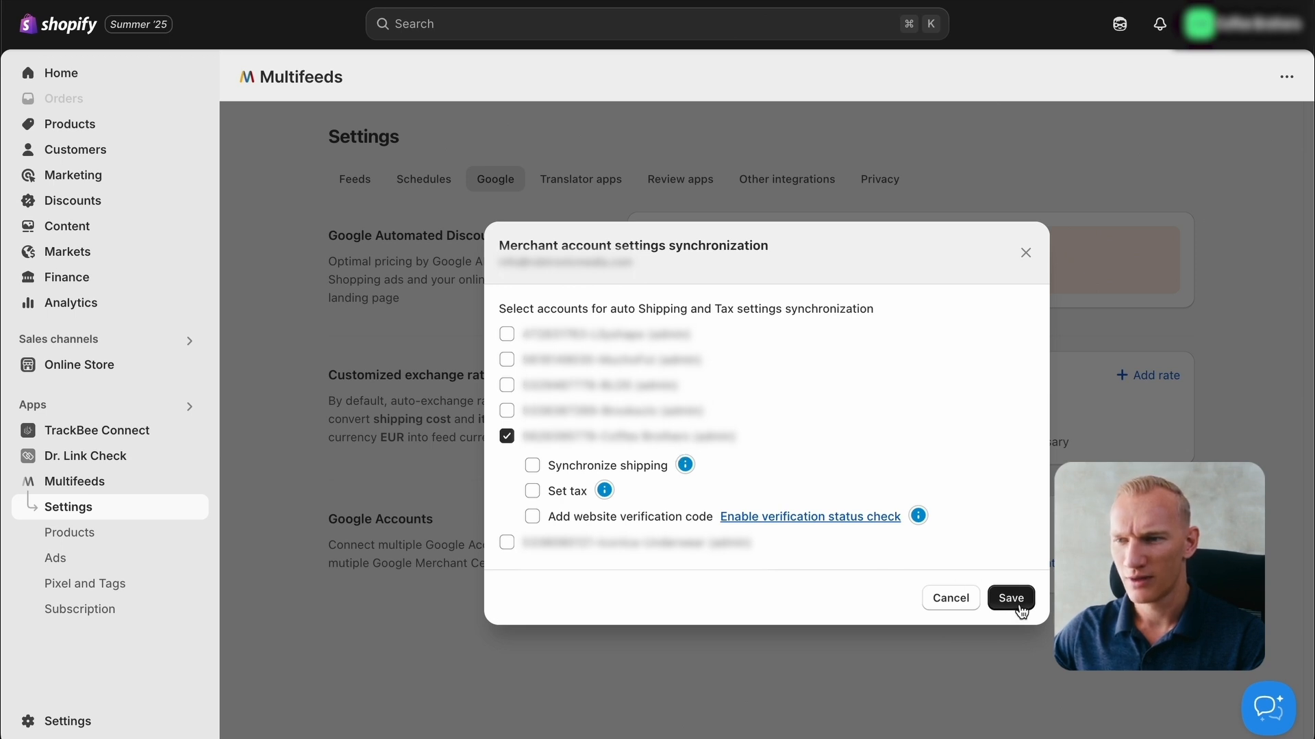
click(1010, 597)
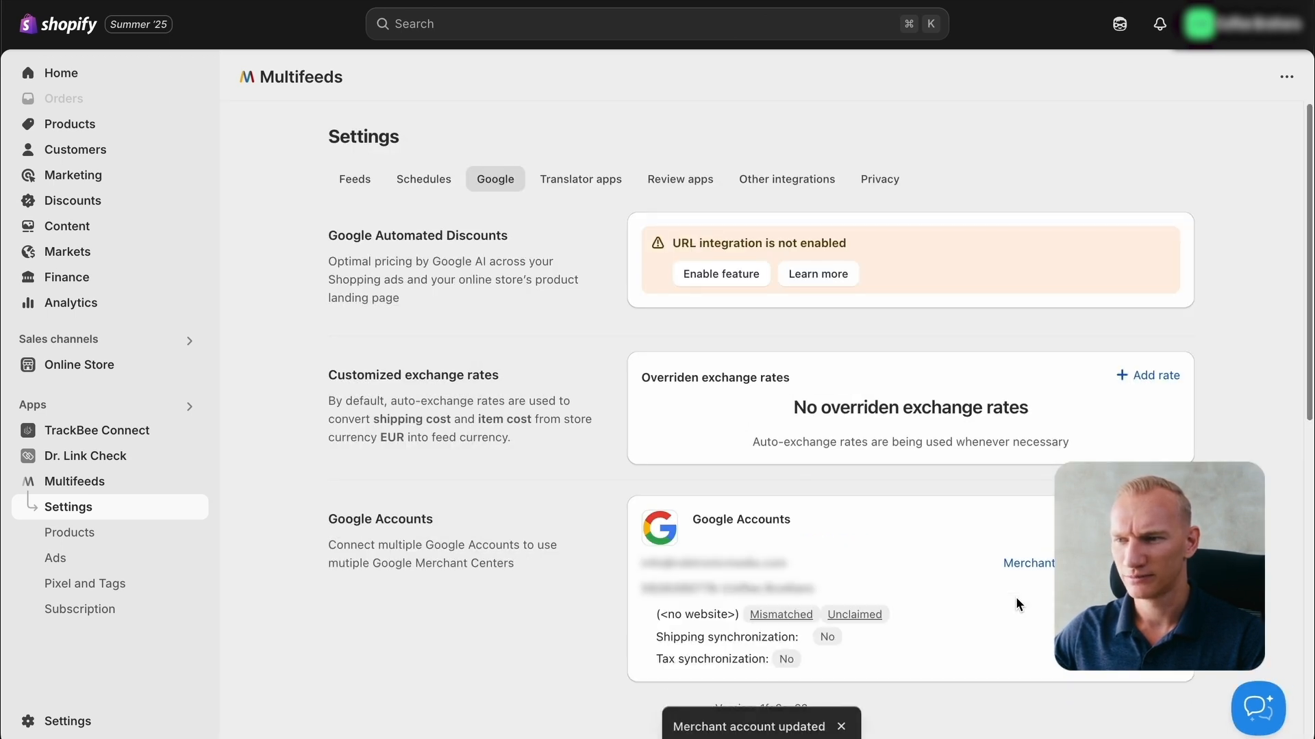
click(354, 179)
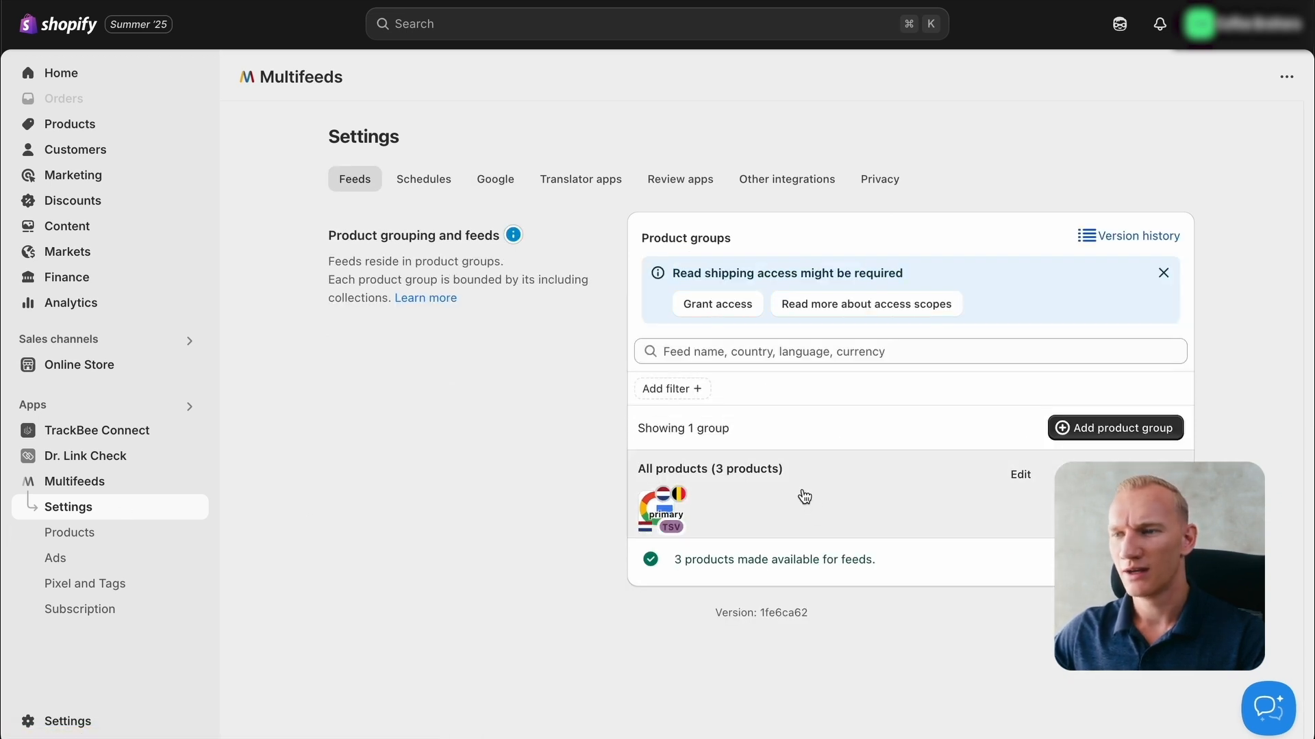
Step: Assign the merchant account's ID to the primary feed and set its format to API
click(1020, 474)
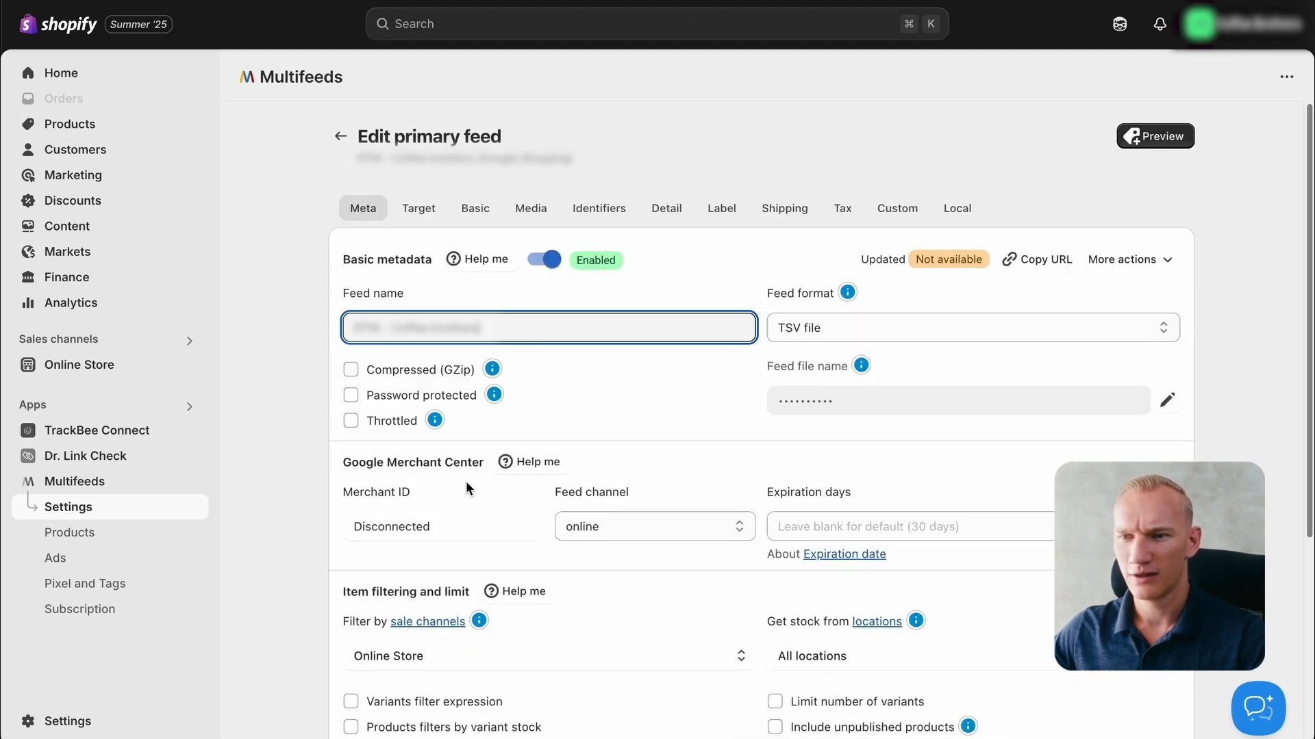
click(390, 526)
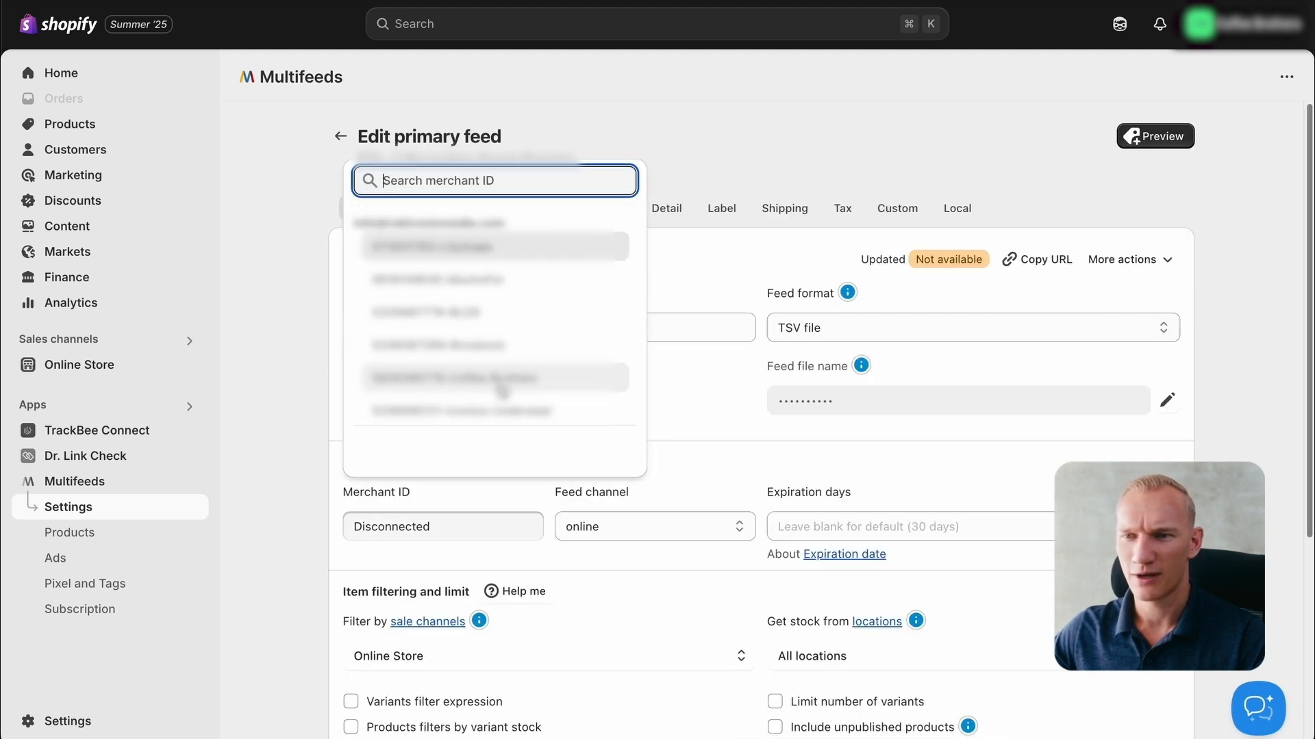
click(493, 378)
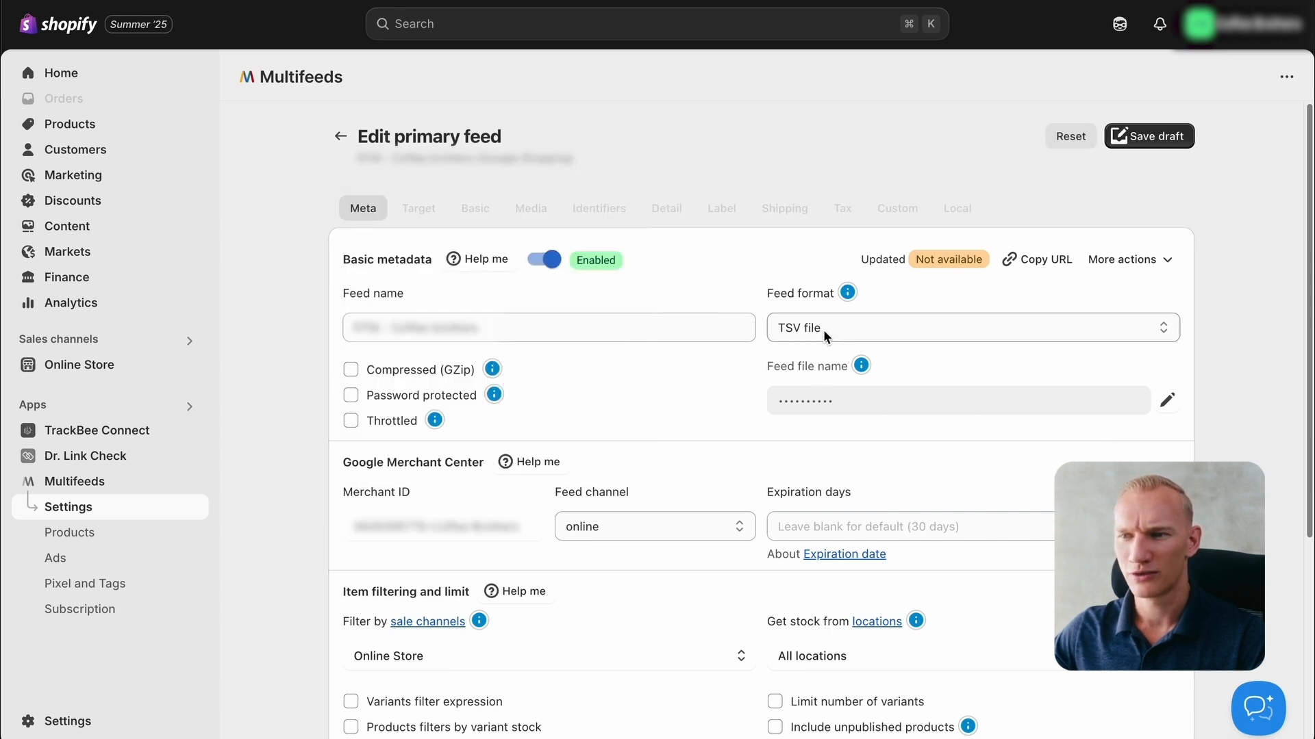
click(972, 328)
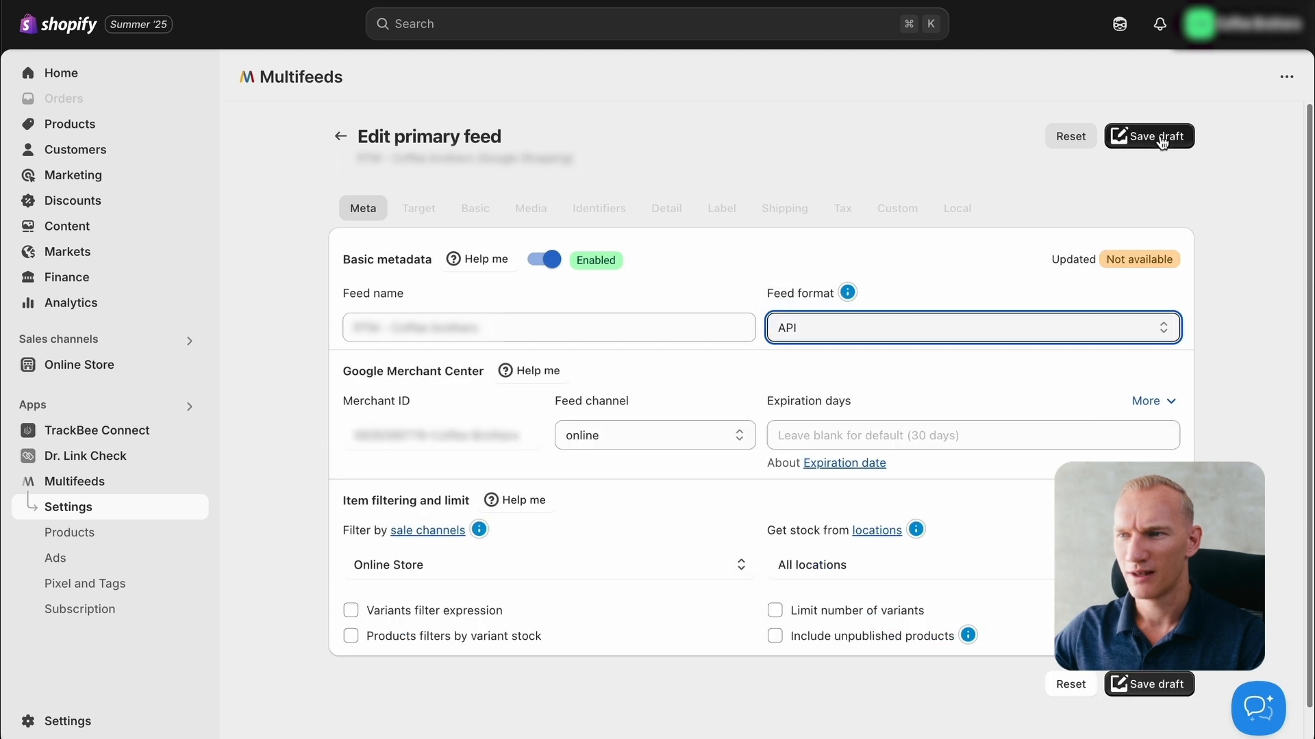
Step: Save the feed as draft and then fully, confirming 'Yes, run the feeds'
click(1158, 136)
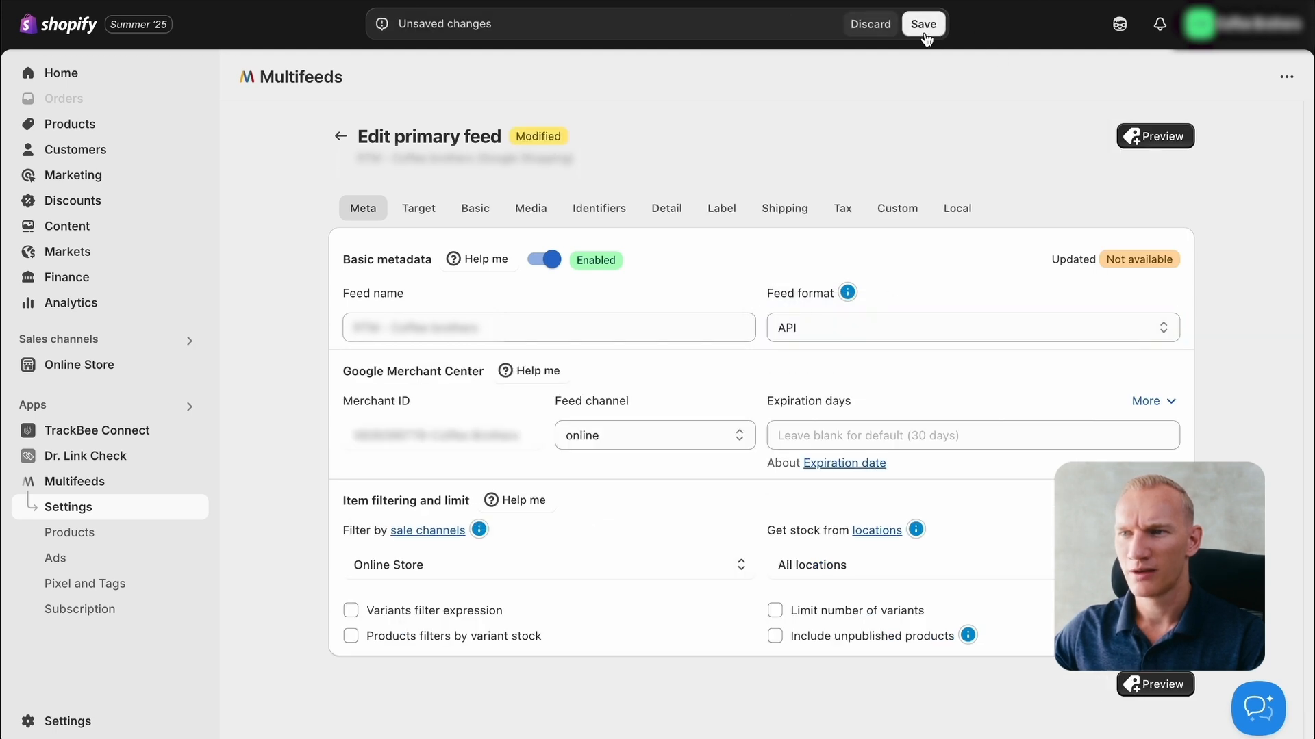
click(923, 24)
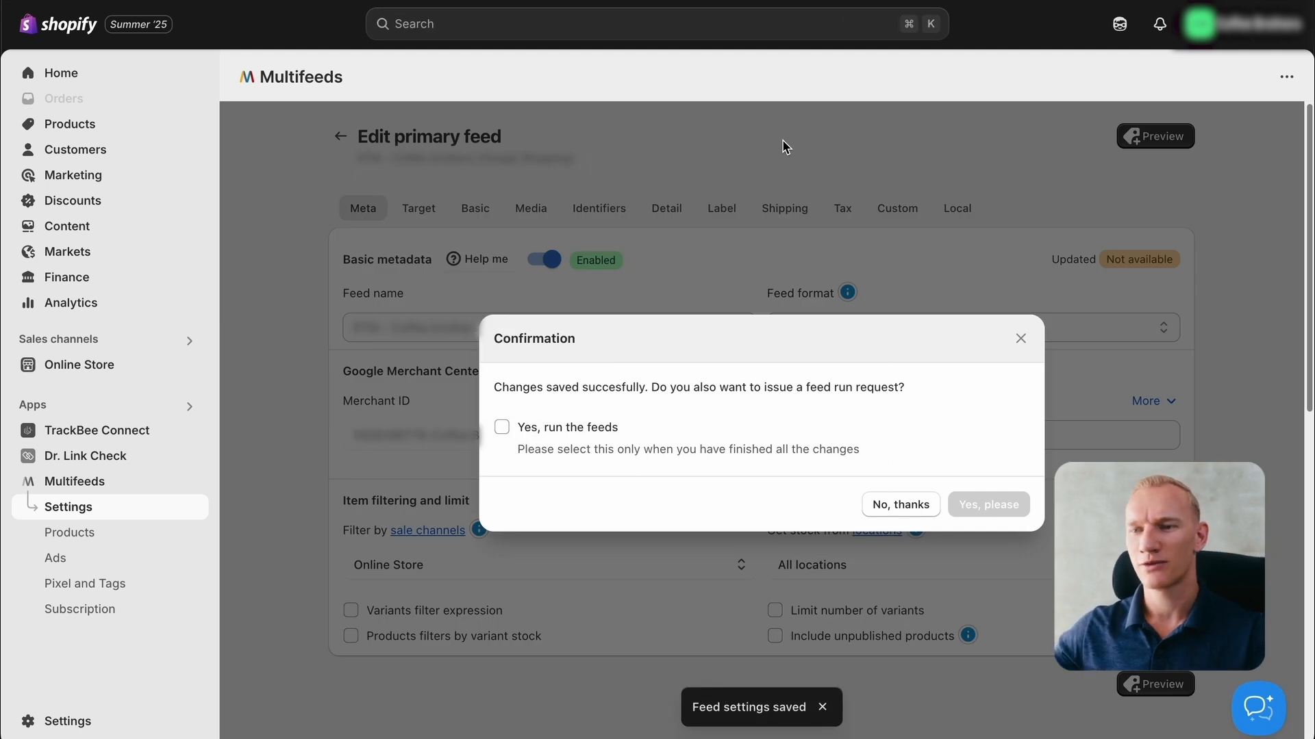
click(502, 427)
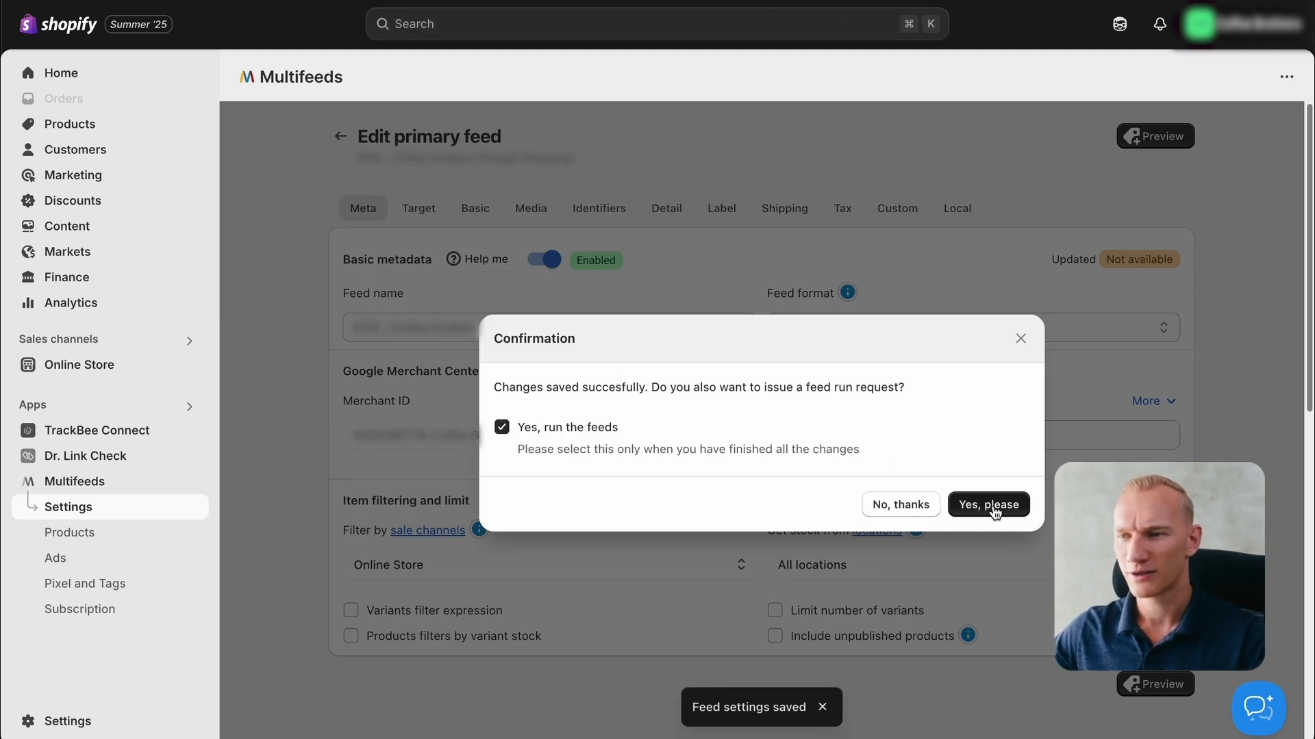
click(988, 504)
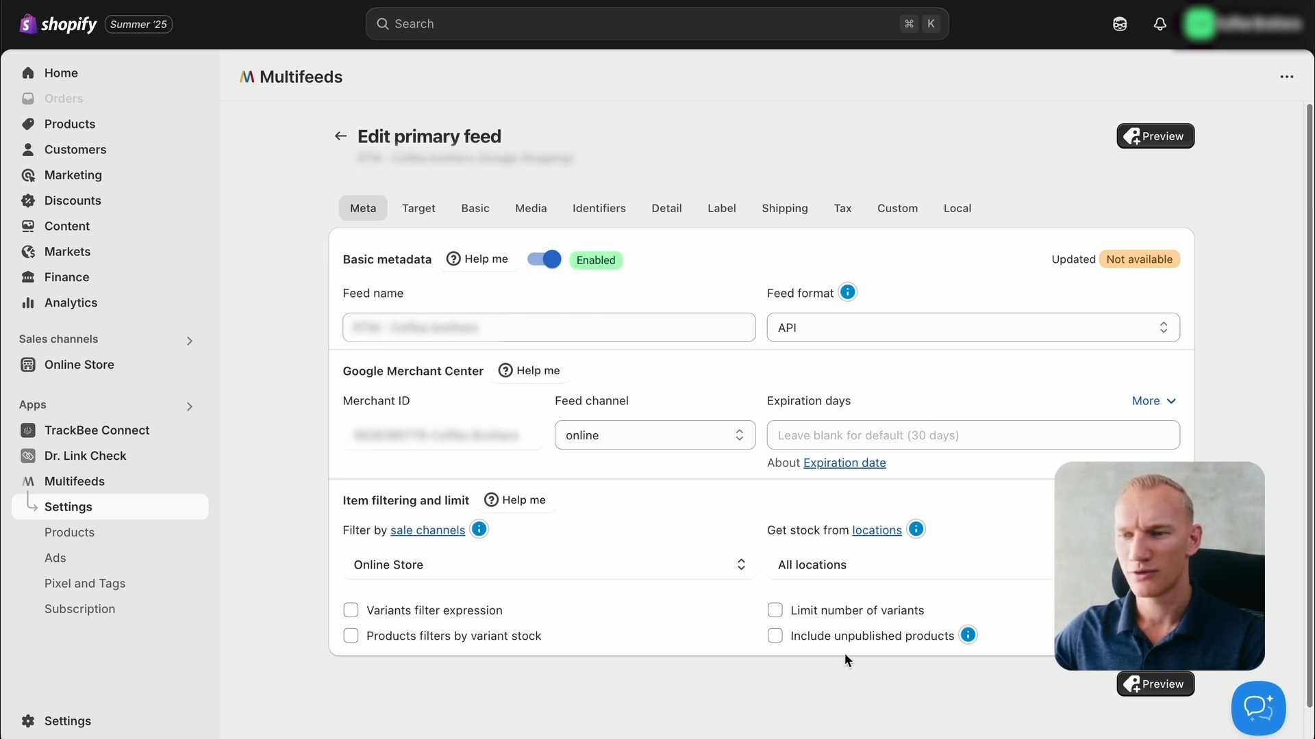
mouse_move(639, 595)
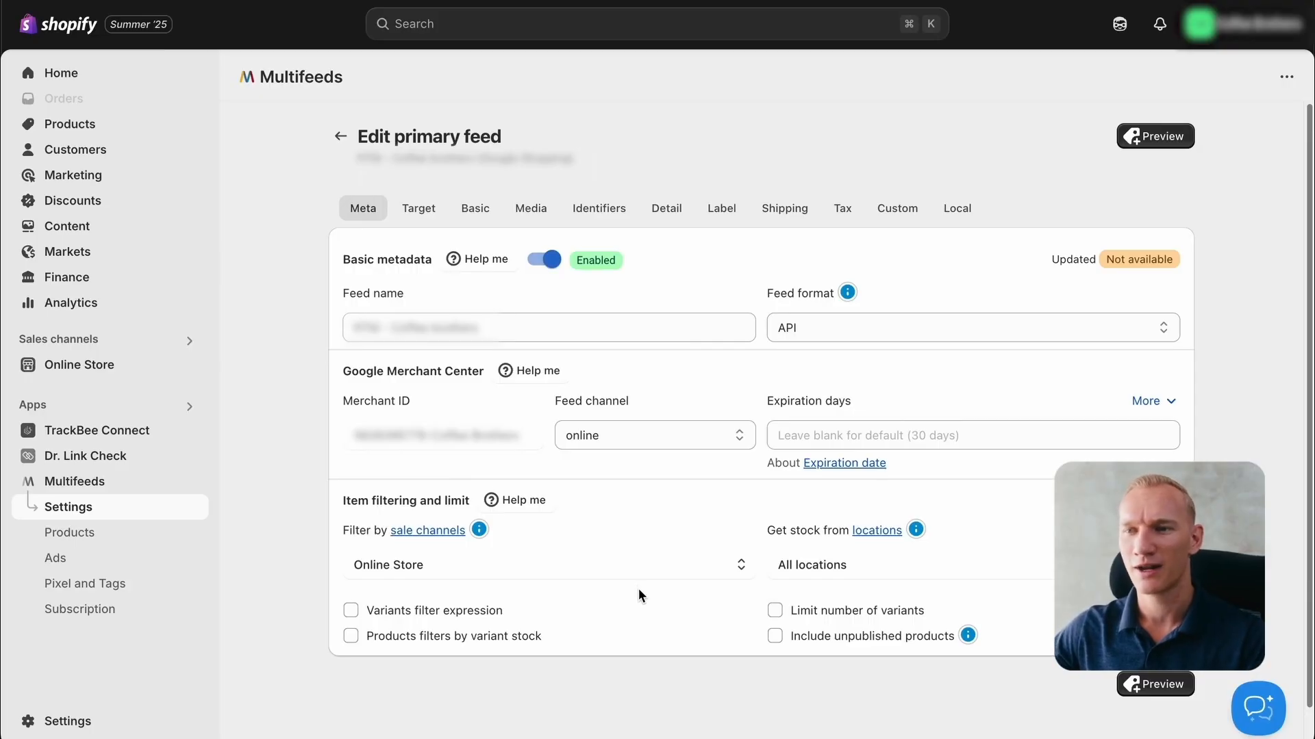
mouse_move(660, 467)
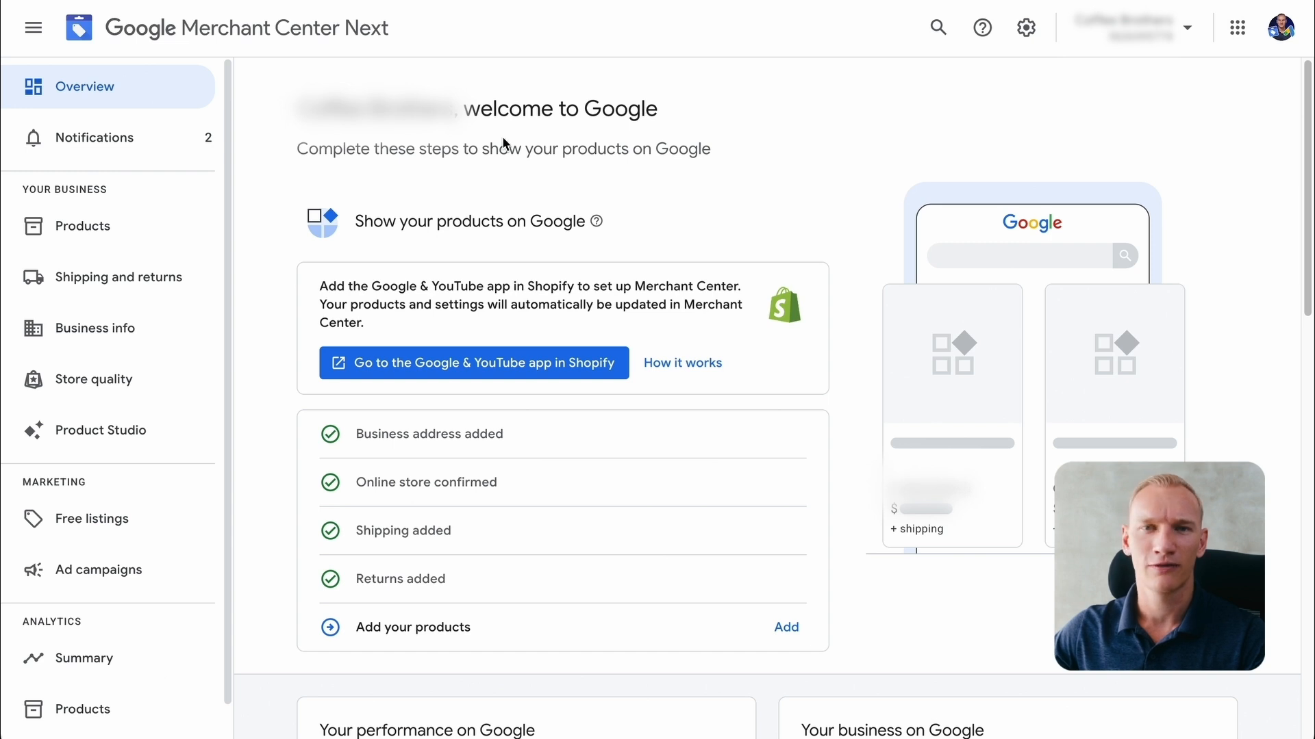
Step: Open Data sources from the settings gear to list the Belgium and Netherlands sources
scroll(down, 3)
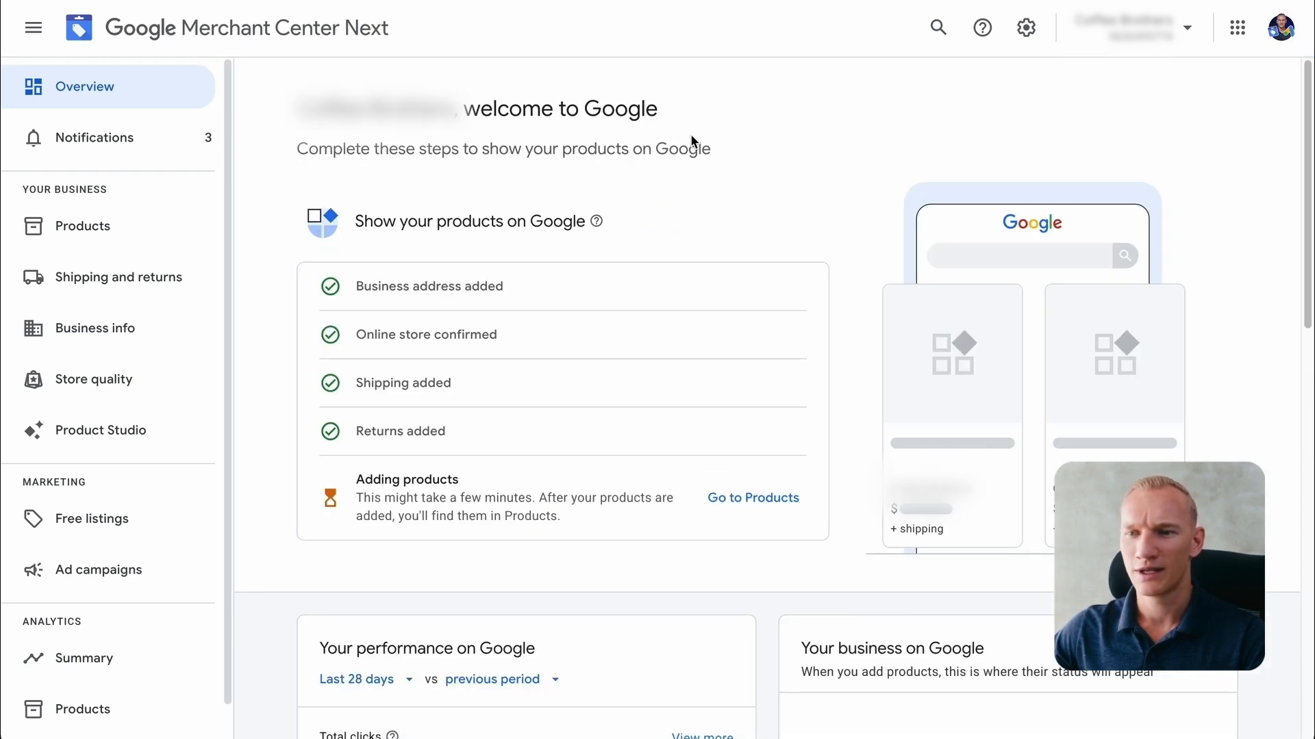
mouse_move(497, 488)
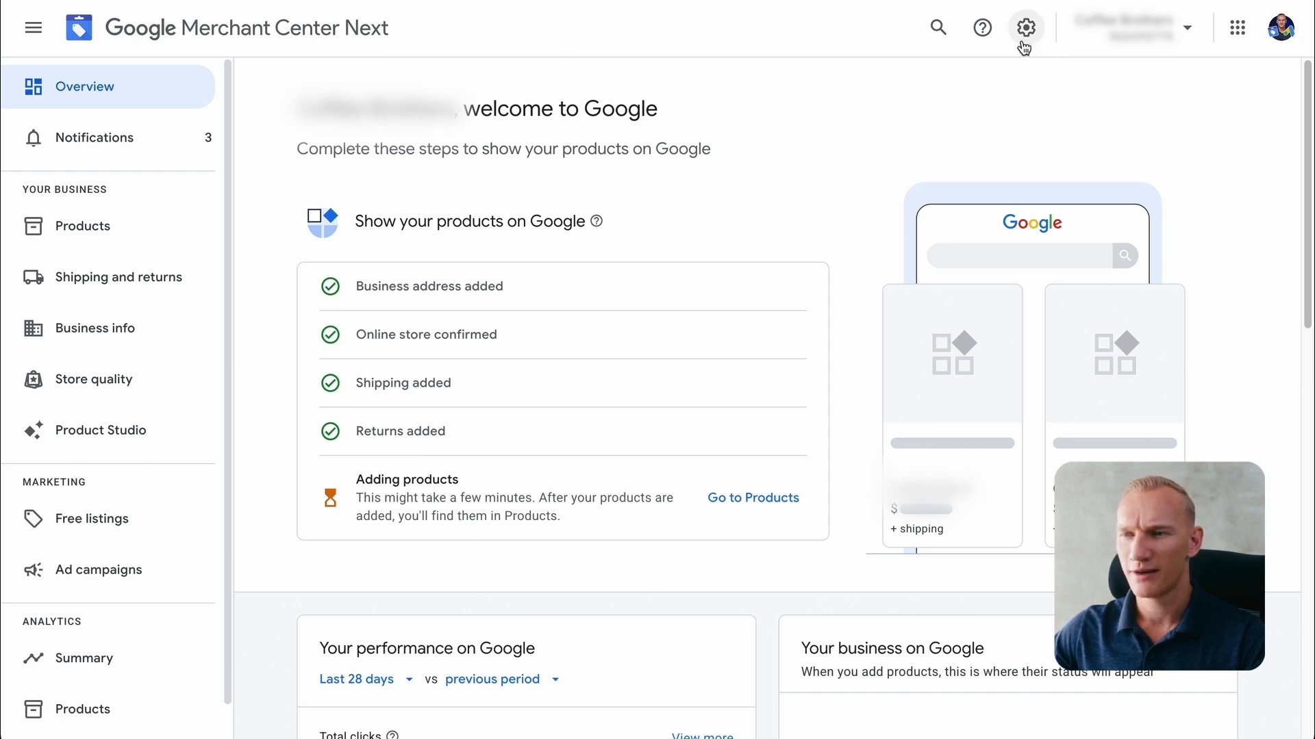
click(1025, 27)
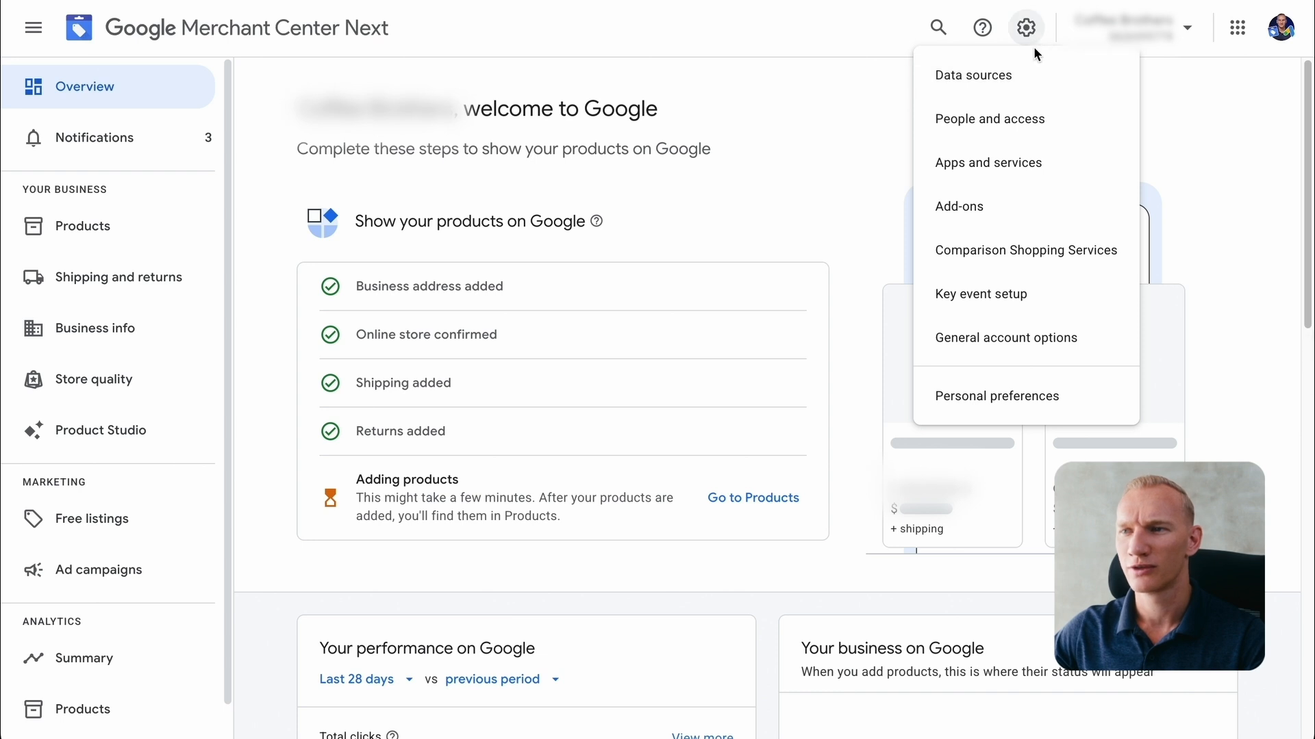
click(971, 74)
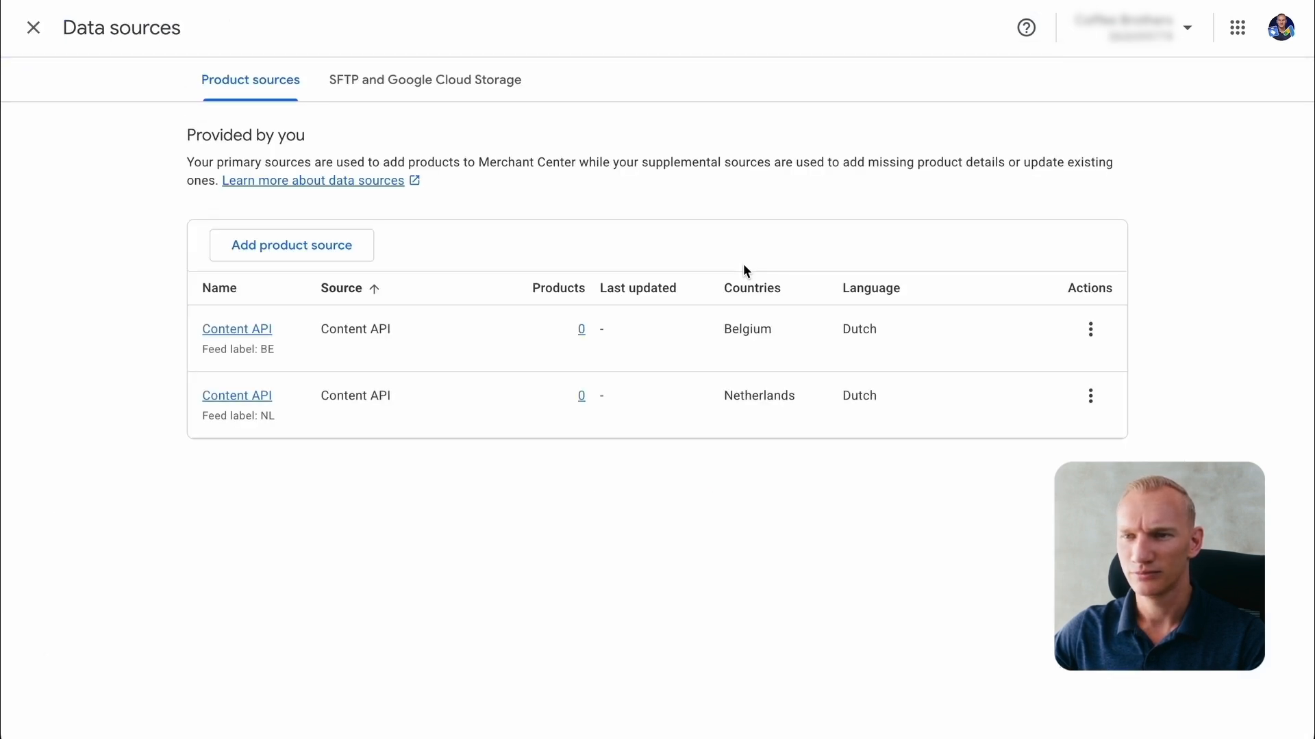
mouse_move(283, 422)
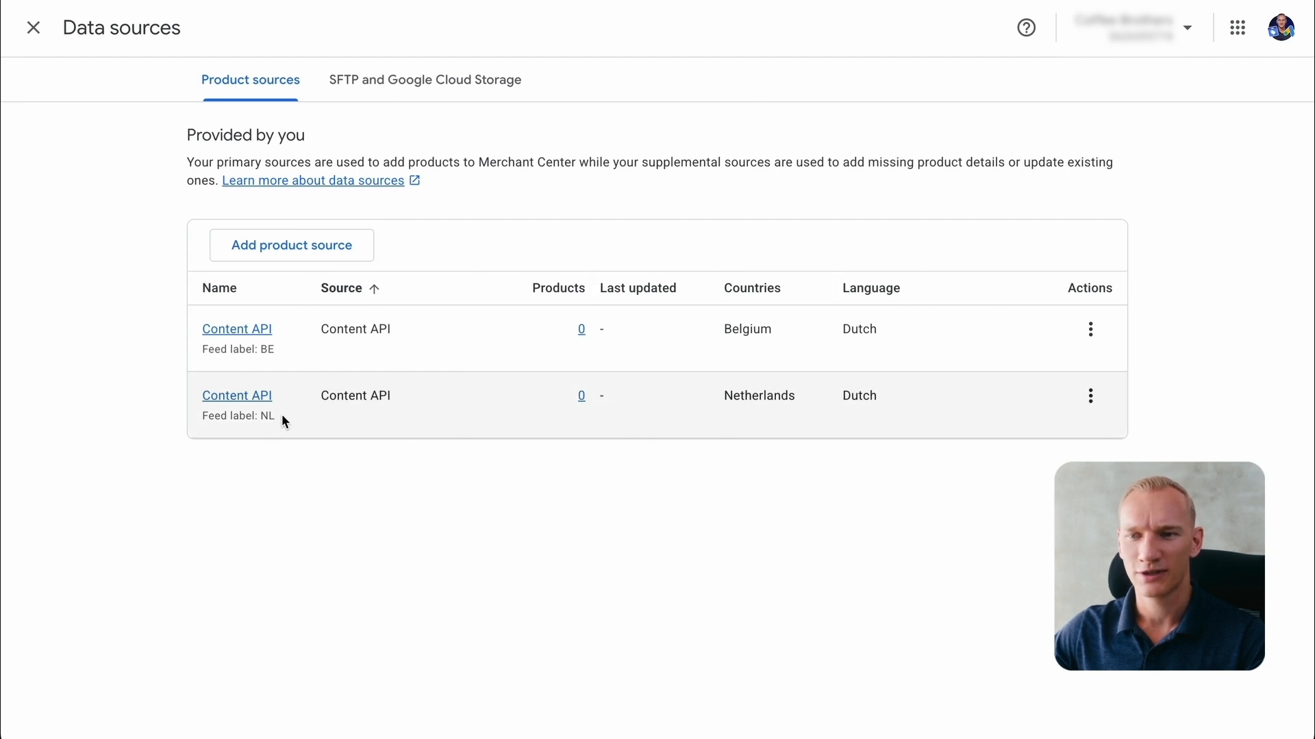
Step: Inspect the Belgium and Netherlands Content API source rows, then close back to Overview
double_click(239, 349)
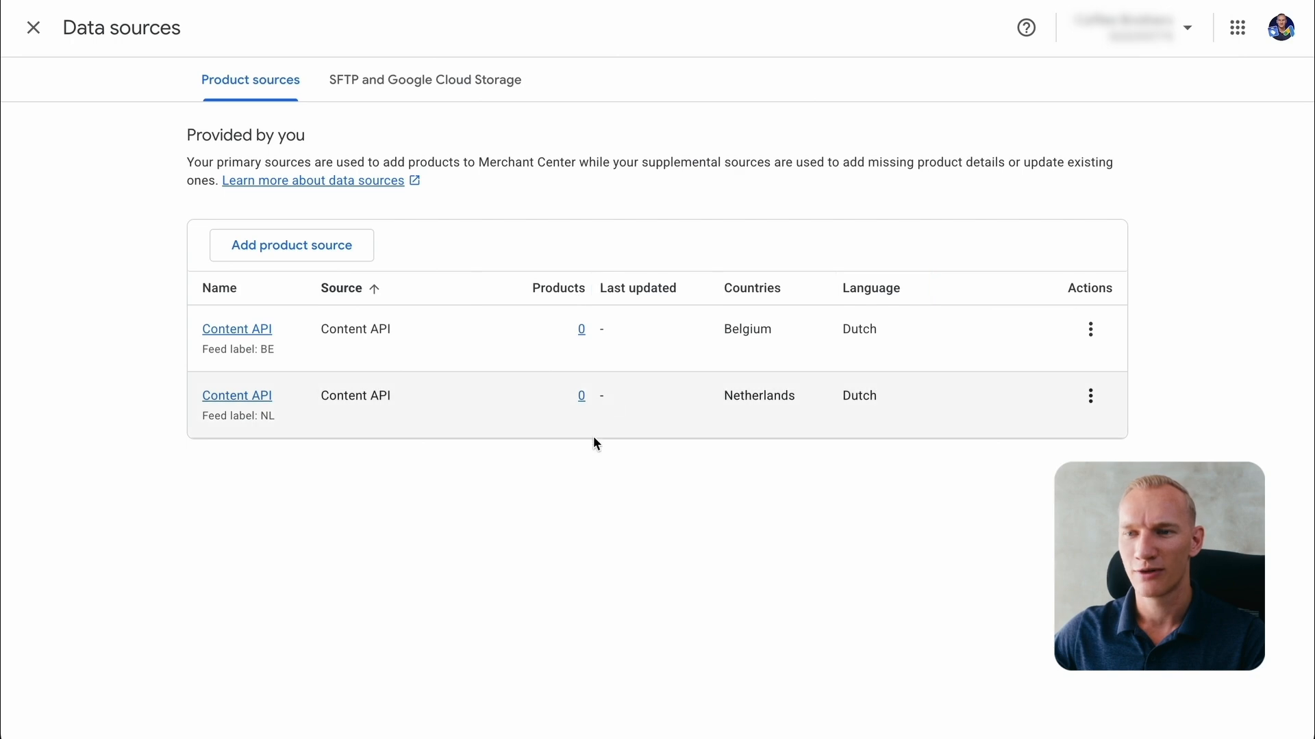
click(33, 28)
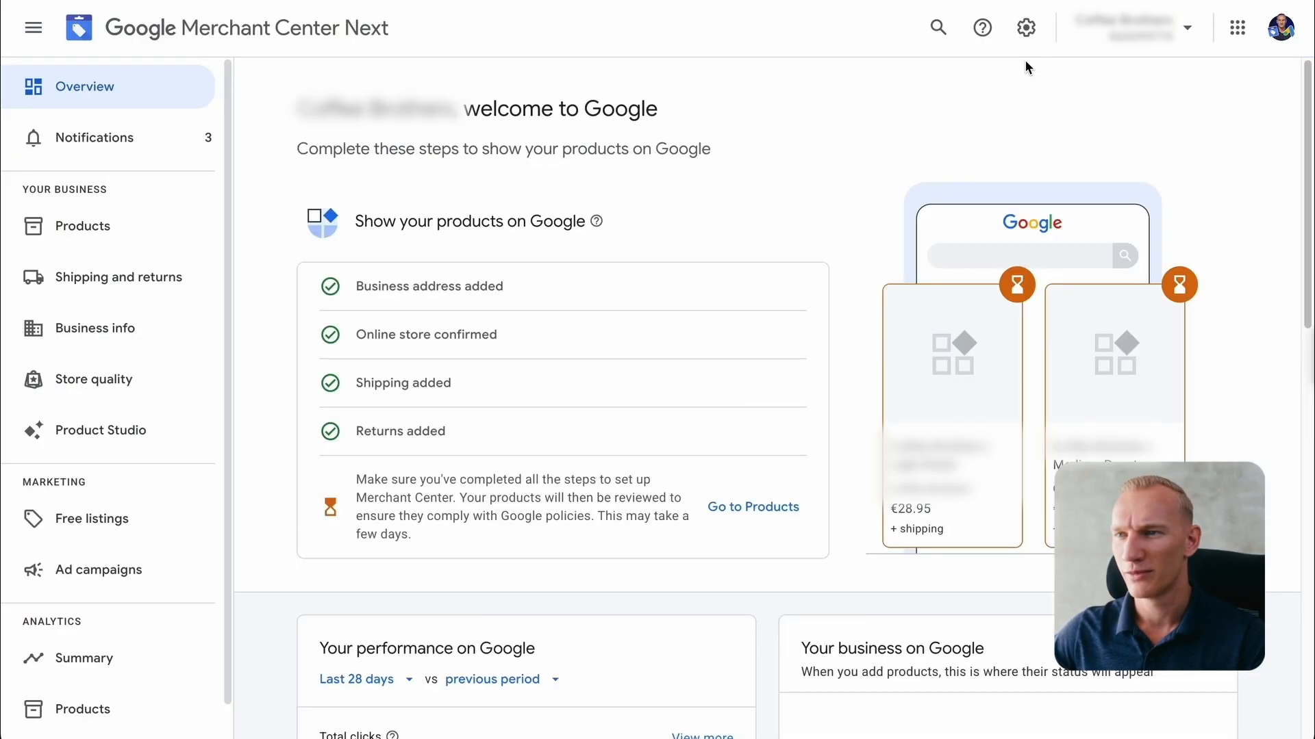
Step: Open Apps and services from the settings gear and start adding a Google service
click(1025, 27)
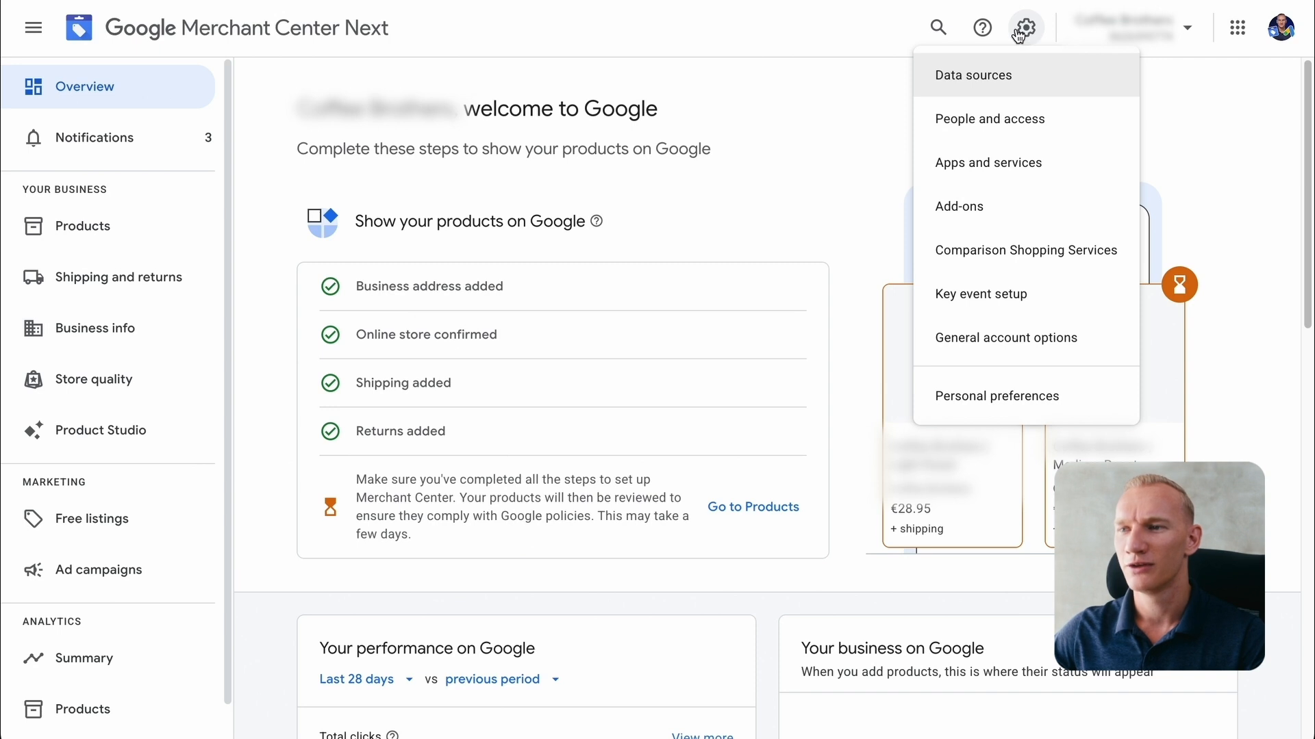
click(987, 163)
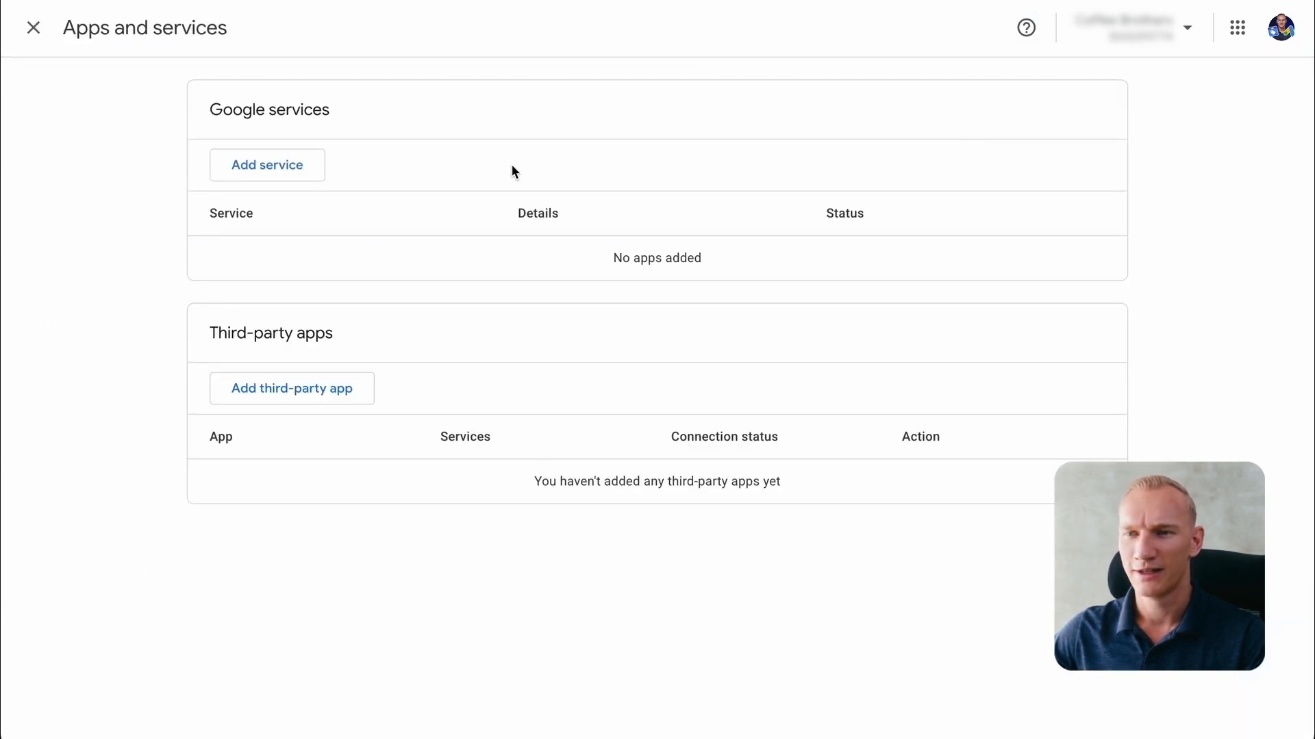
click(266, 164)
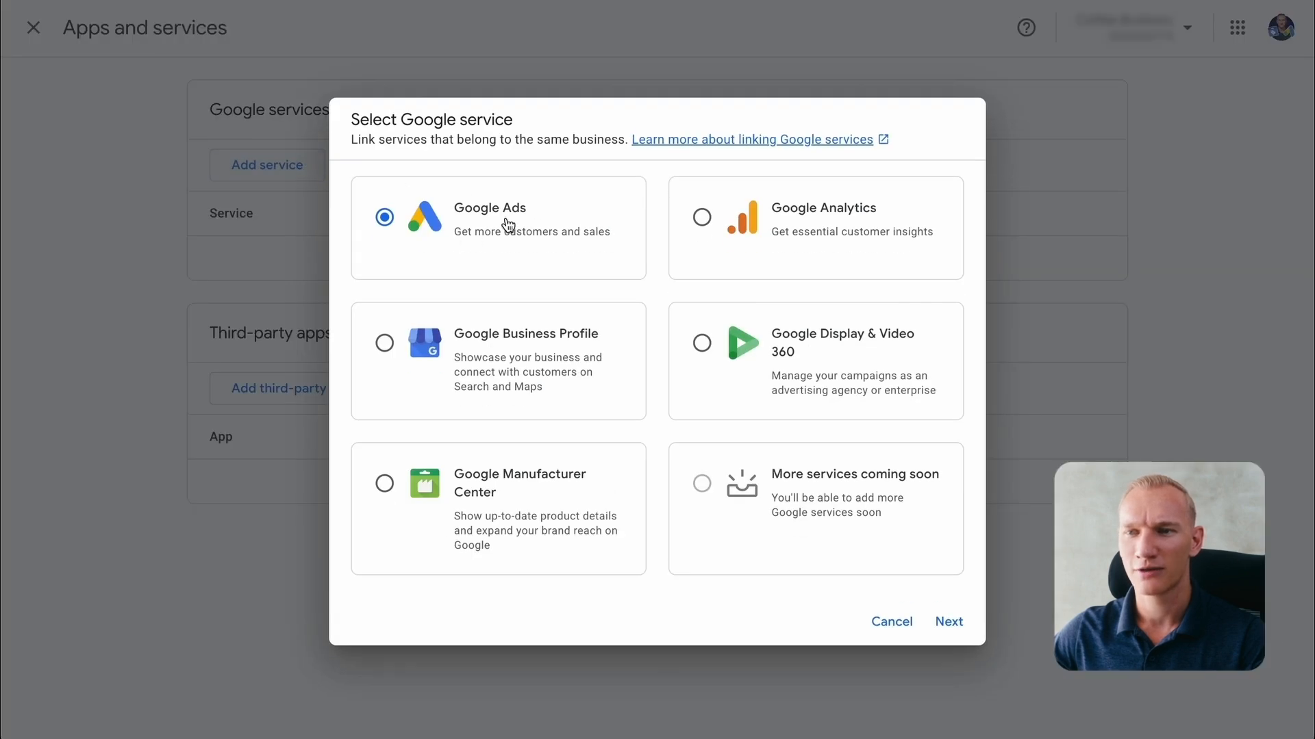